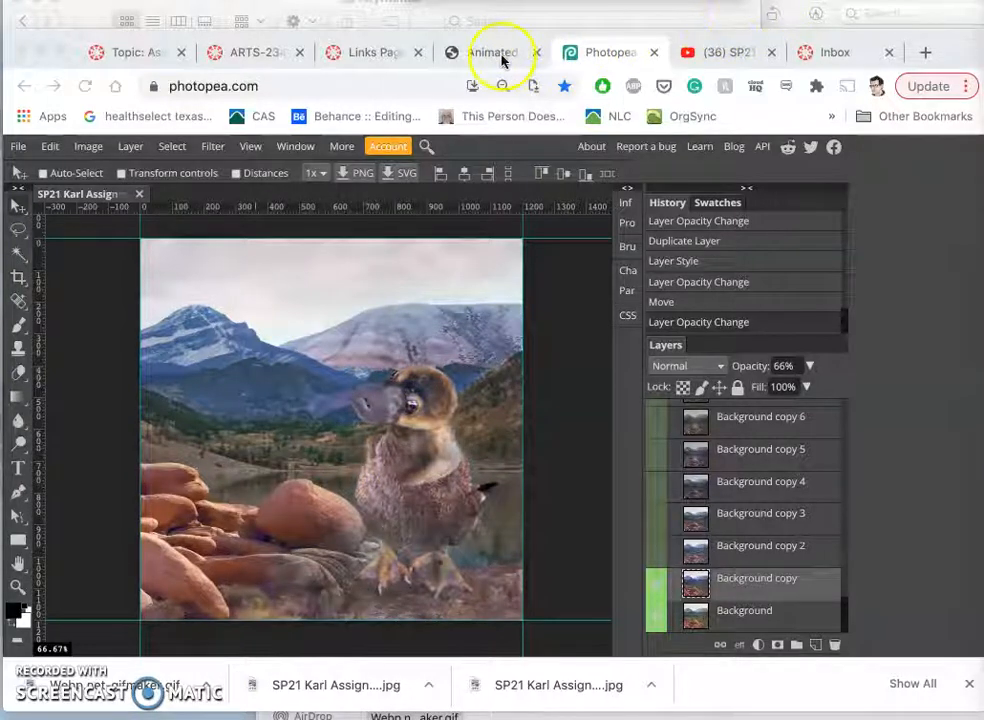
Step: Review the 13 uploaded platypus frames and the 350 ms, infinite-loop Control Panel settings
click(490, 52)
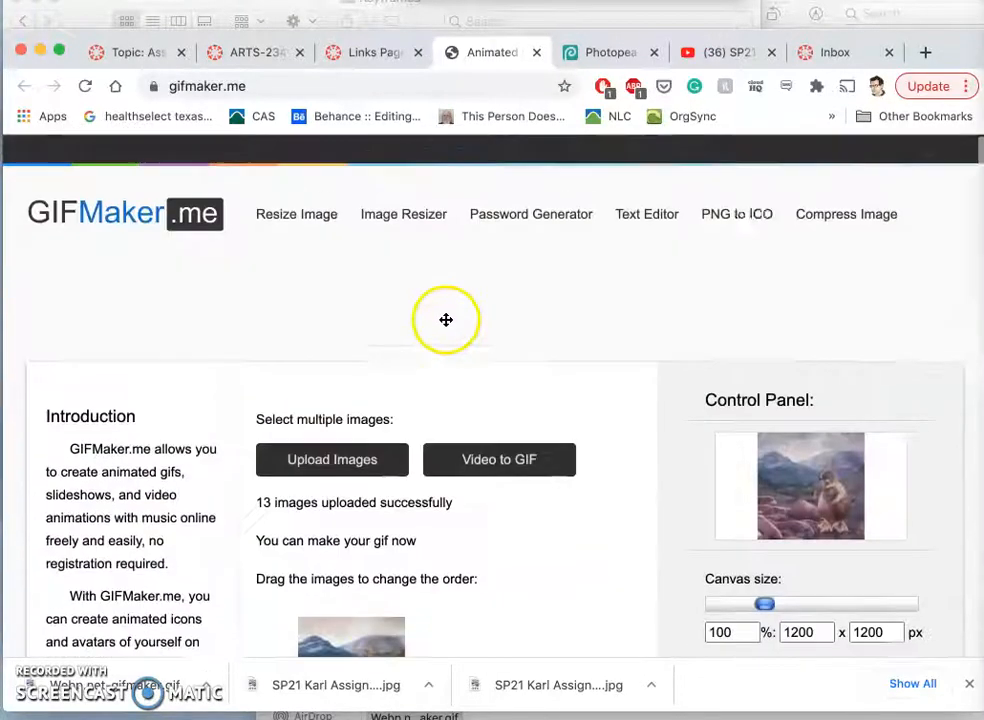
scroll(down, 3)
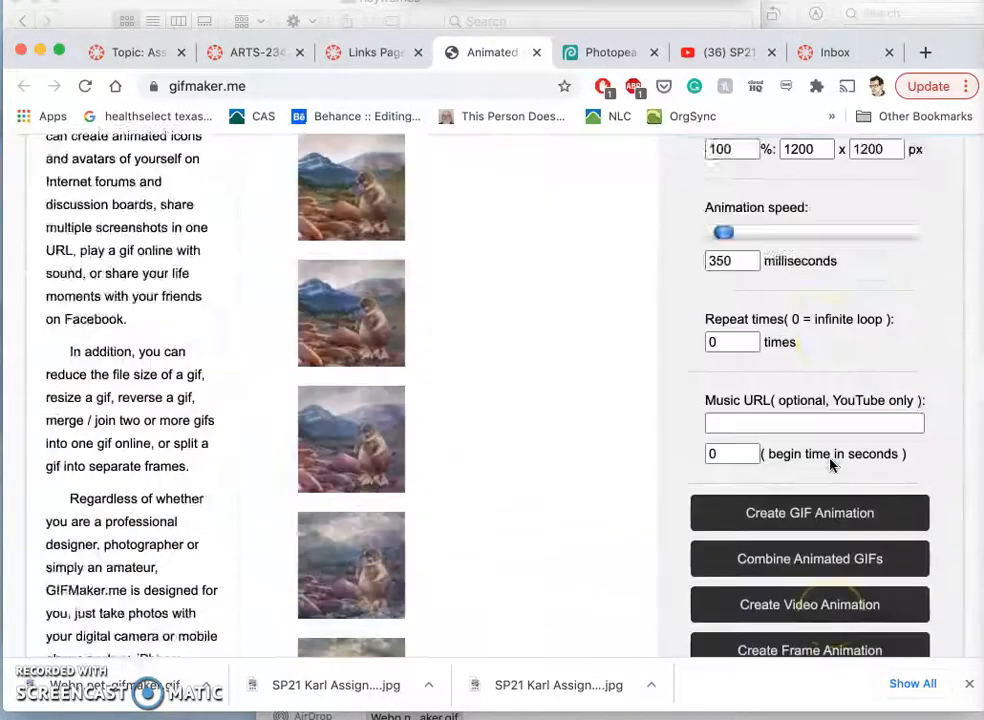
scroll(up, 3)
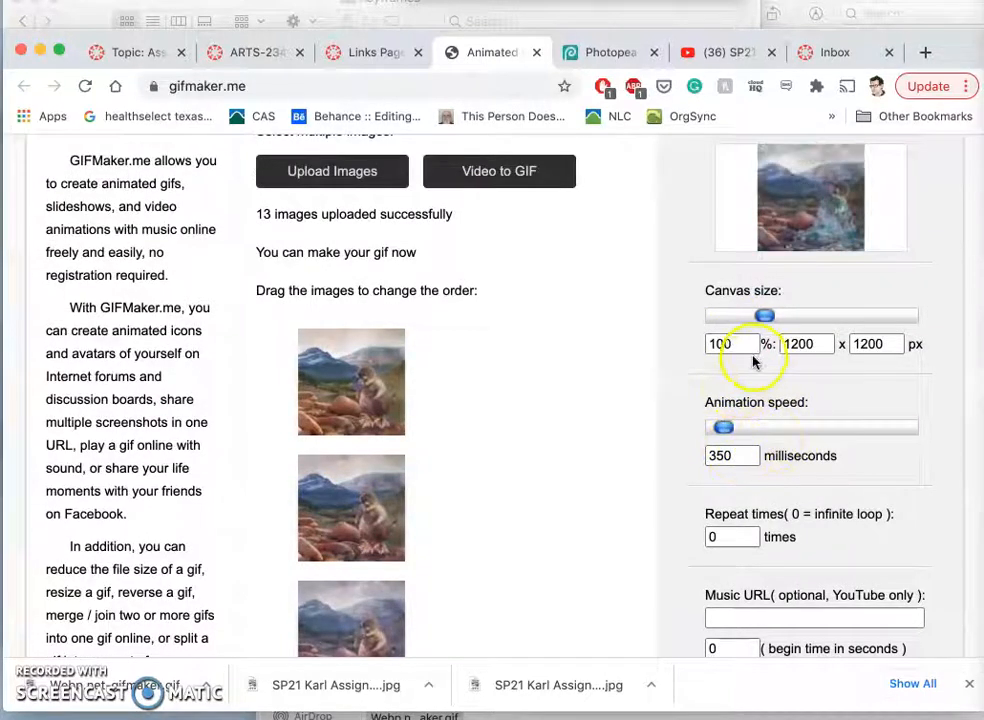
scroll(down, 3)
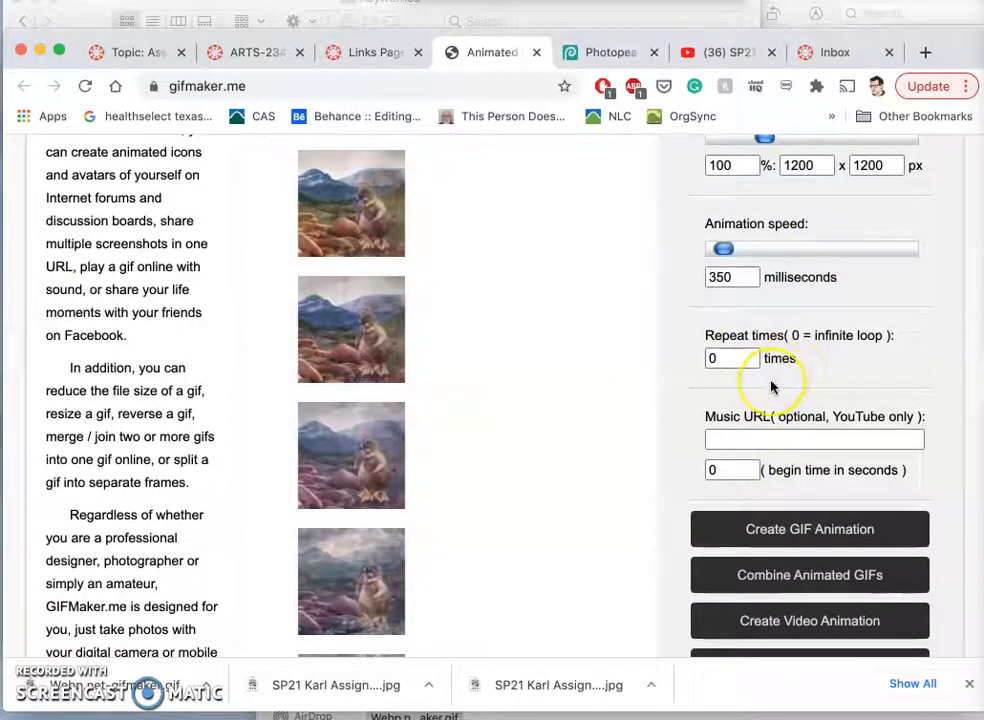
scroll(down, 3)
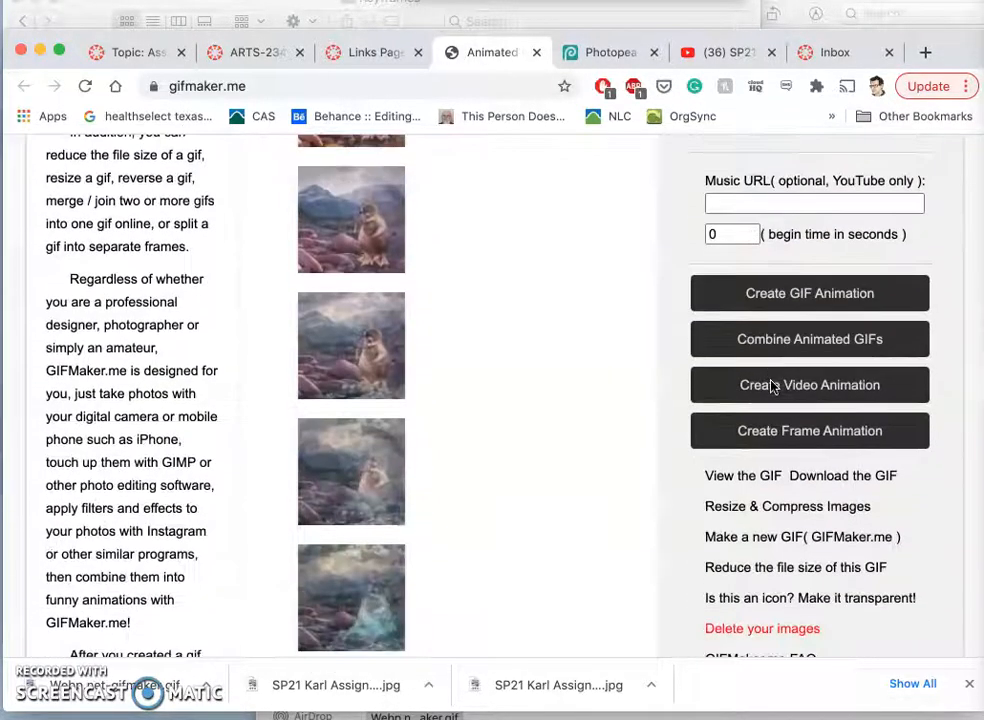
scroll(down, 3)
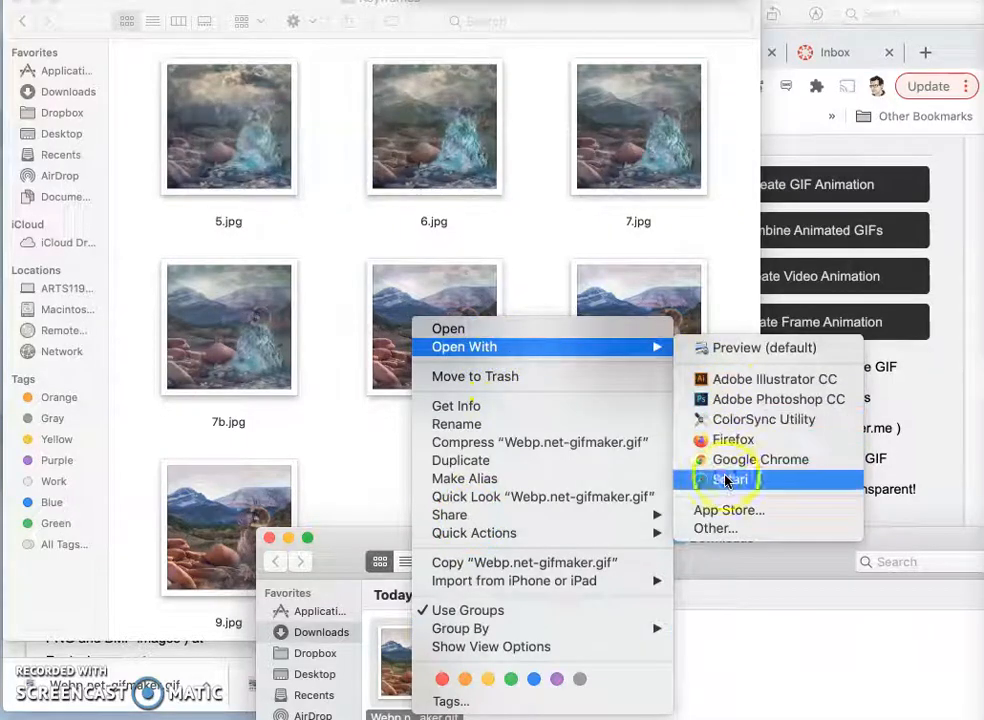
Step: Open Webp.net-gifmaker.gif with Safari to watch the freezing-and-thawing animation
click(727, 478)
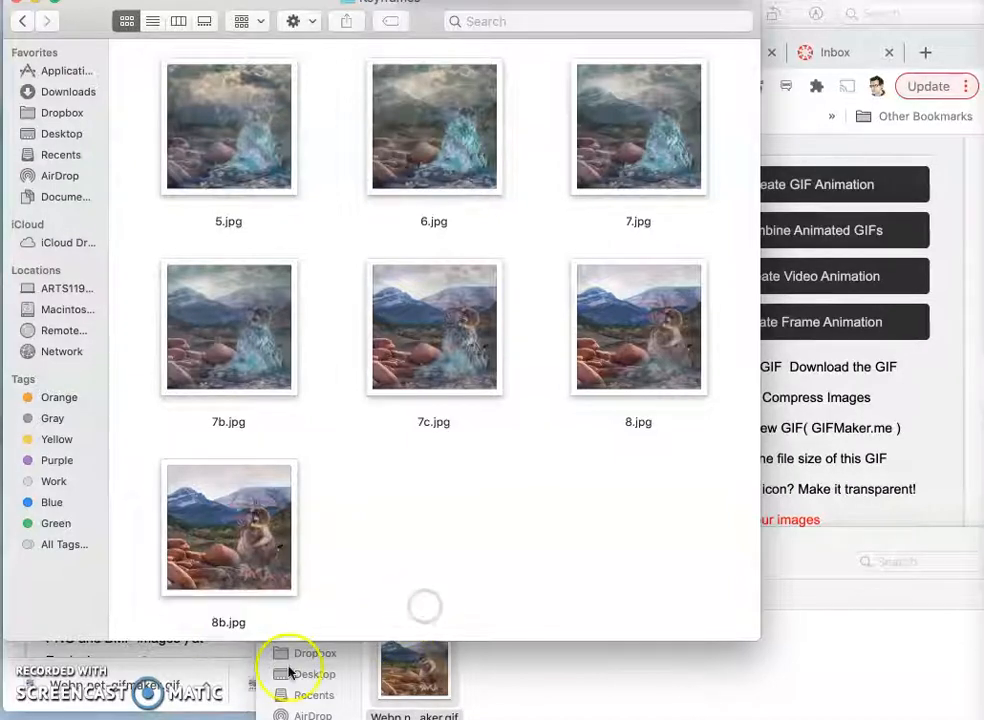
mouse_move(215, 640)
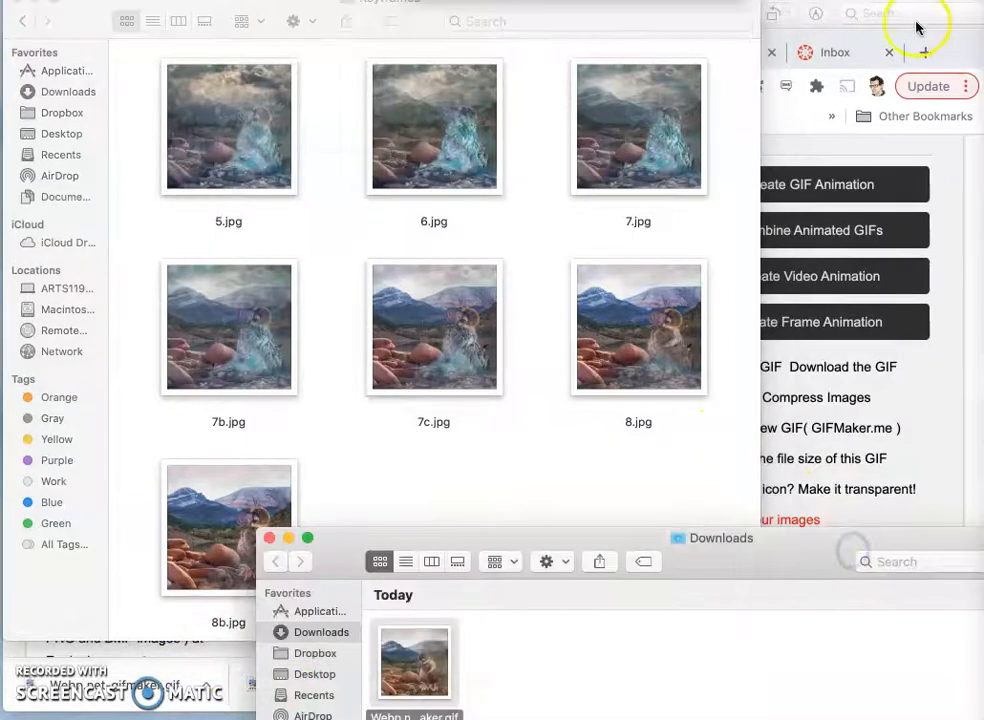
Step: In Photopea, set the clouds-4157263 layer opacity to 5%
click(610, 51)
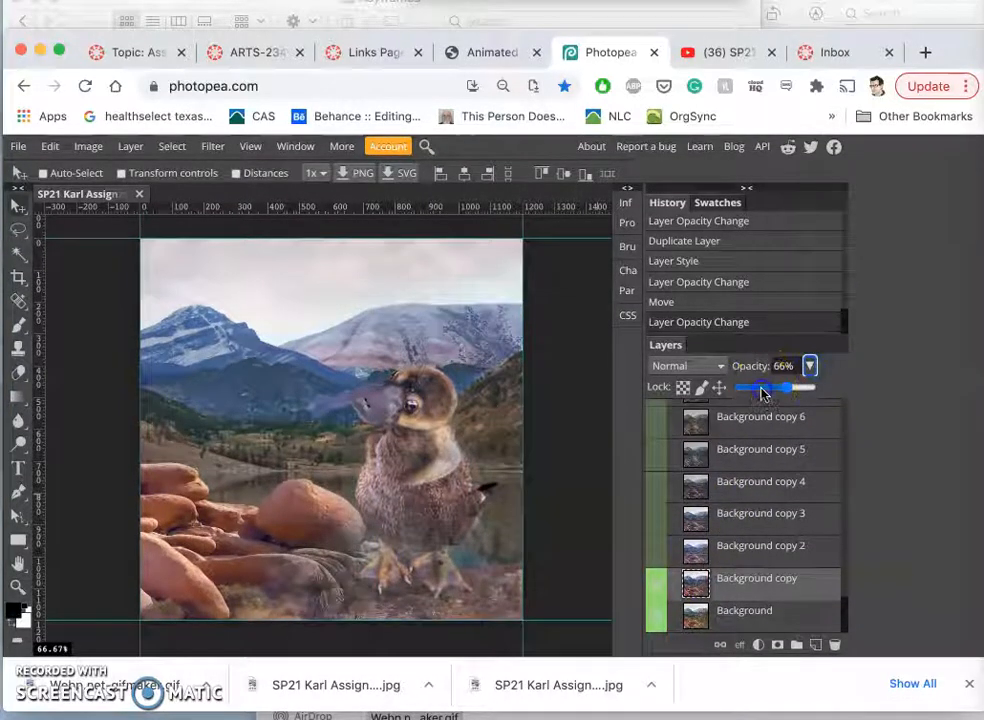
drag(767, 388, 750, 388)
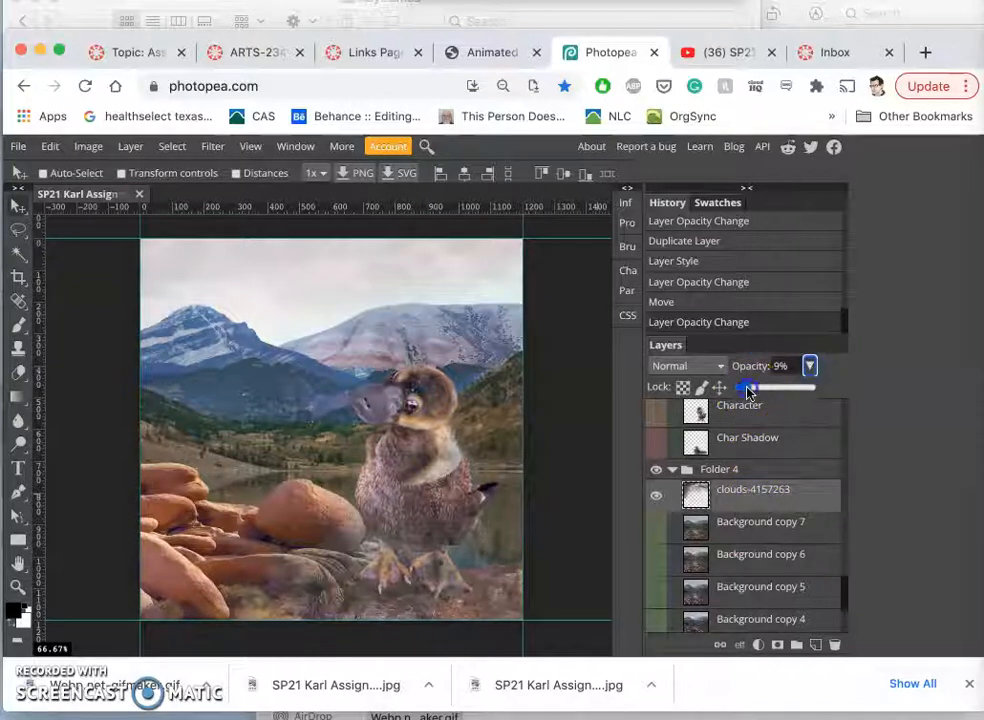
drag(748, 387, 735, 387)
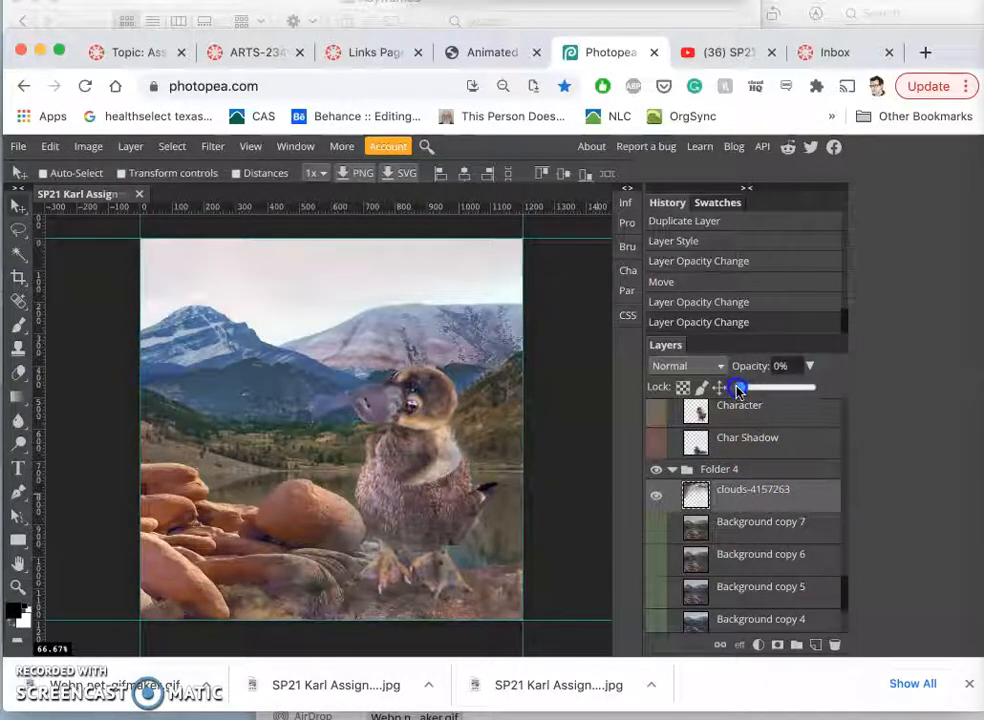
drag(738, 387, 742, 387)
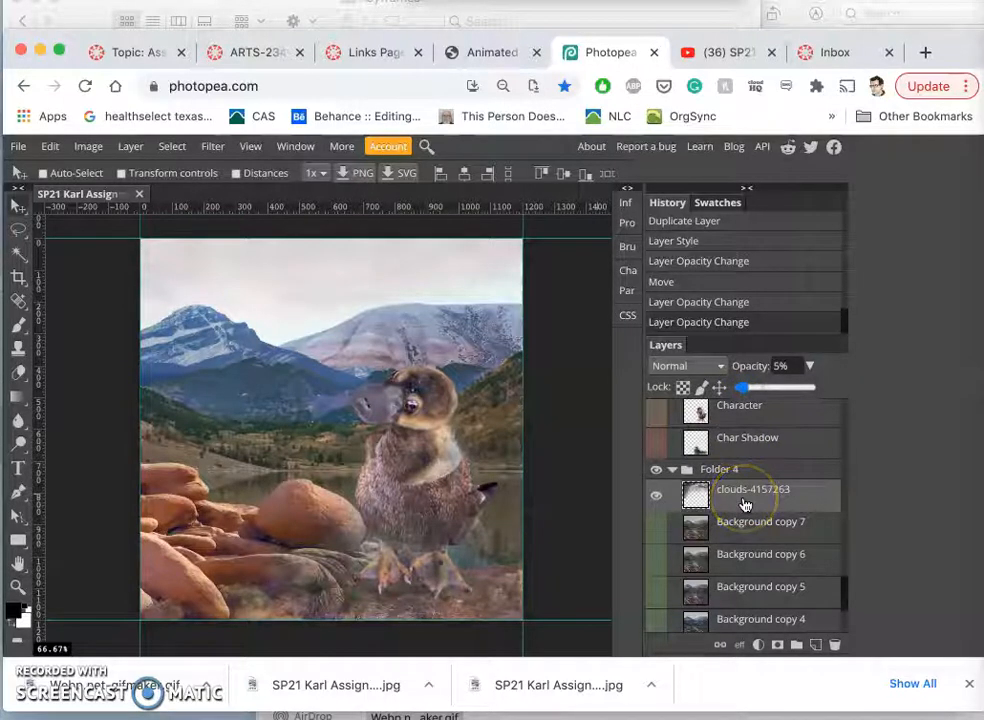
Step: Toggle visibility of the Character copy 2 layer in the Layers panel
scroll(down, 3)
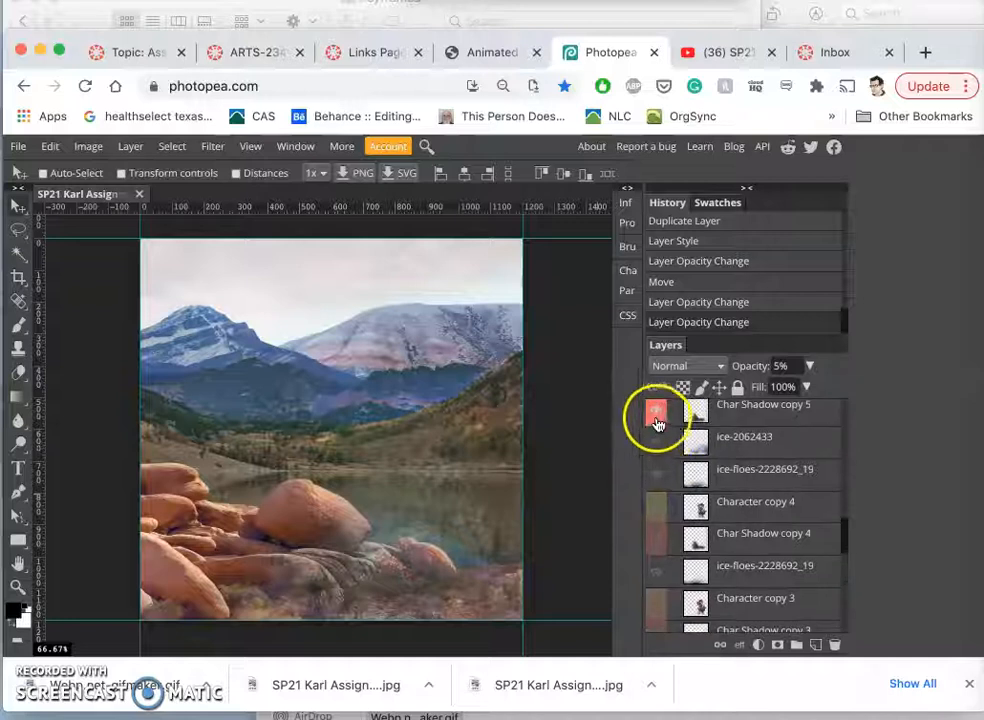
scroll(down, 3)
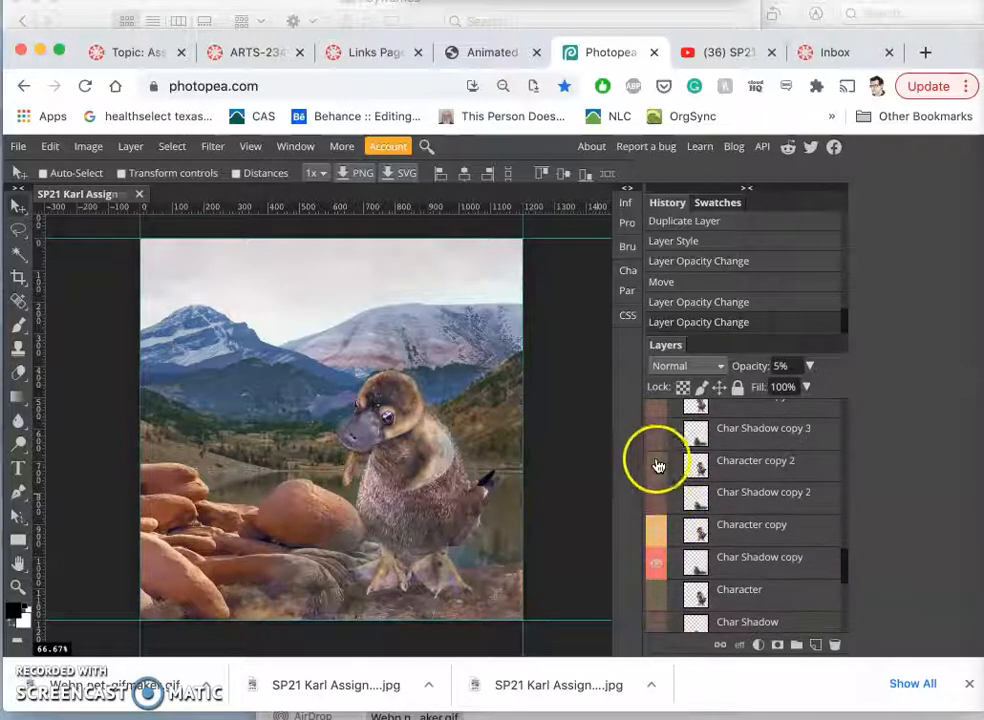
click(656, 557)
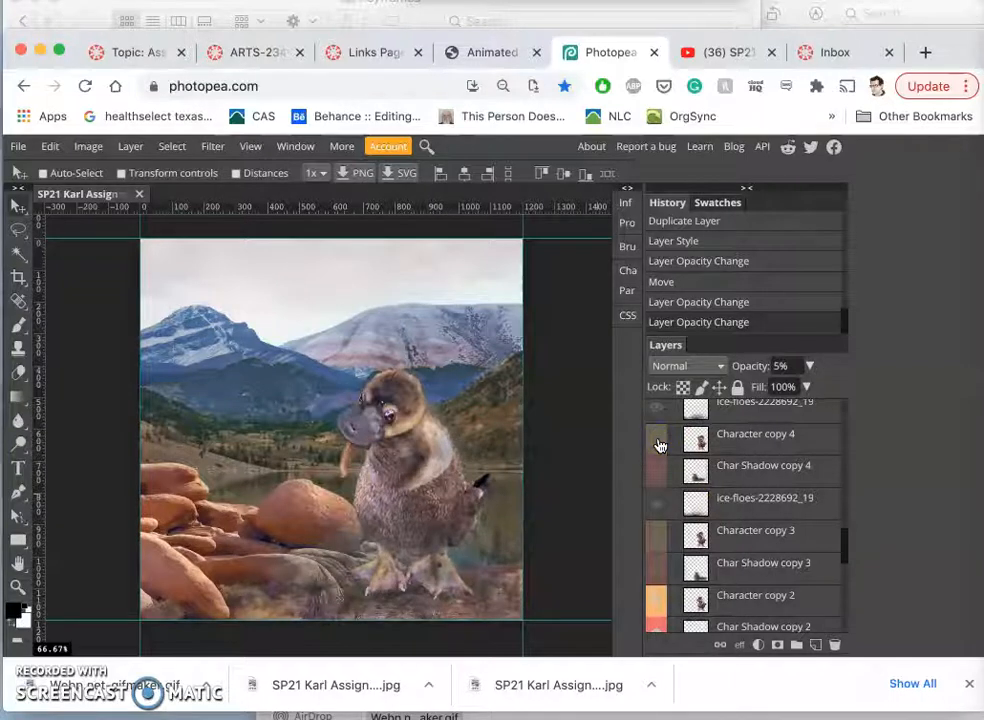
scroll(down, 3)
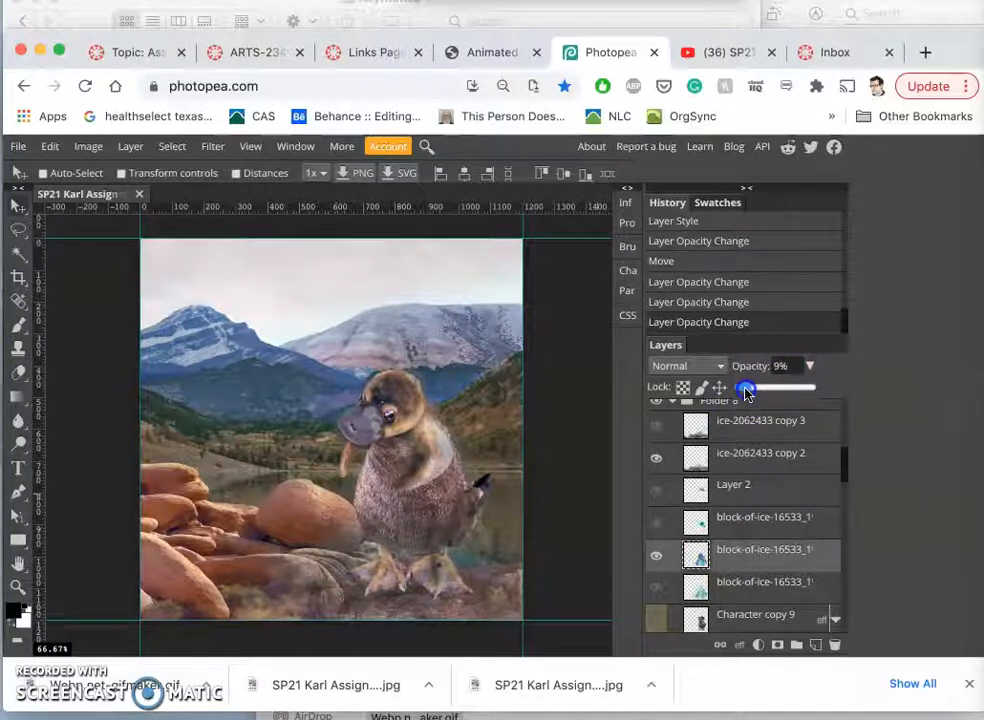
Step: Lower ice-2062433 copy 2 to about 12% opacity and set clouds-429228 to 19%
drag(760, 386, 745, 386)
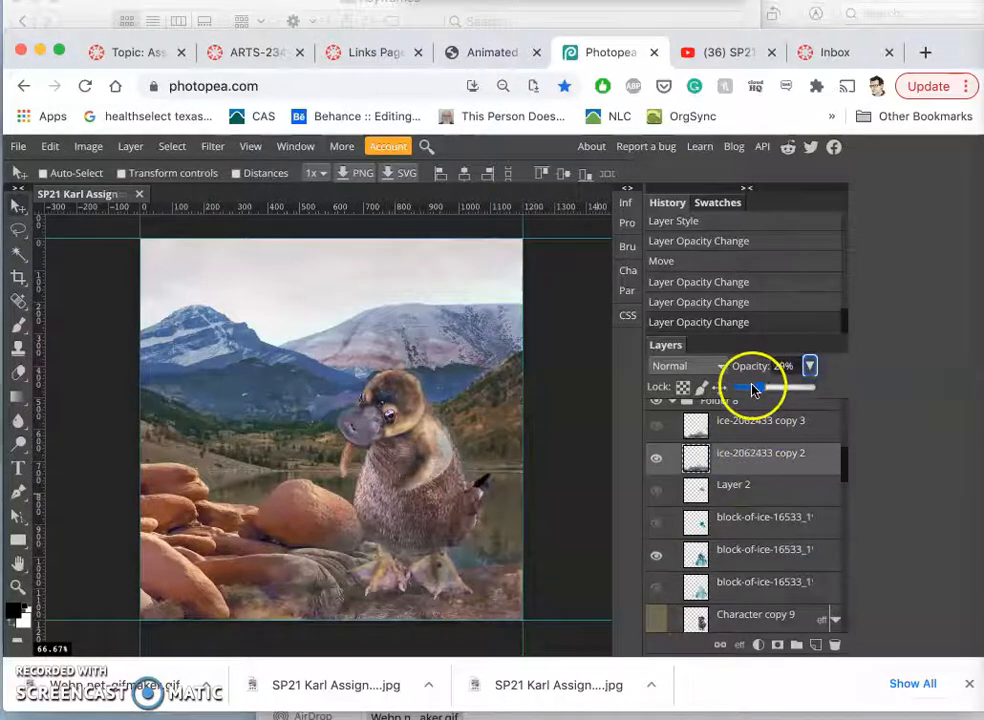
drag(755, 387, 745, 387)
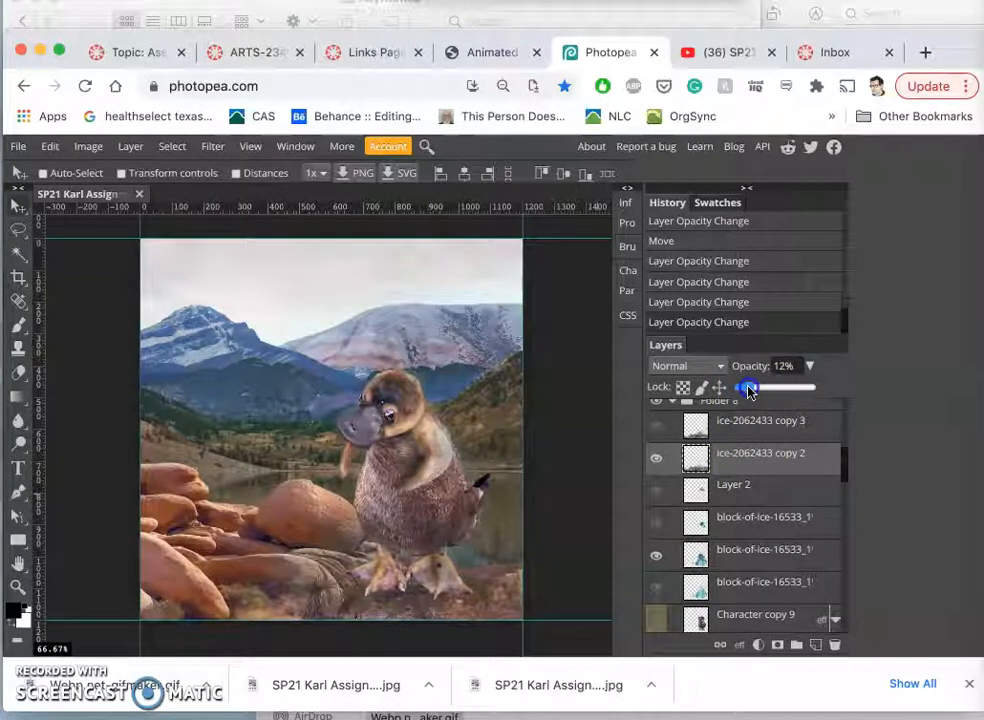
drag(745, 387, 752, 387)
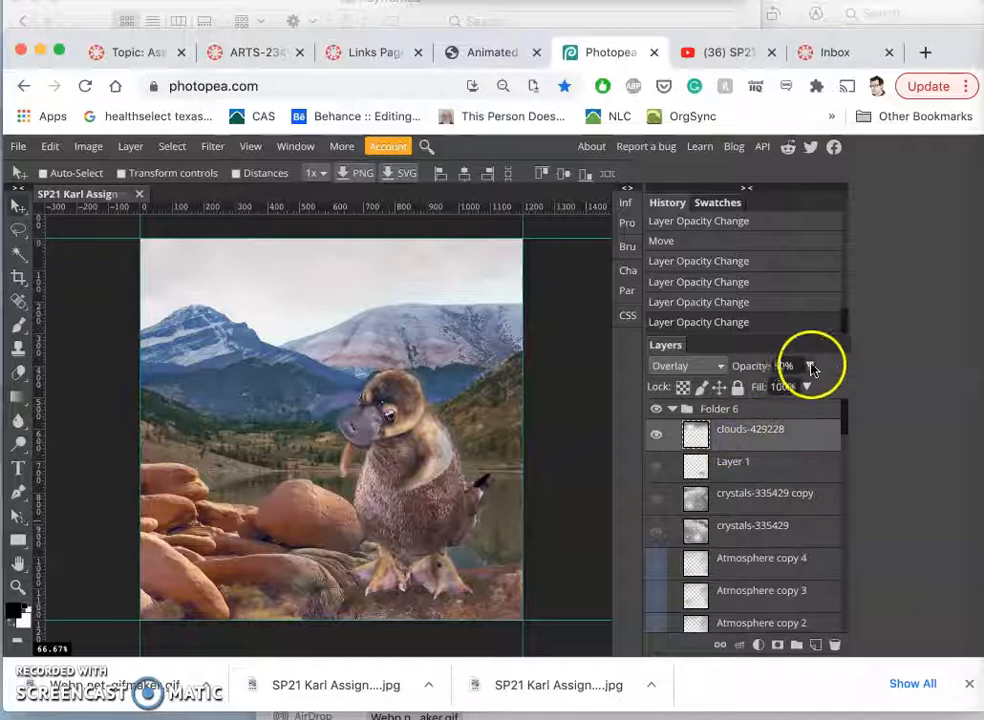
click(809, 366)
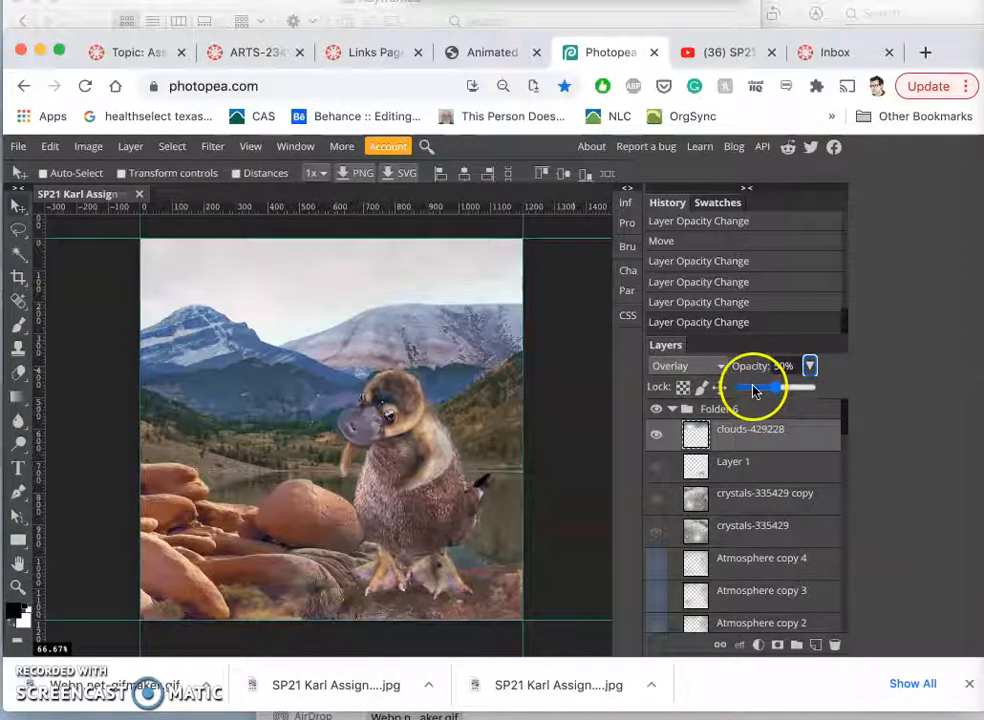
drag(768, 387, 748, 387)
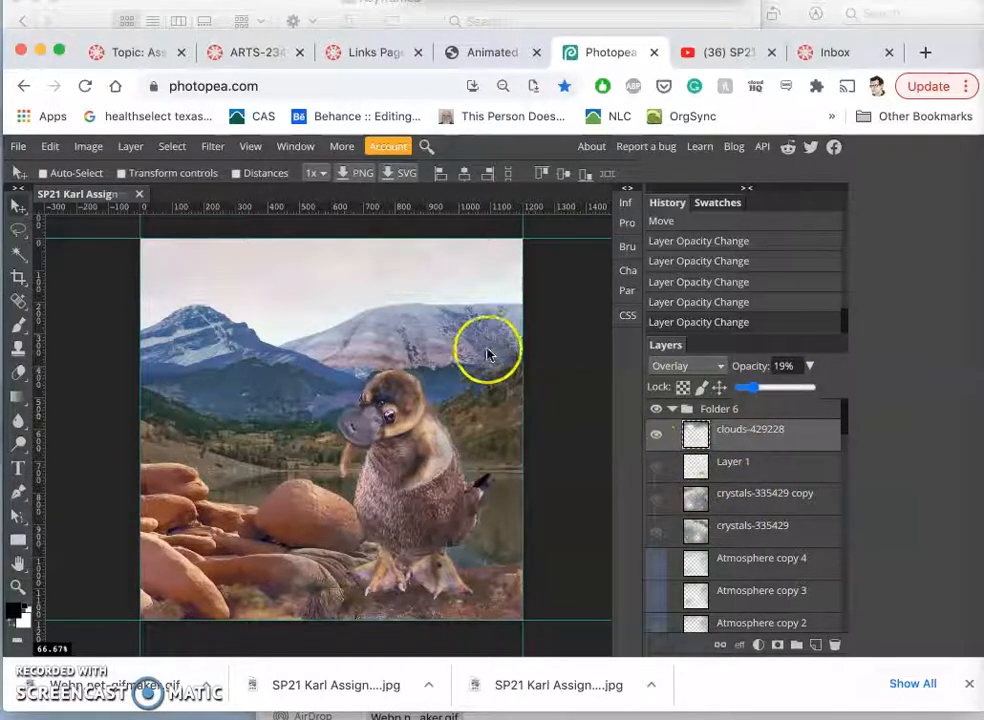
mouse_move(426, 338)
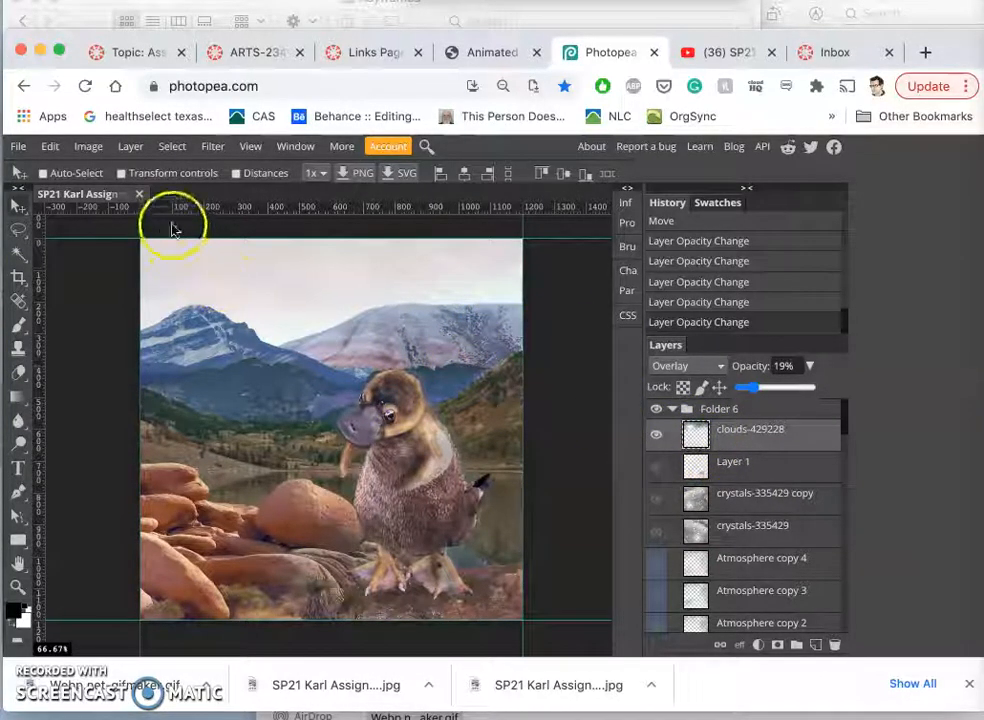
Step: Export the scene as a 1200×1200 JPG at 70% quality into Downloads
click(17, 146)
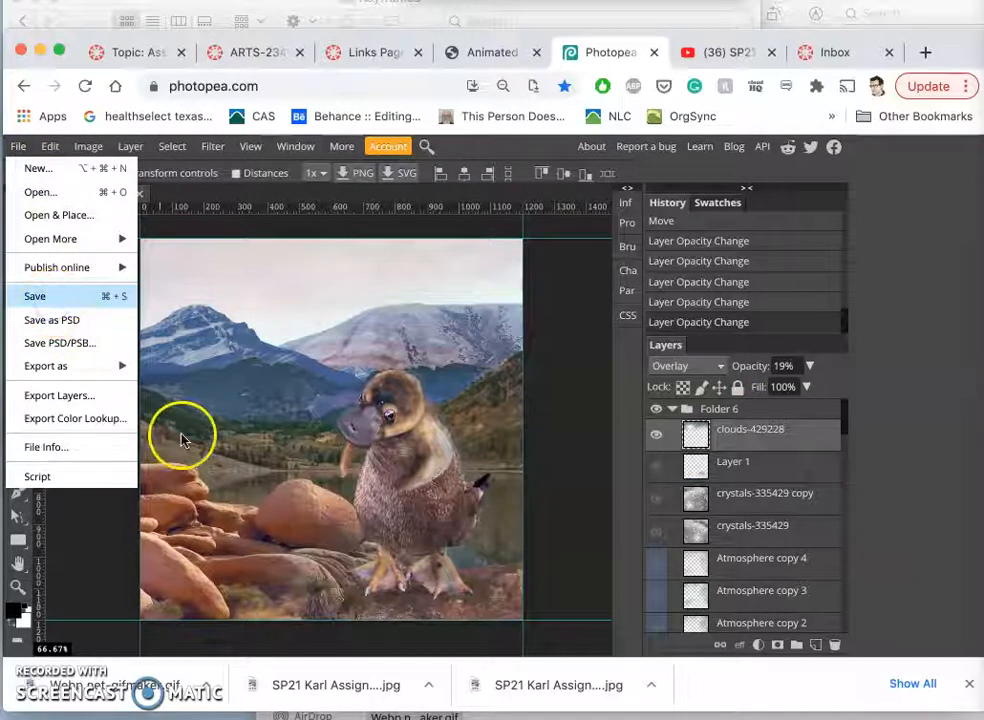
mouse_move(233, 459)
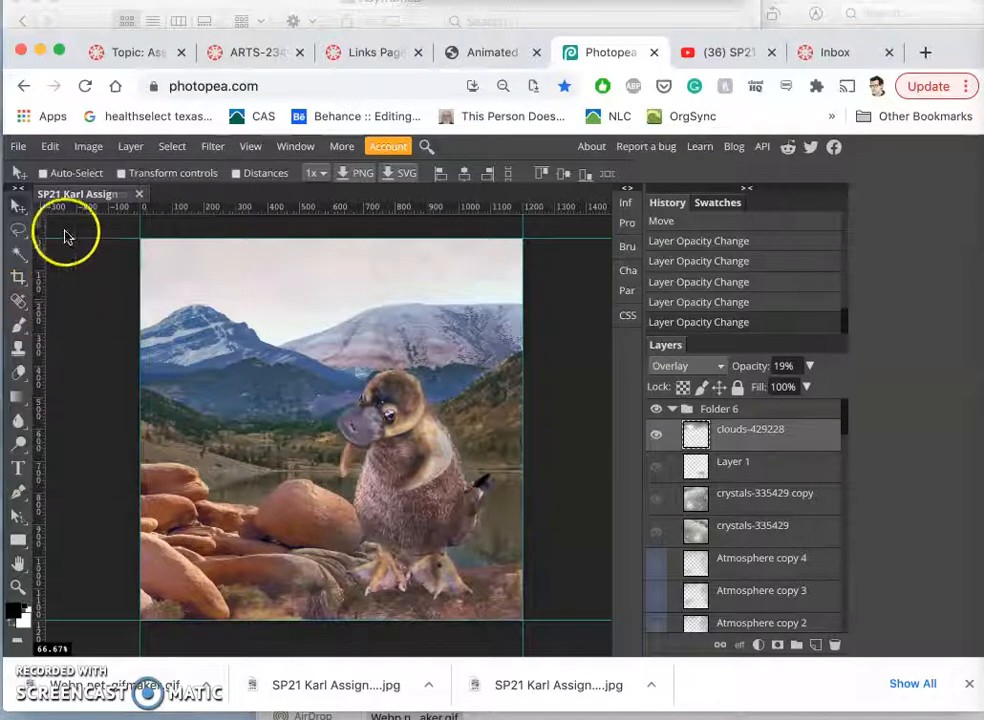
click(17, 146)
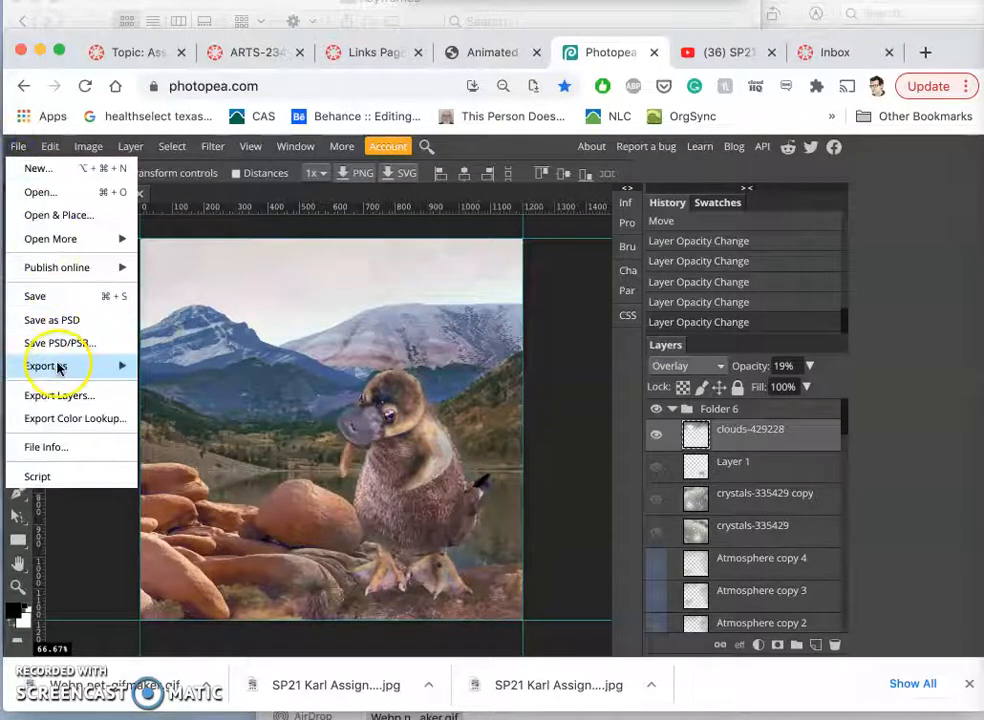
click(42, 365)
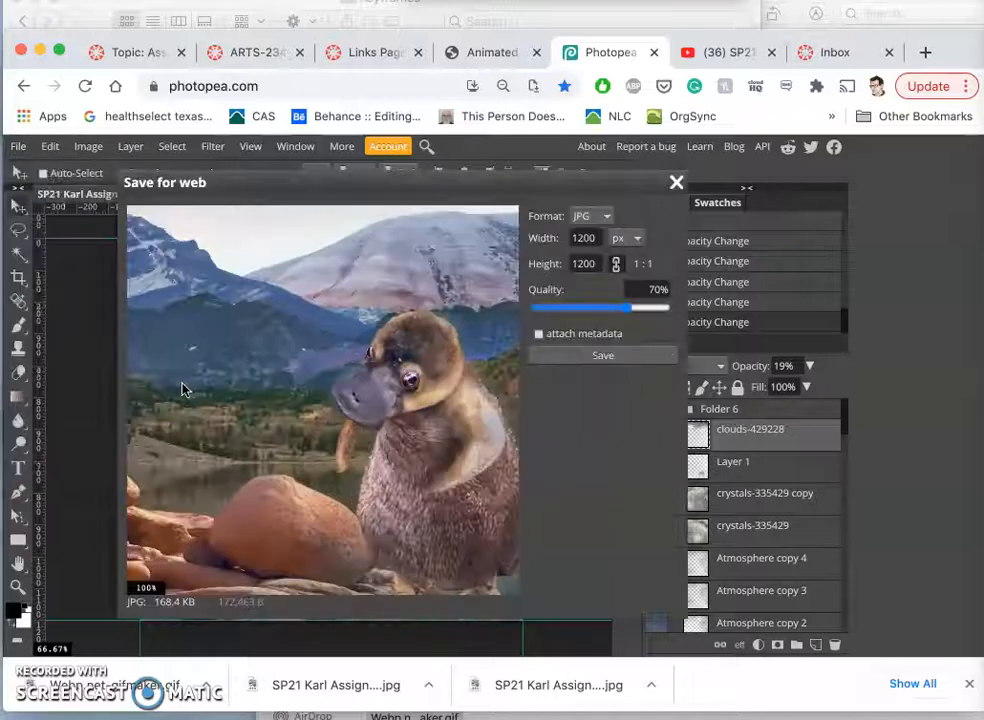
click(676, 182)
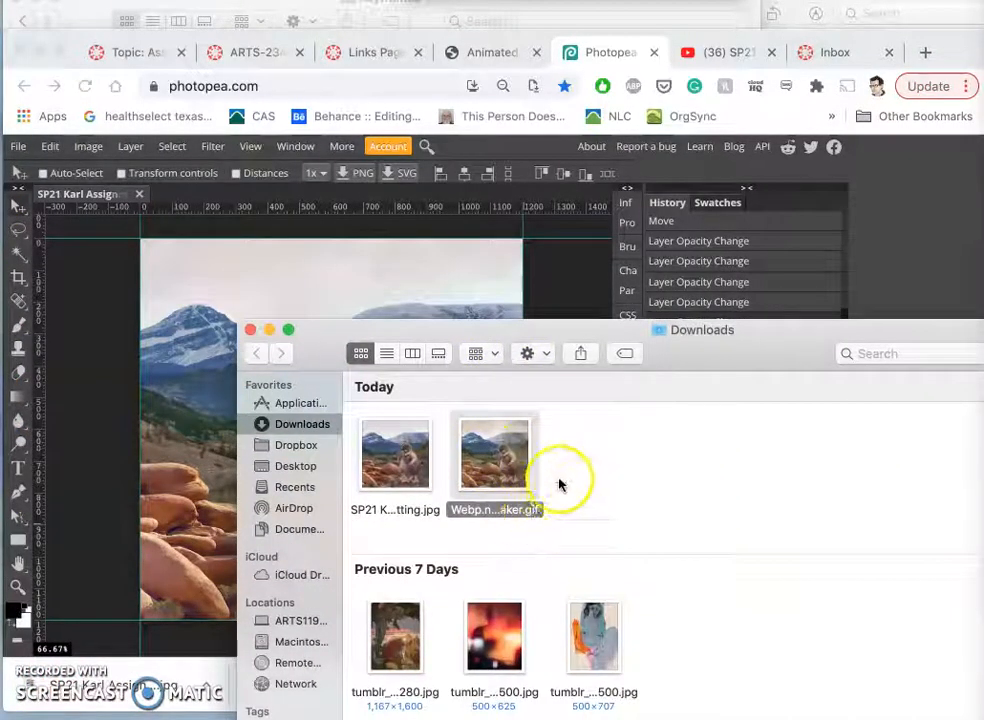
Step: Trash the old downloaded GIF and rename the new frame to 9.jpg after 8b.jpg
right_click(495, 455)
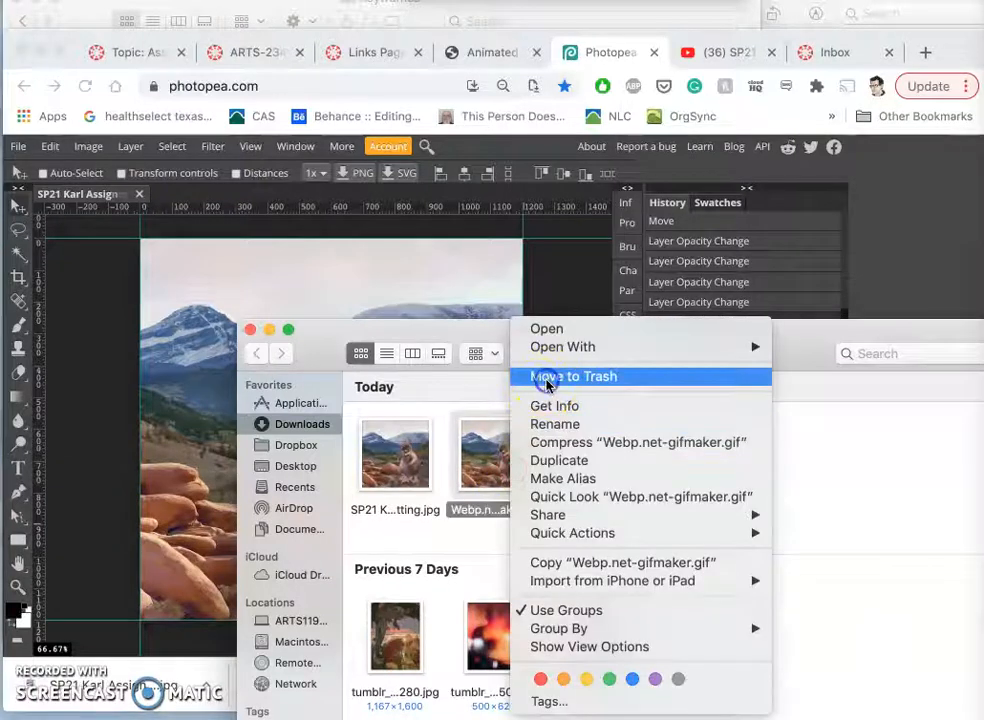
click(573, 376)
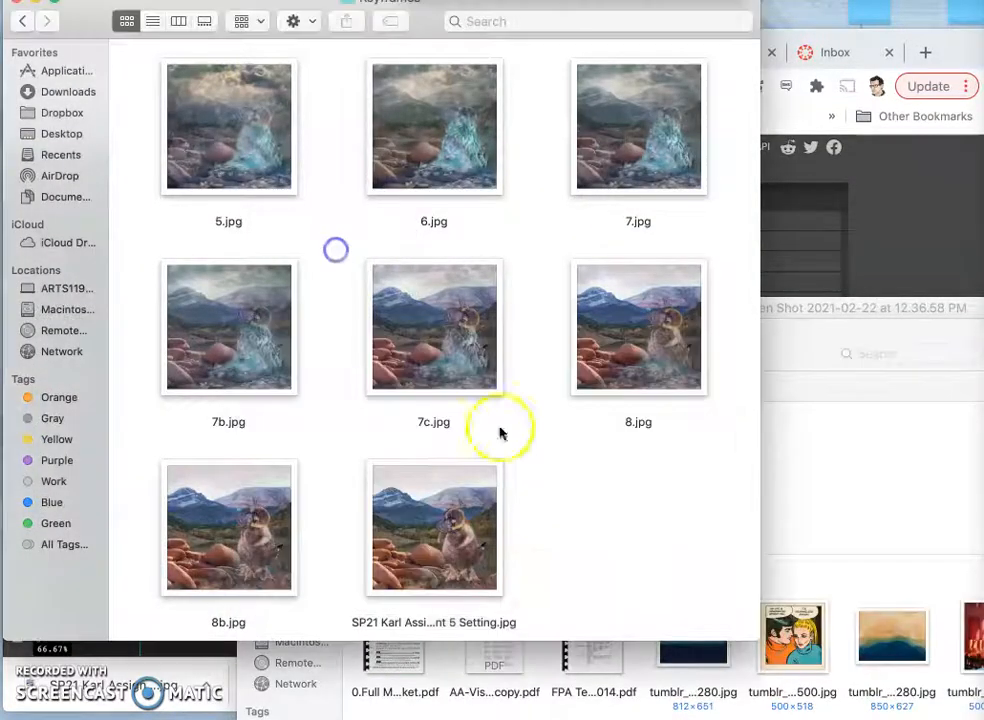
click(433, 528)
text(9)
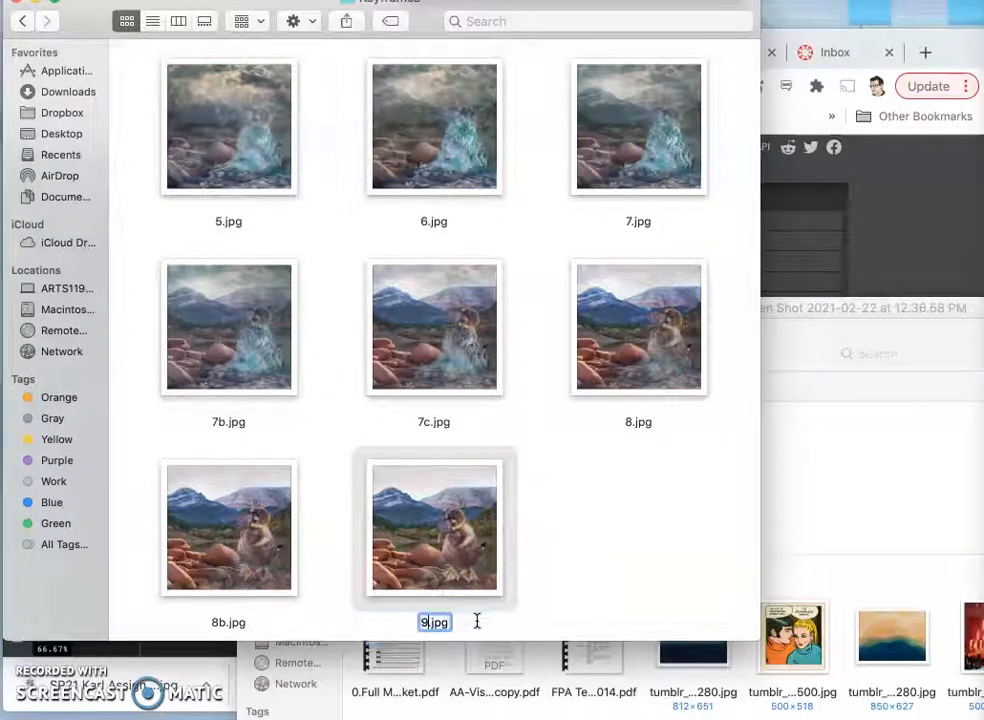
click(591, 590)
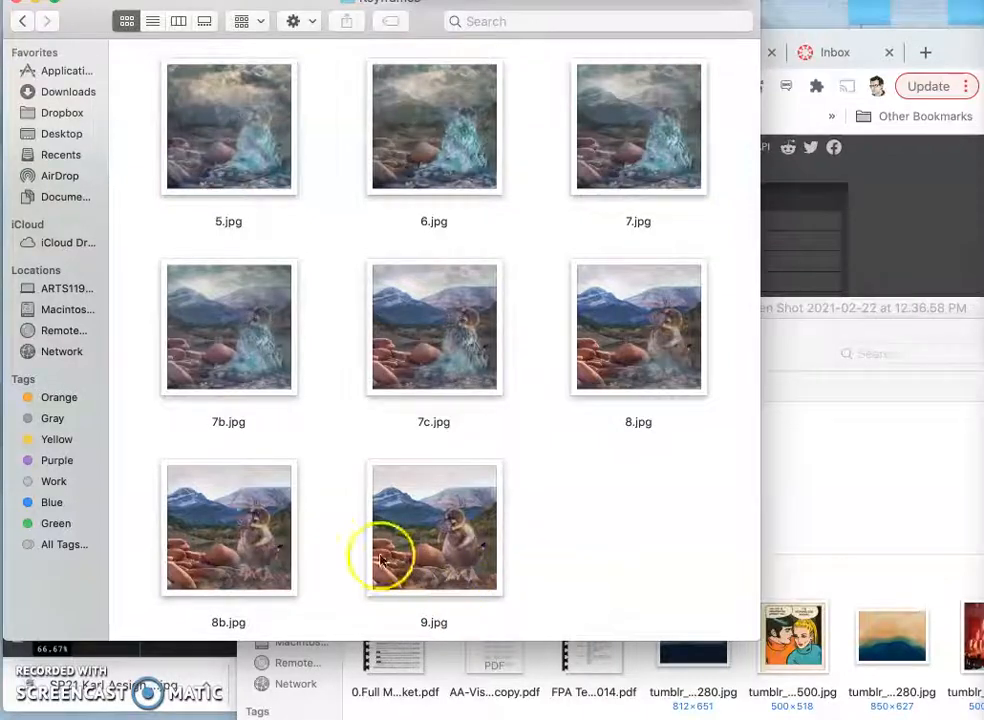
mouse_move(405, 542)
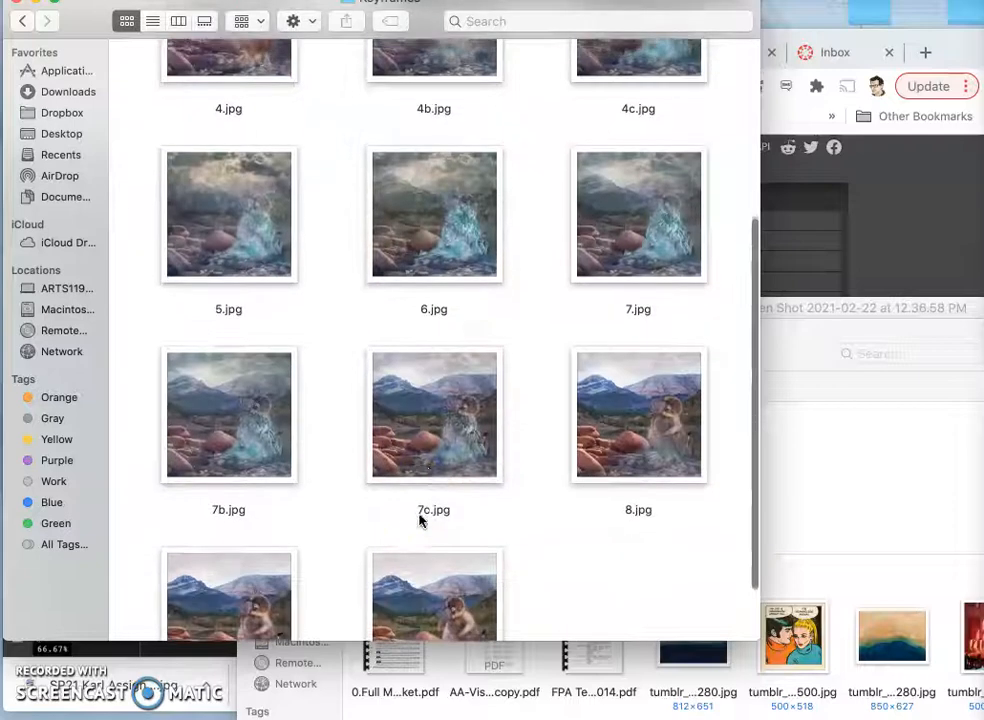
scroll(down, 3)
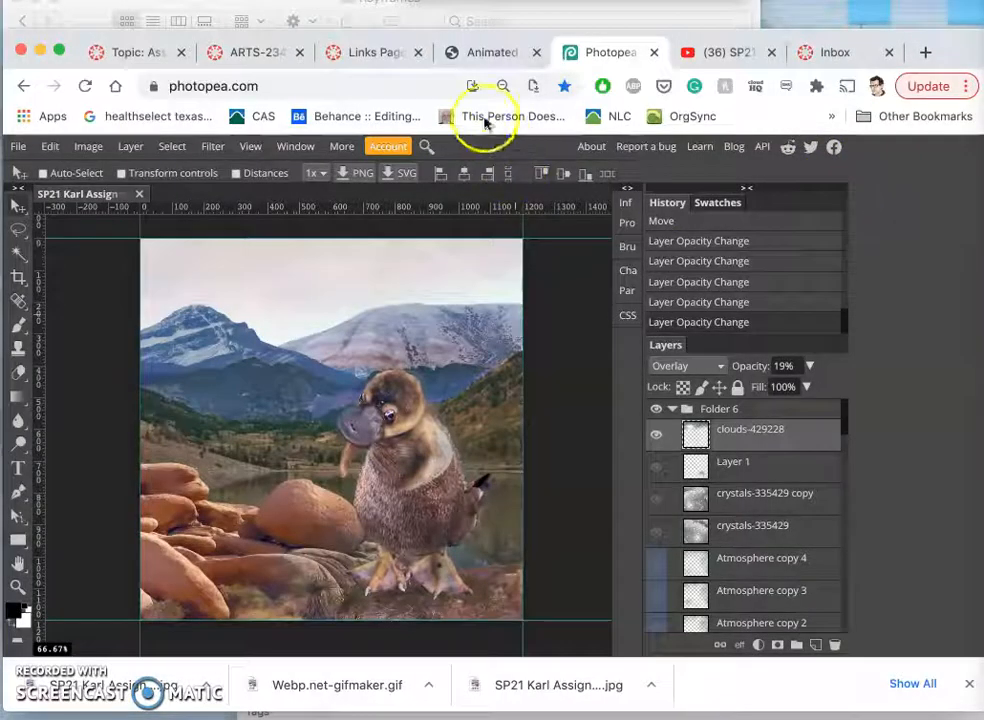
mouse_move(505, 52)
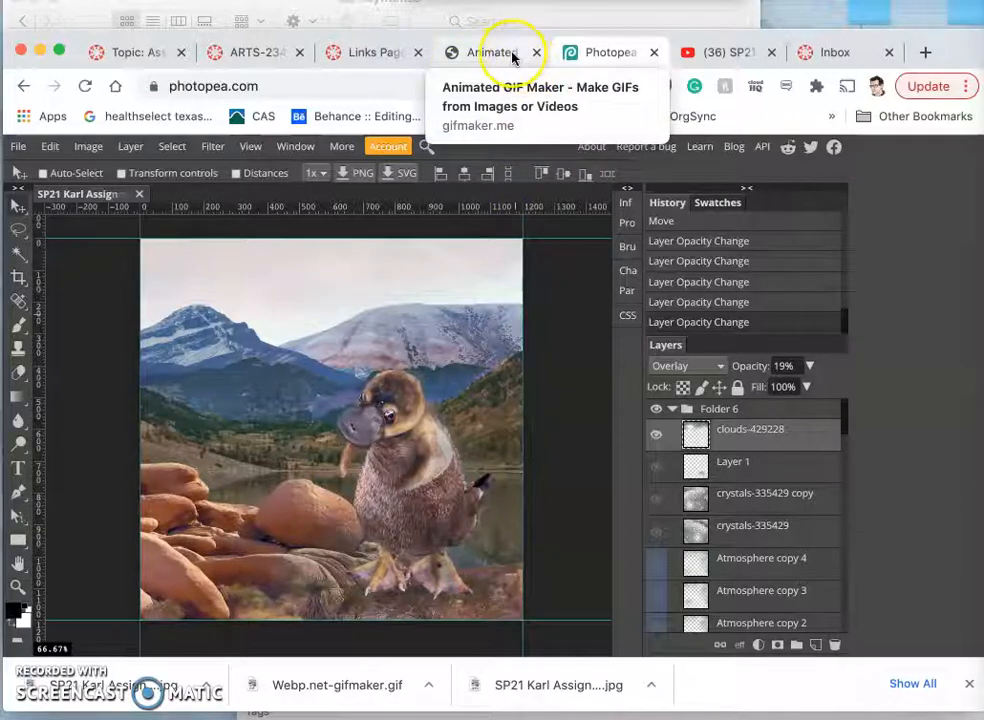
Step: Upload the newest keyframe to GIFMaker.me, bringing the animation to 14 frames
click(492, 51)
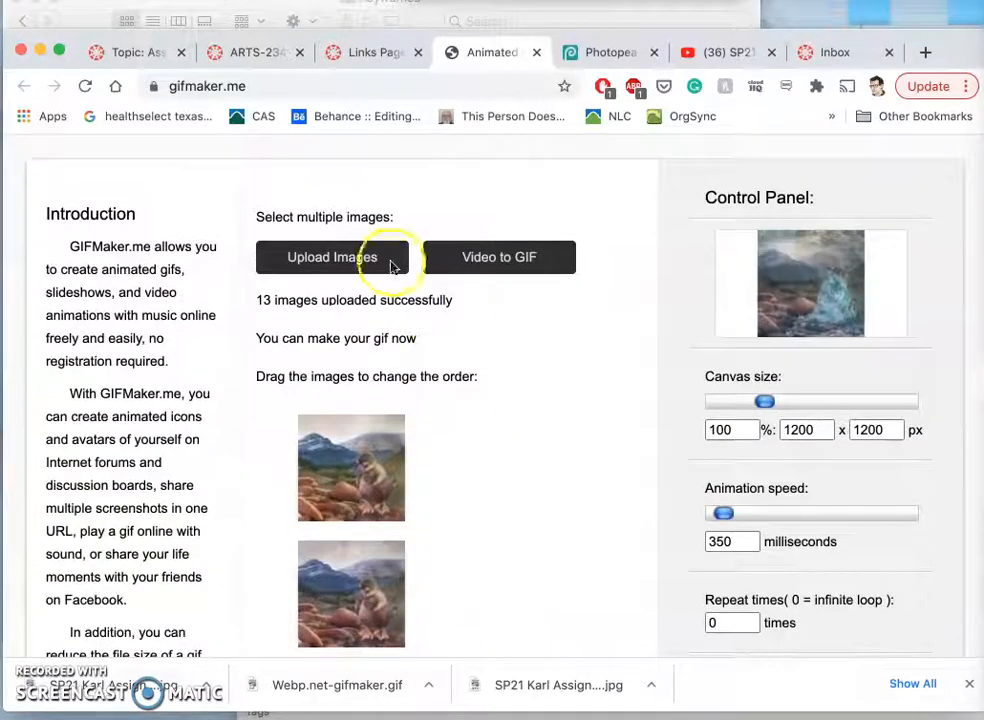
click(332, 257)
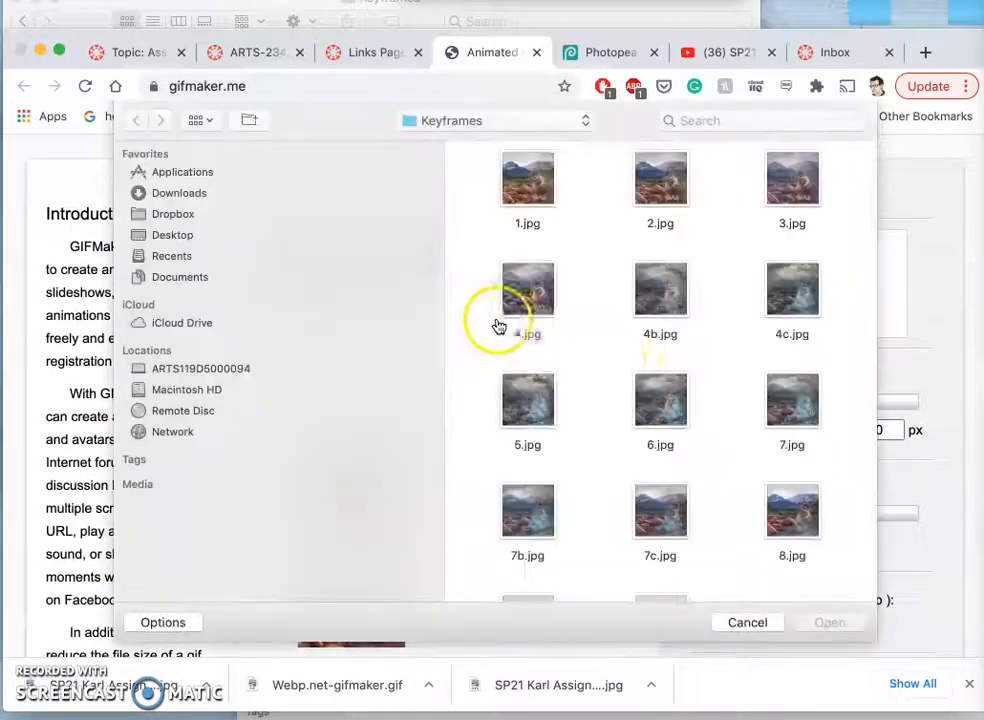
click(660, 525)
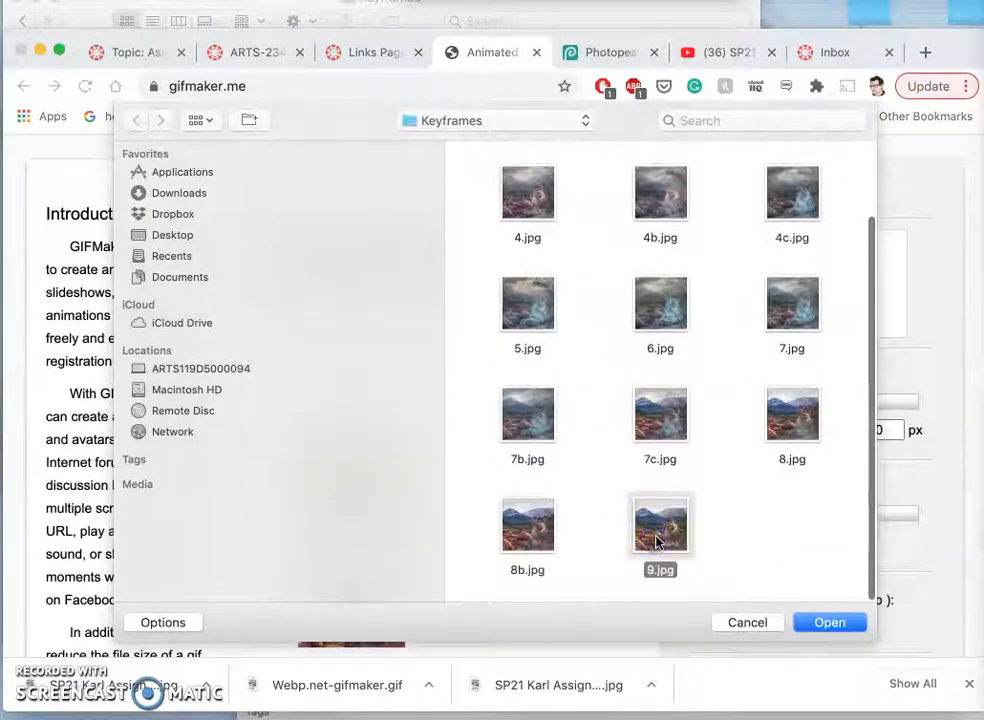
click(830, 622)
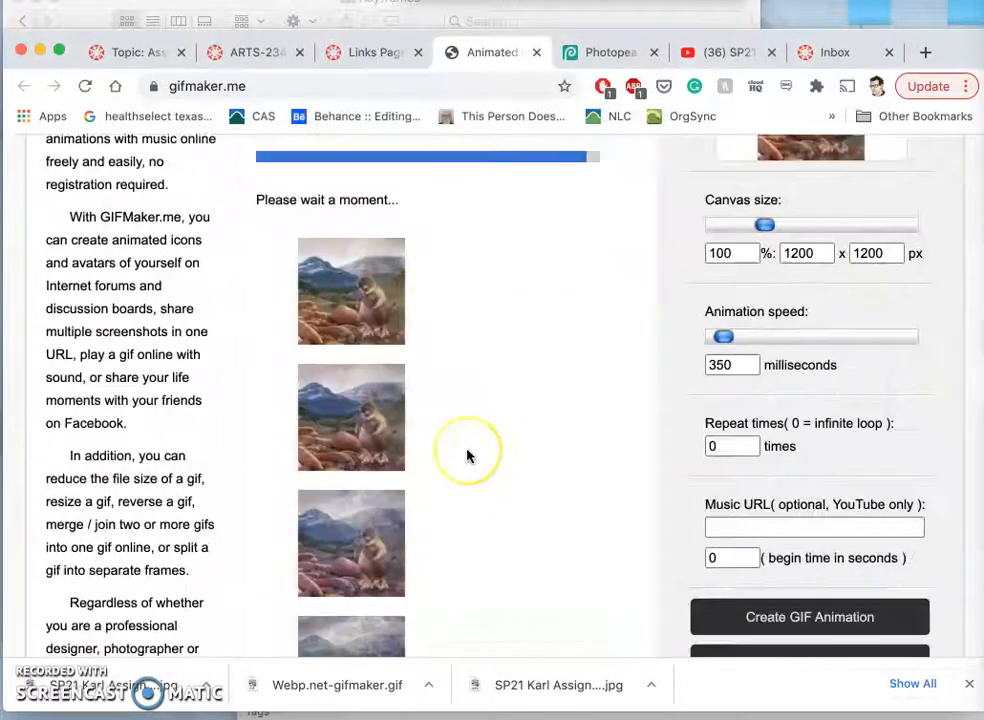
scroll(down, 3)
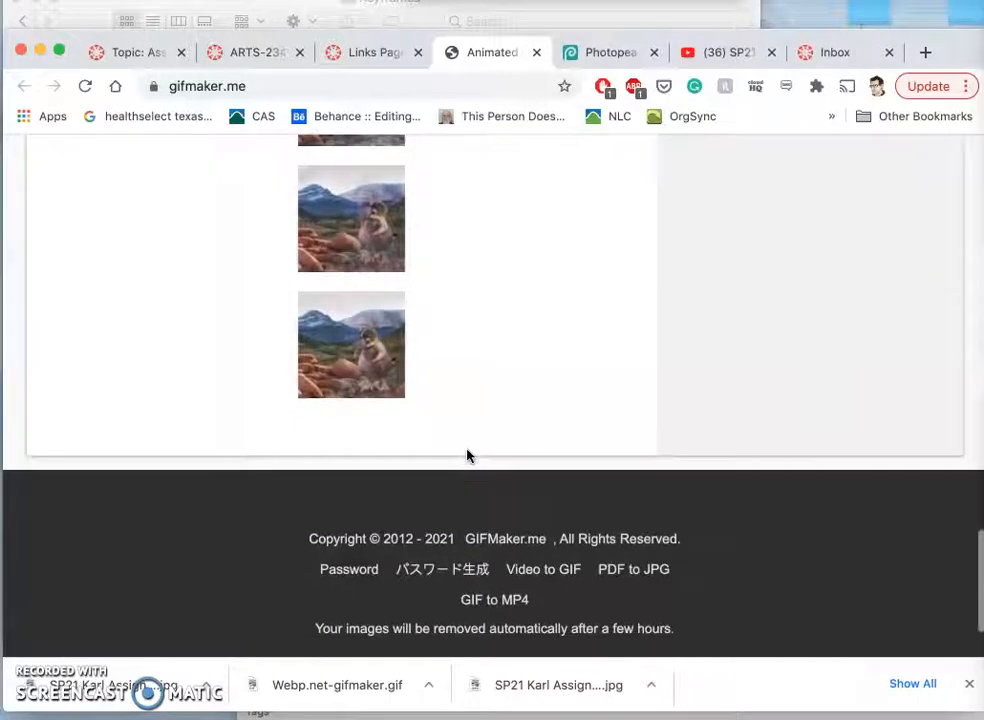
scroll(up, 3)
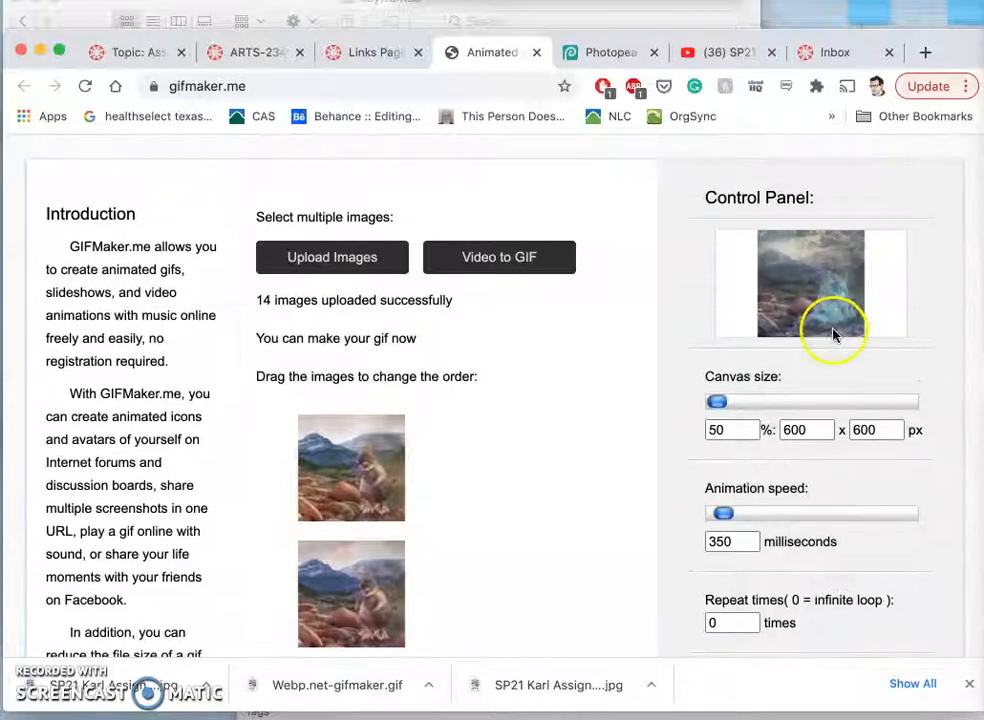
scroll(down, 3)
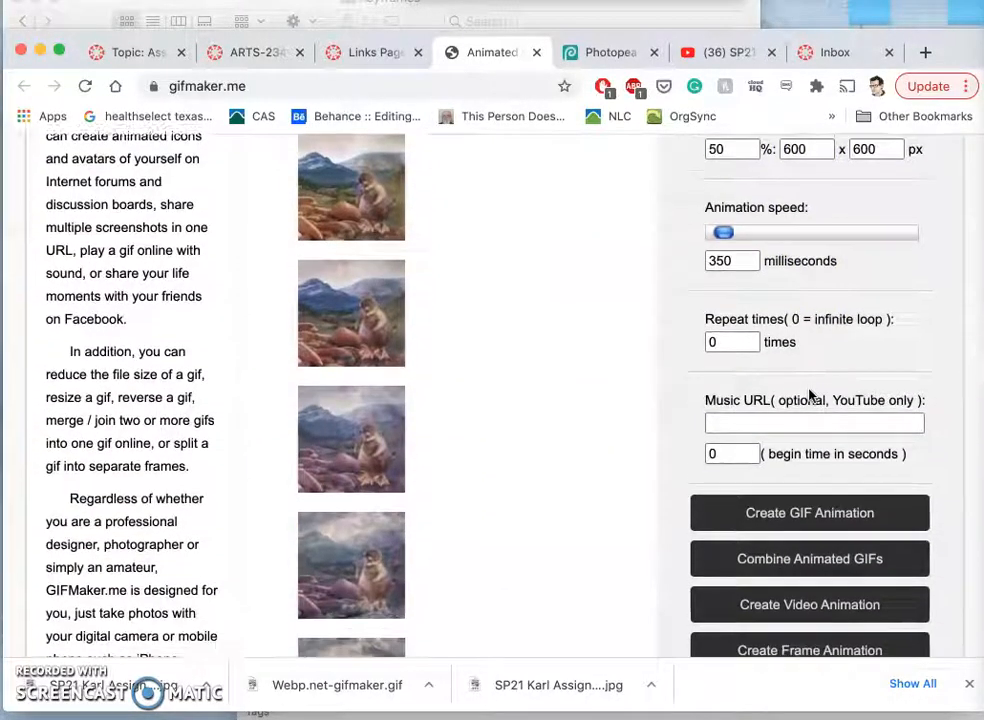
scroll(down, 3)
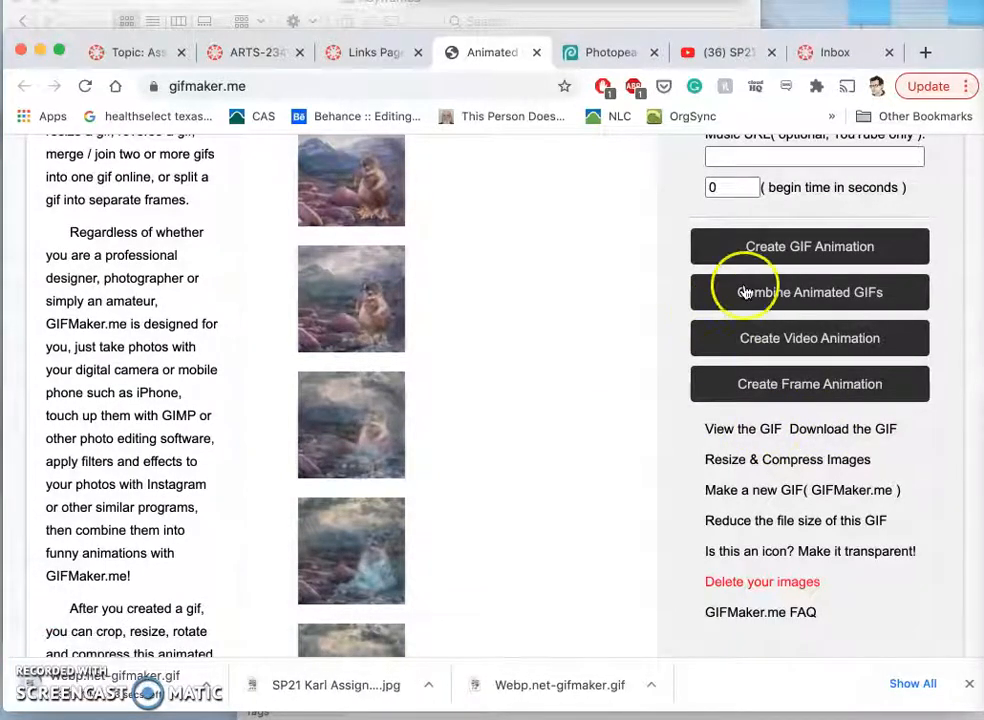
Step: Generate the looping 600 × 600 px GIF from the 14 frames
click(809, 246)
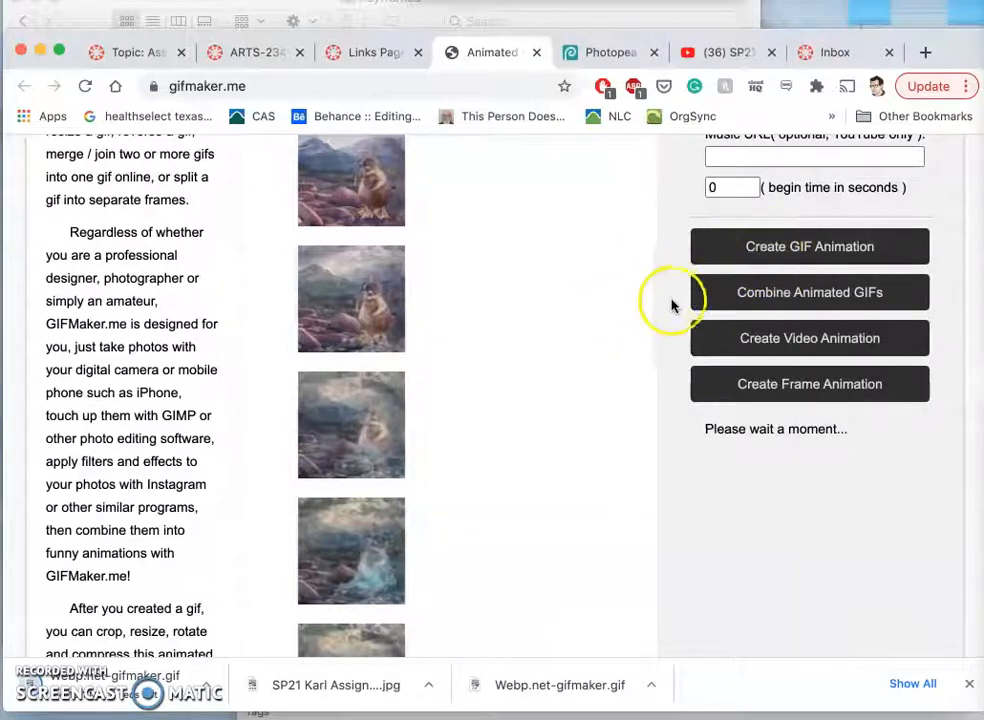
mouse_move(735, 429)
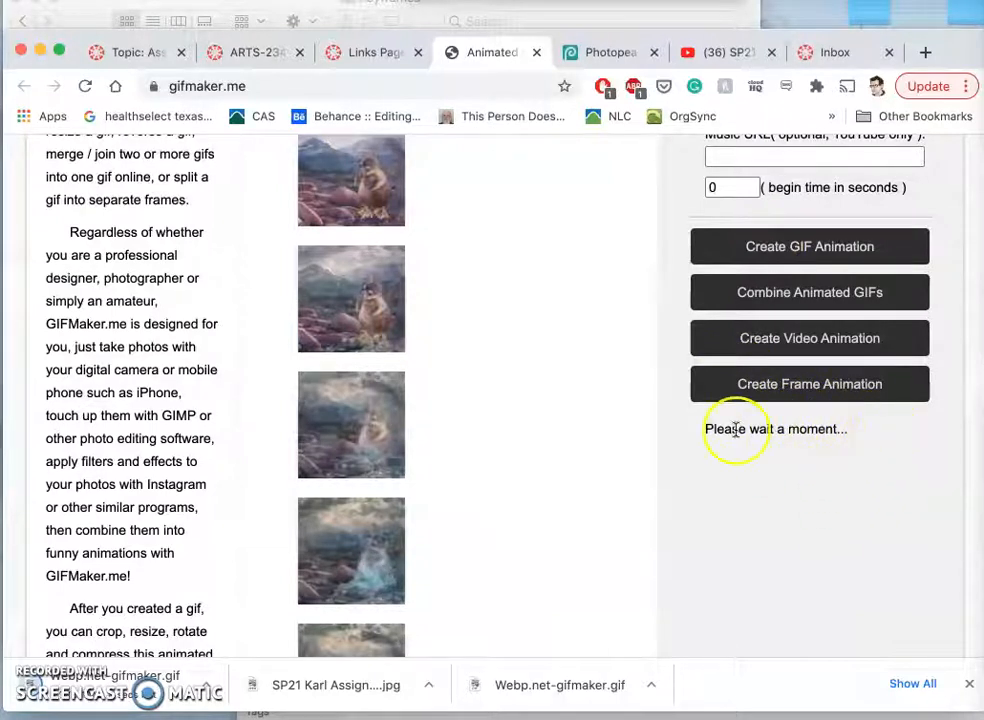
scroll(down, 3)
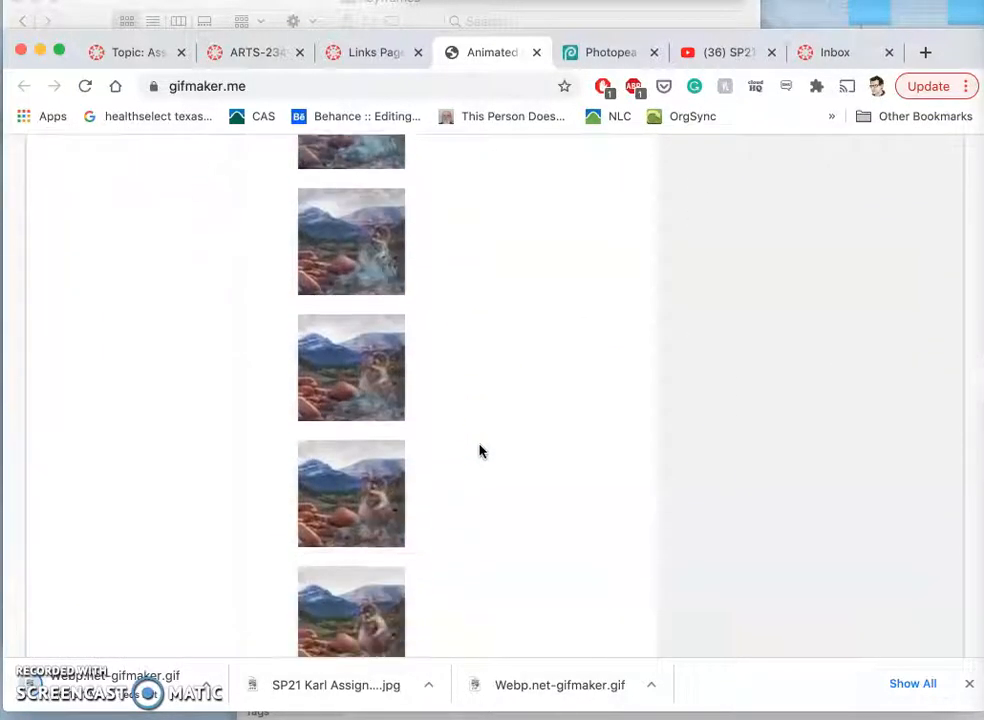
scroll(down, 3)
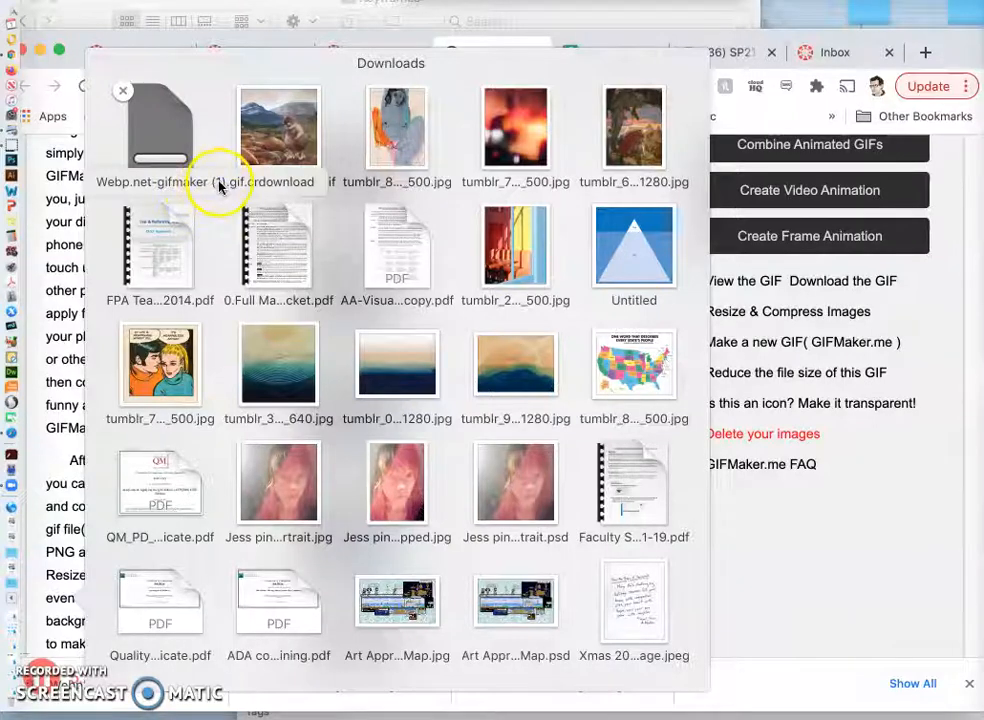
Step: Bring up the context menu on the older Webp.net-gifmaker.gif in Downloads to remove it
scroll(down, 3)
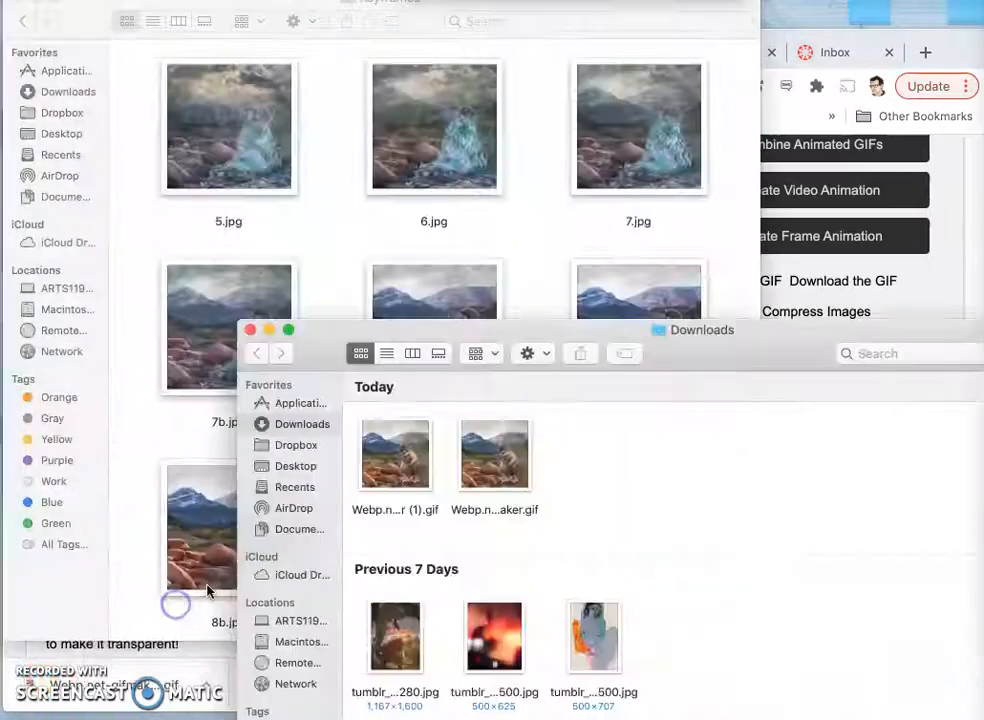
right_click(493, 453)
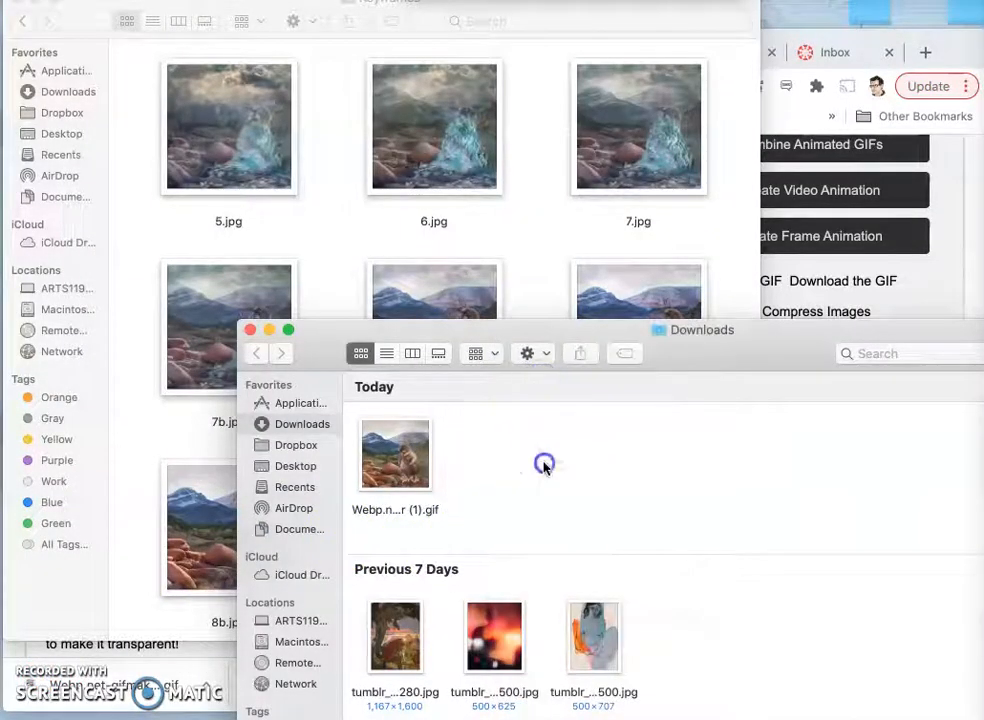
right_click(395, 453)
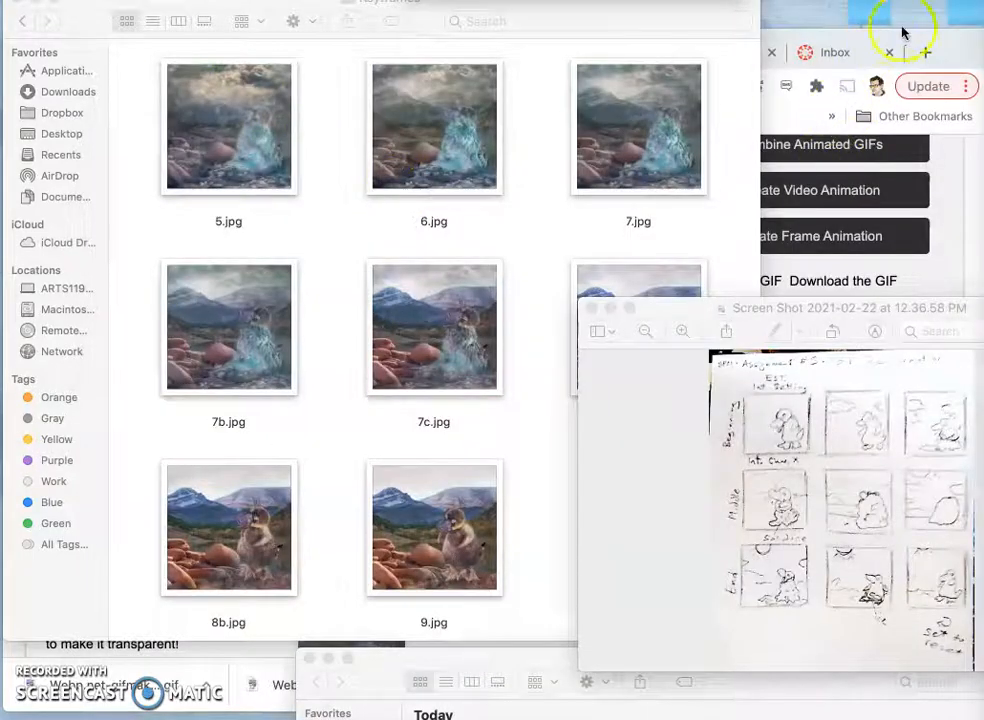
Step: Bring gifmaker.me back to check the frame order at 600×600 px, 350 ms
click(924, 49)
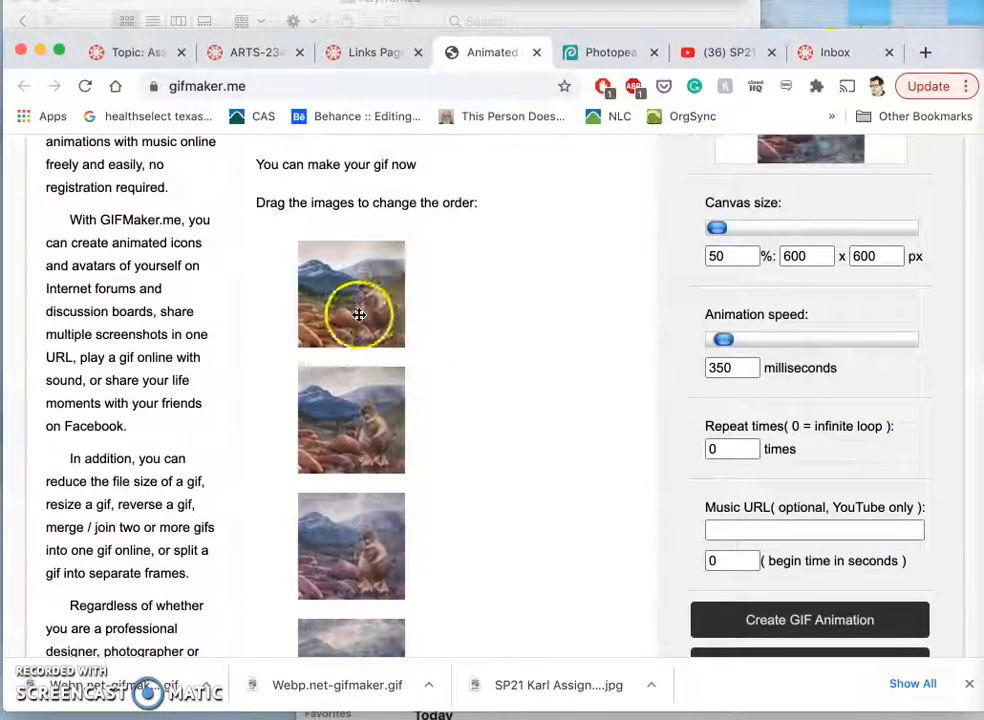
mouse_move(344, 320)
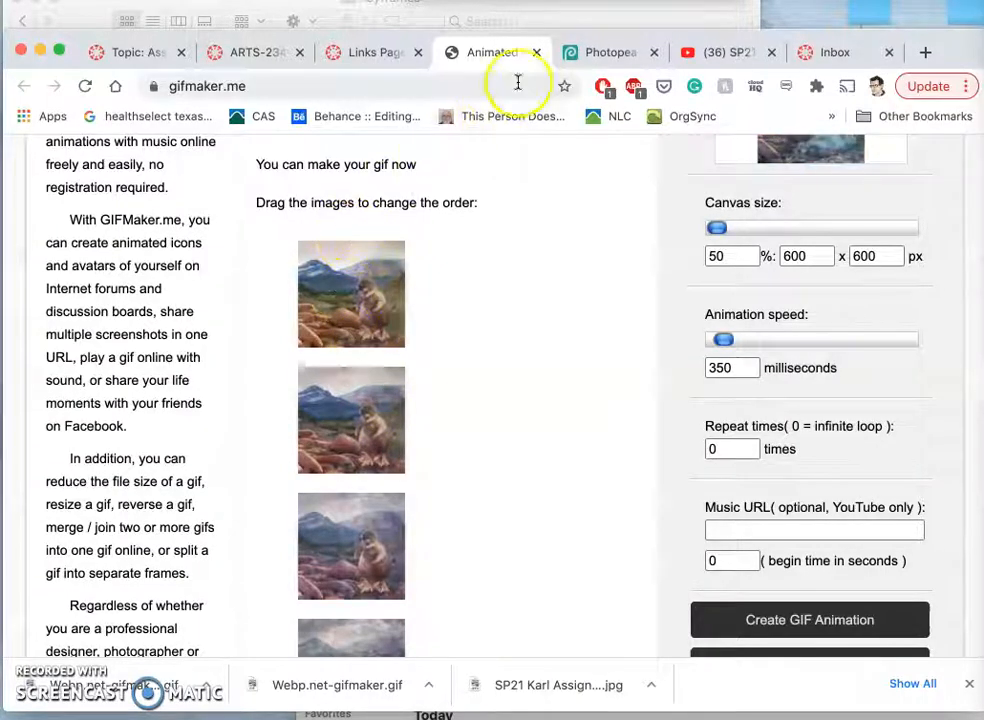
mouse_move(607, 13)
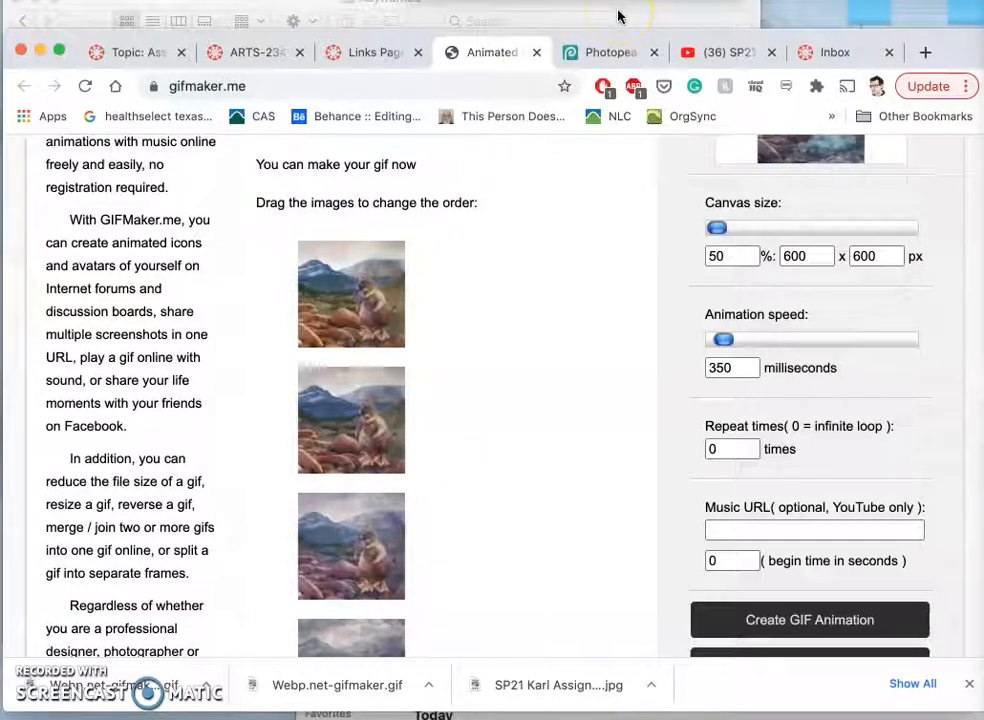
mouse_move(414, 256)
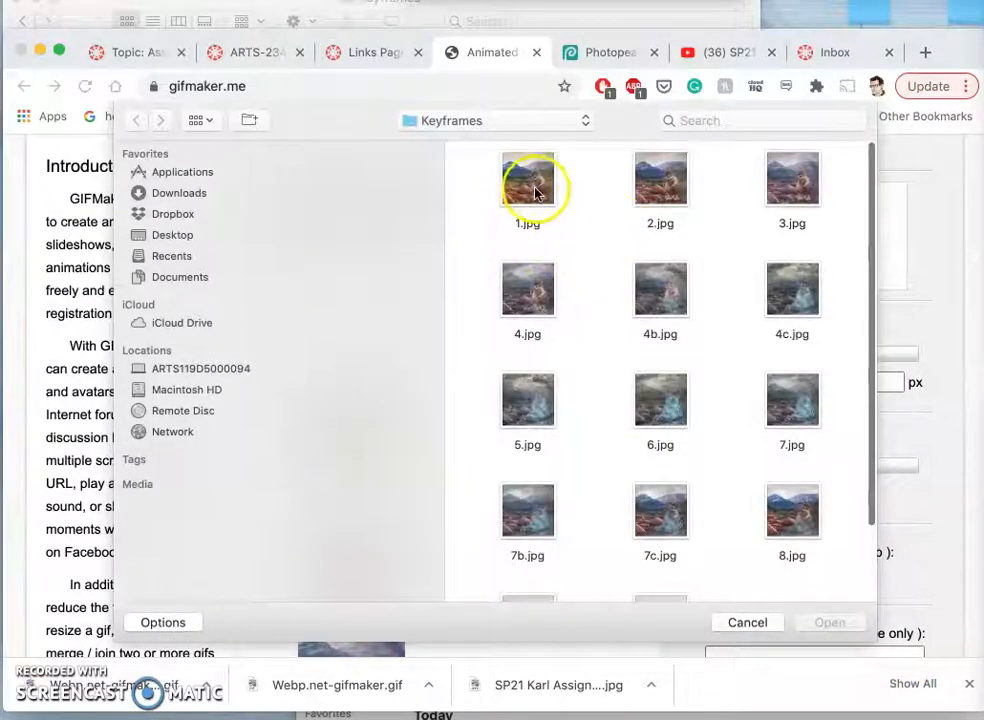
Step: Select 1.jpg and 2.jpg together and upload them as extra frames
click(527, 180)
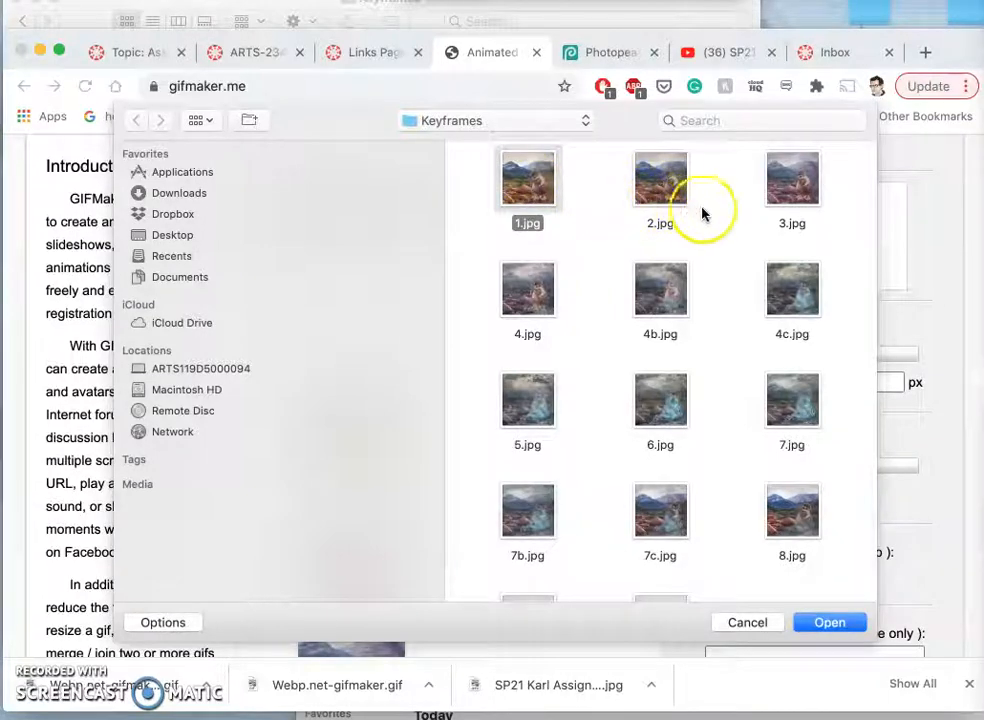
click(659, 178)
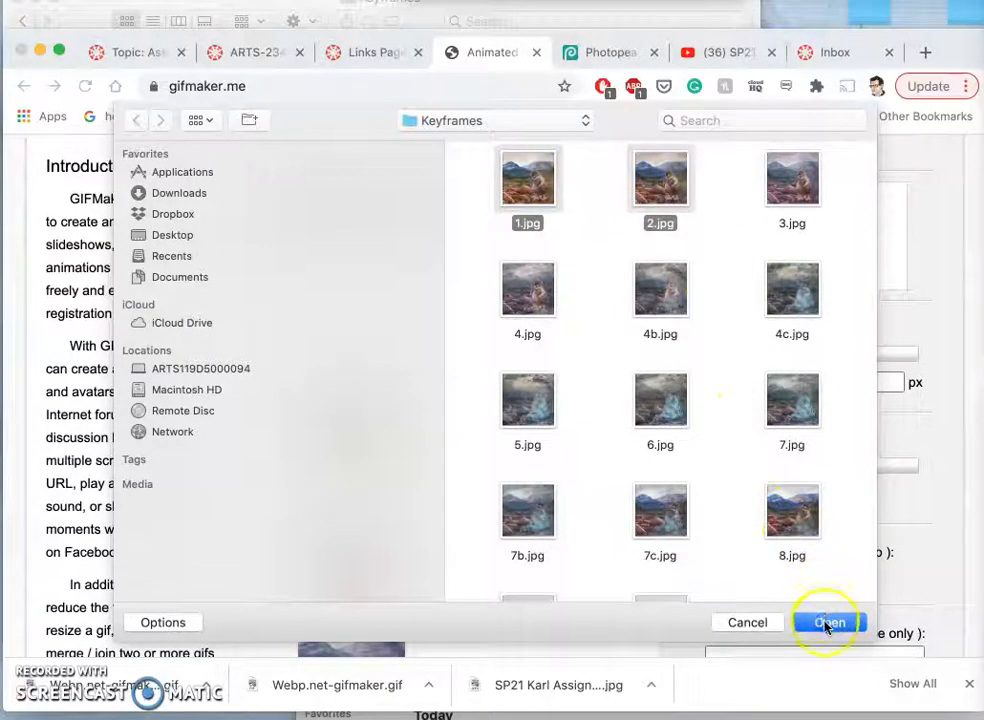
click(829, 622)
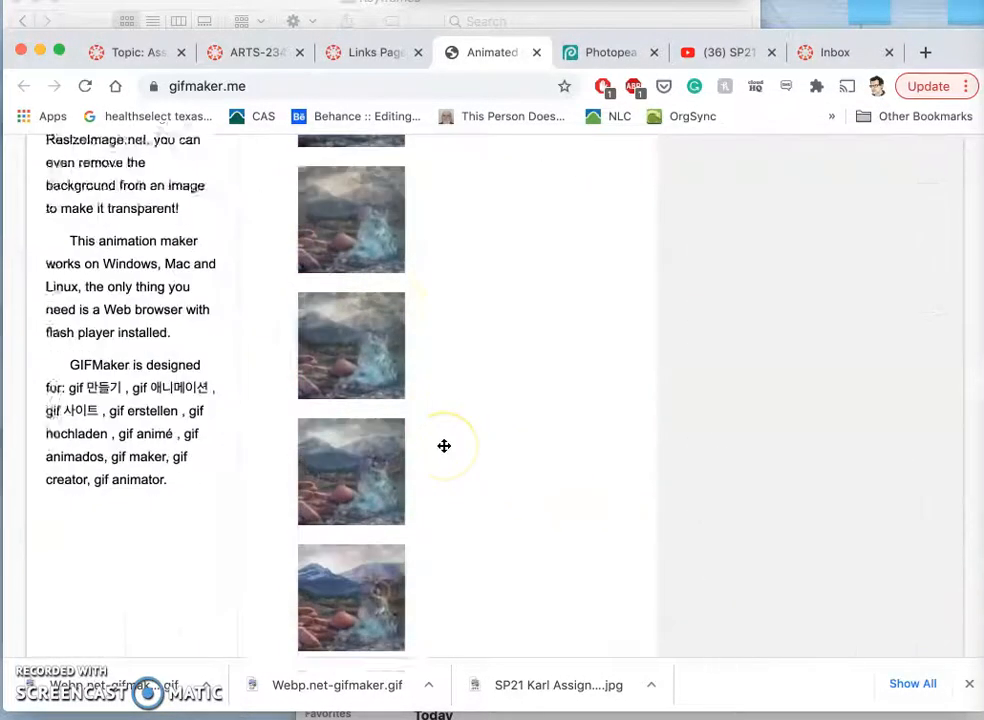
scroll(down, 3)
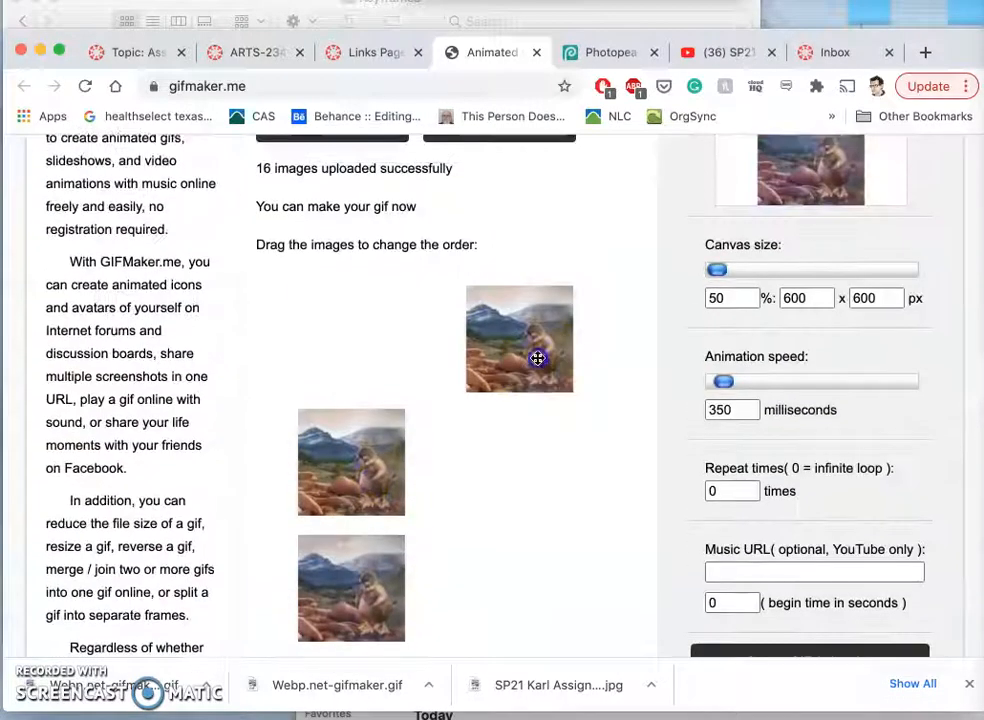
Step: Move a re-added frame to the front of the frame order, then scroll the list
drag(519, 338, 470, 567)
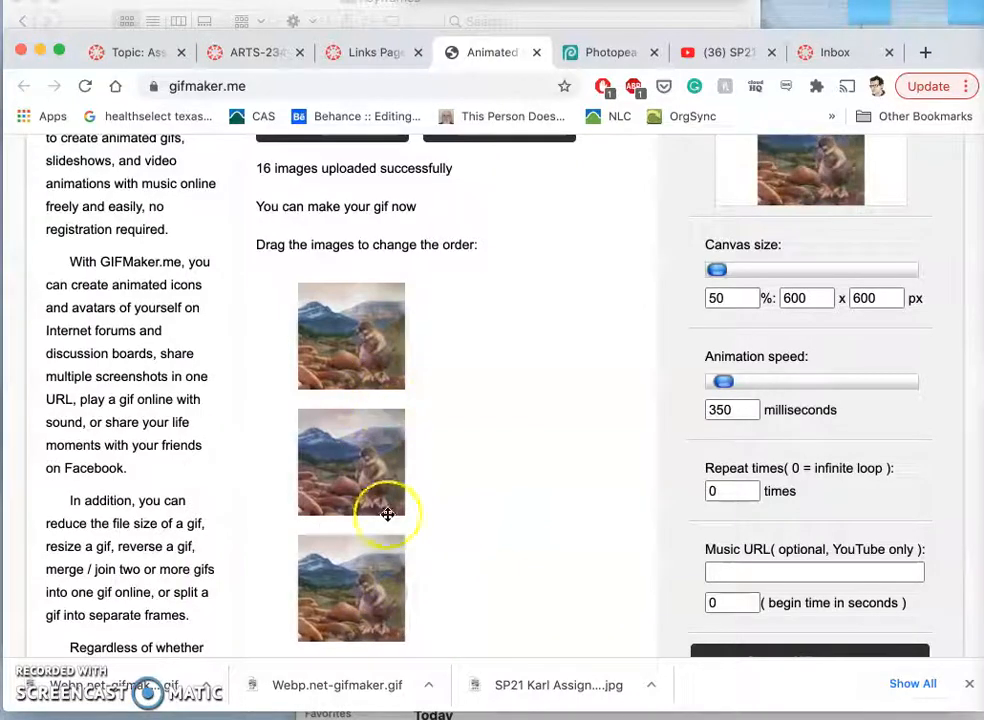
scroll(down, 3)
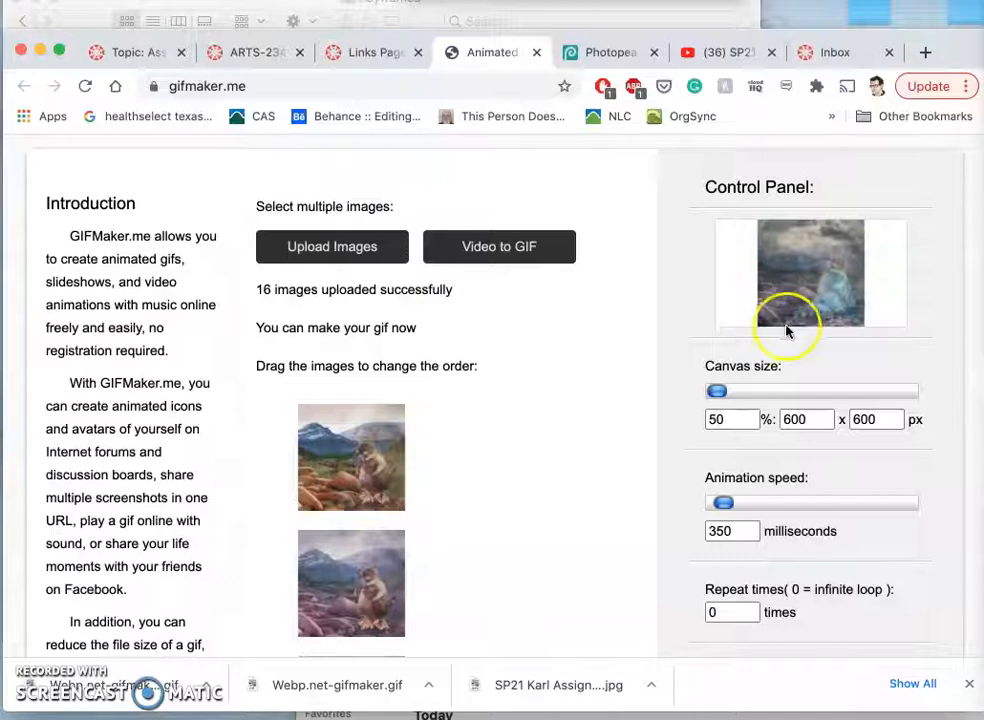
scroll(down, 3)
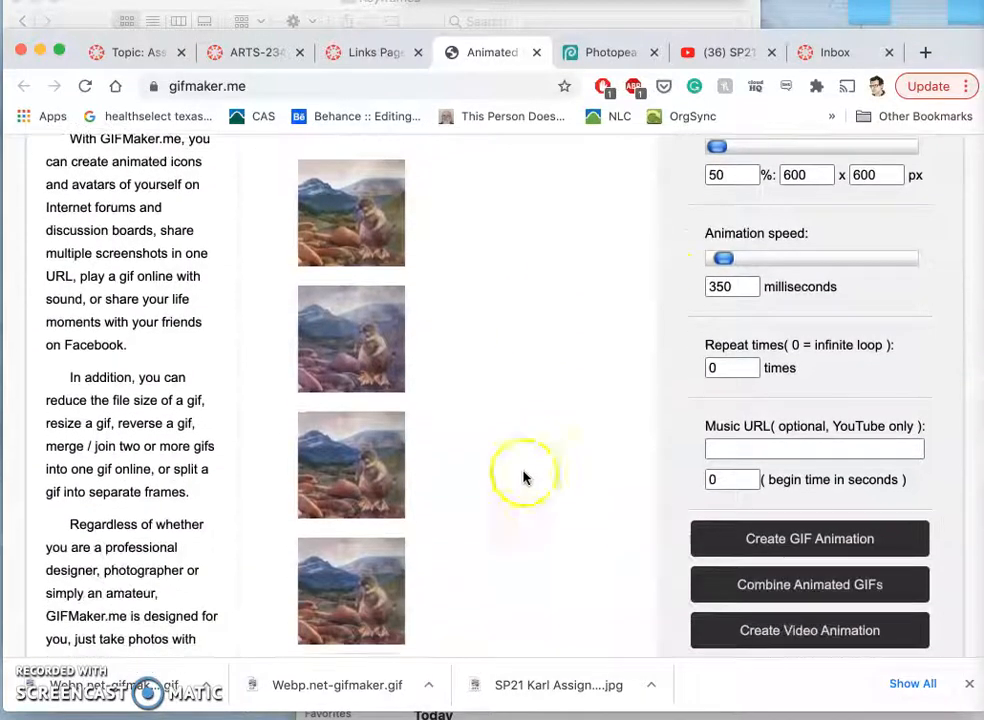
scroll(down, 3)
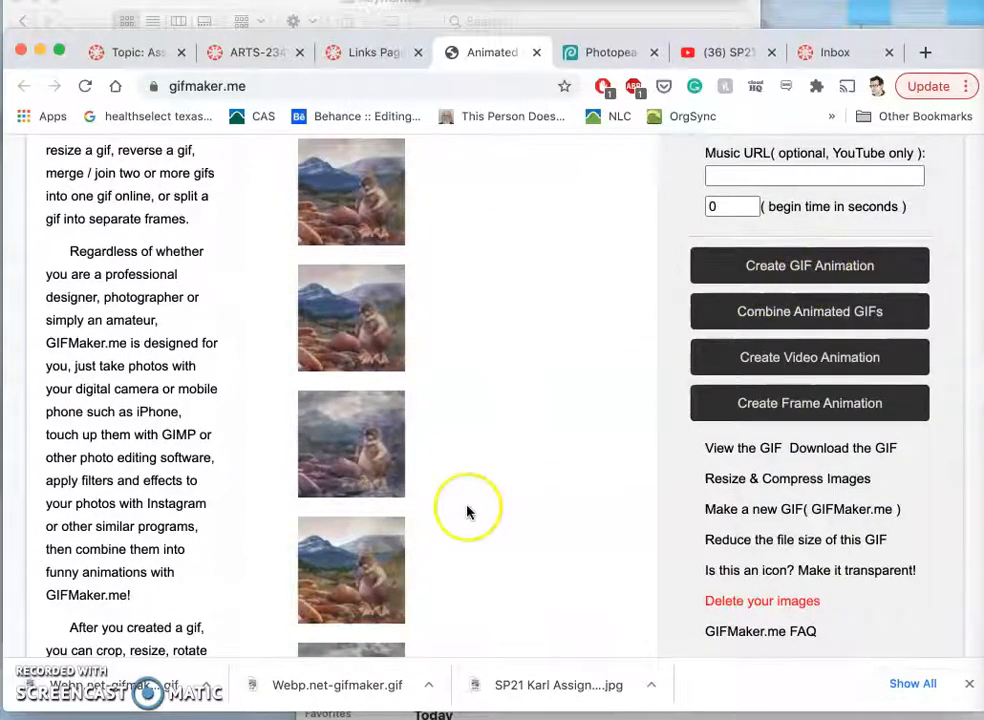
scroll(down, 3)
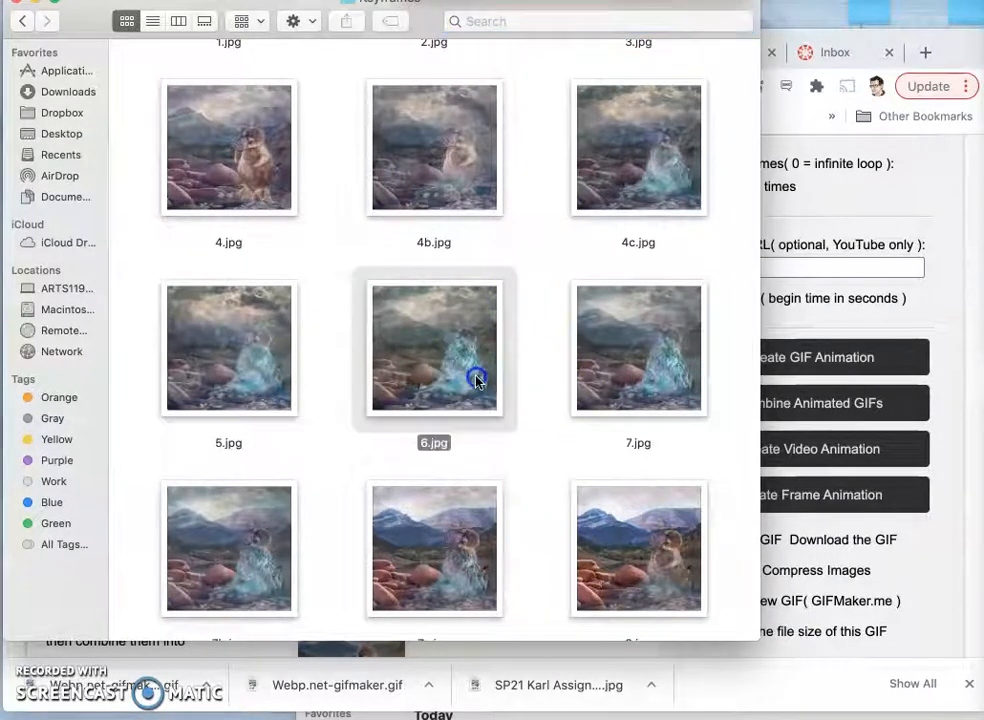
click(638, 348)
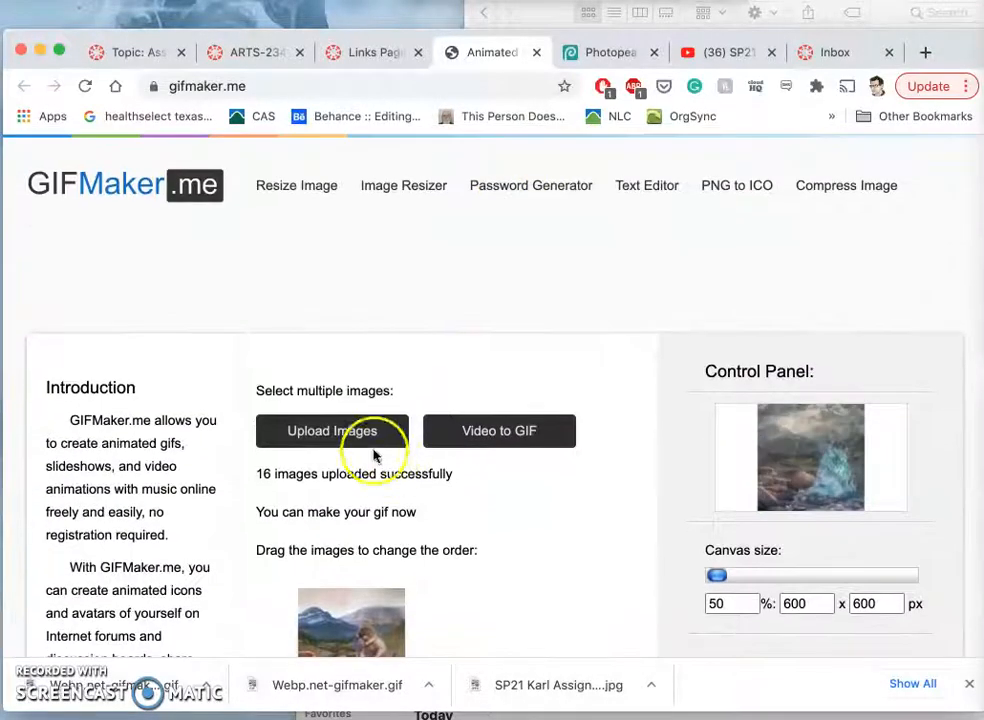
Step: Select keyframes 6.jpg and 7.jpg in the Keyframes folder and upload them
click(332, 430)
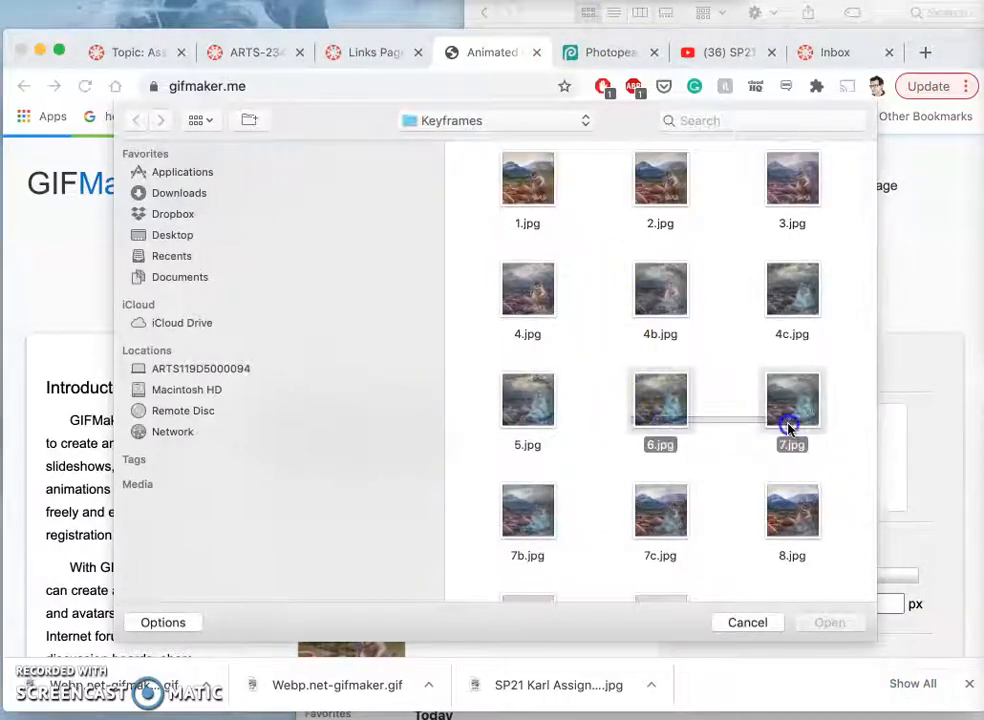
click(790, 426)
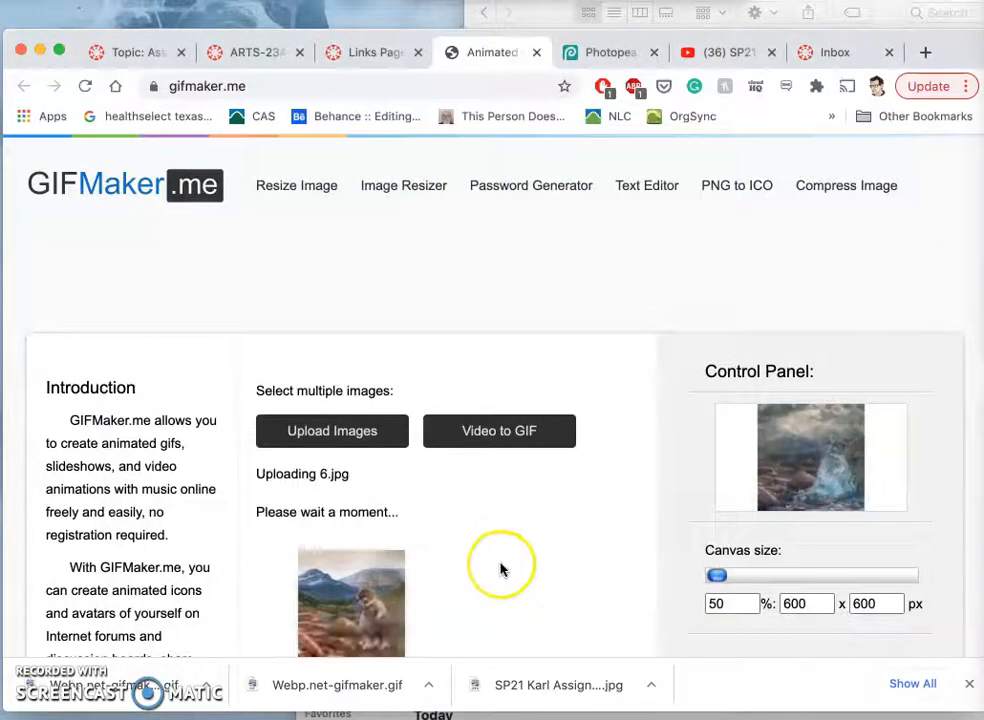
scroll(down, 3)
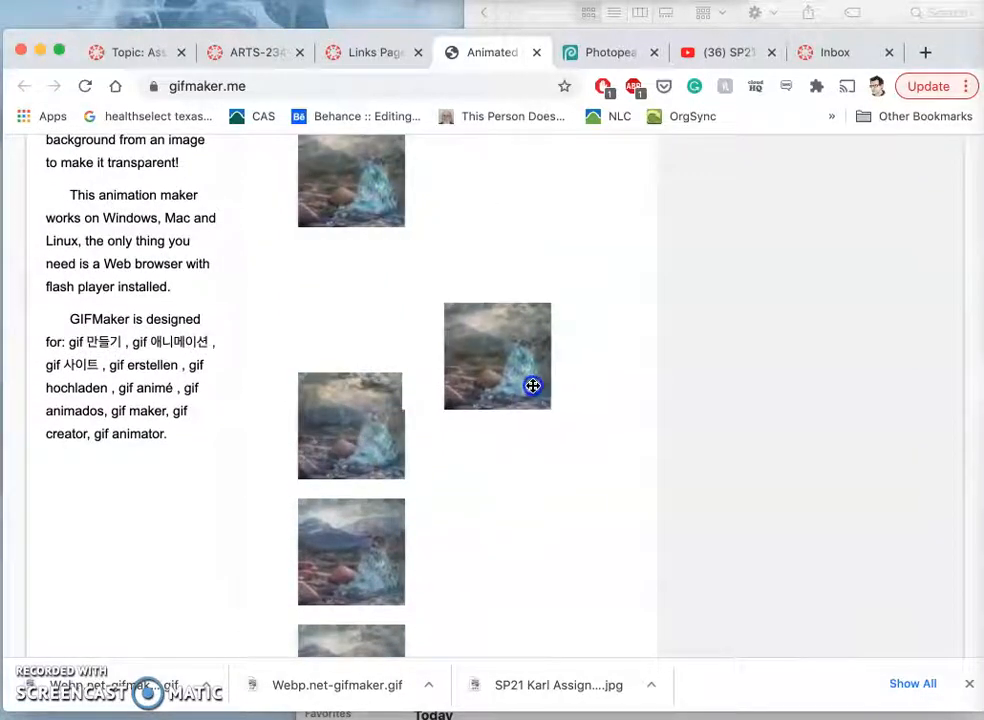
Step: Scroll through the 18 uploaded platypus frames in the GIFMaker.me page
scroll(down, 3)
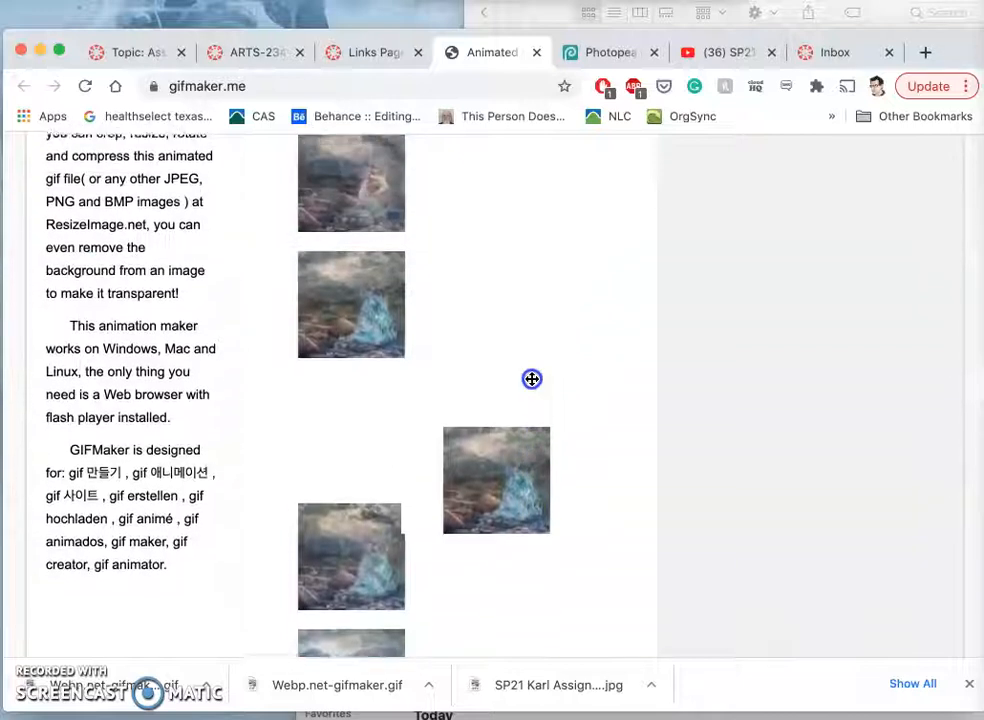
scroll(down, 3)
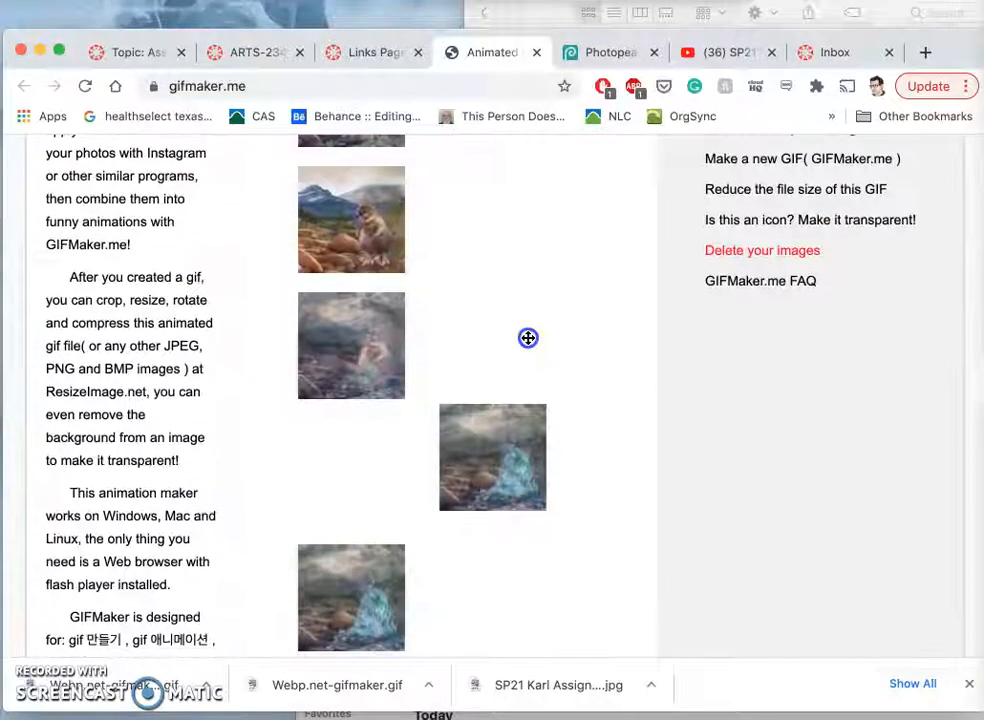
scroll(down, 3)
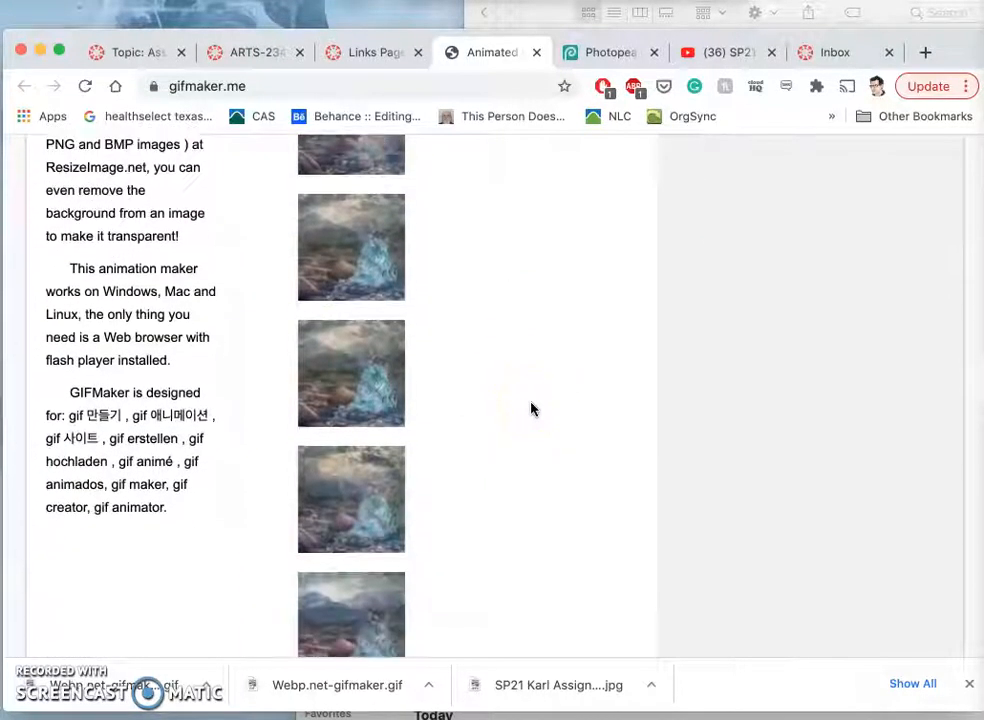
scroll(down, 3)
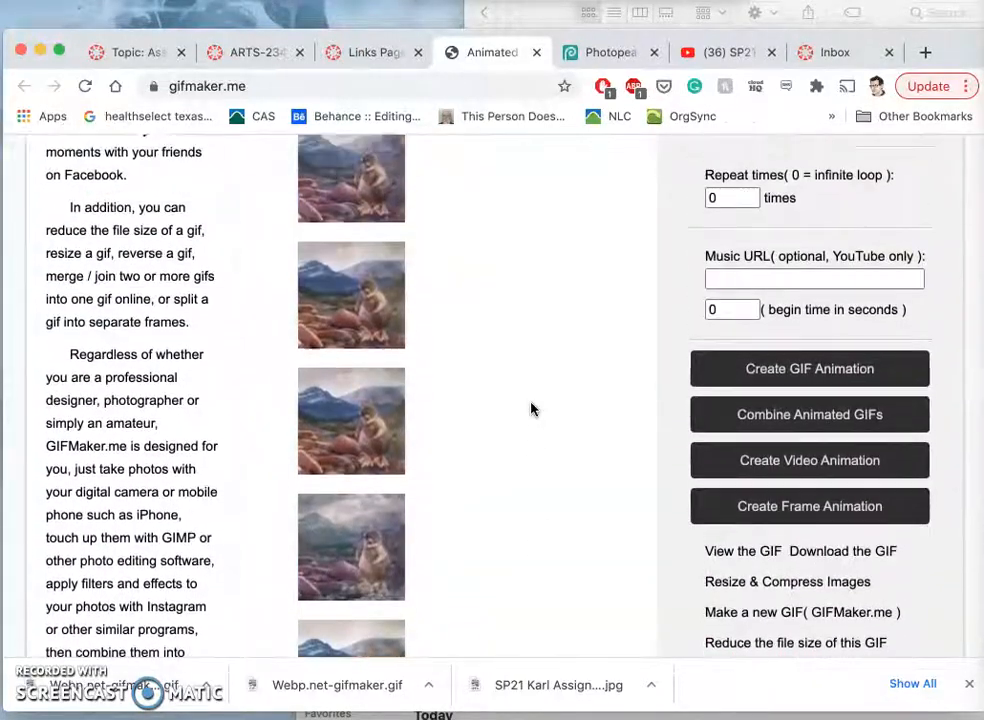
scroll(down, 3)
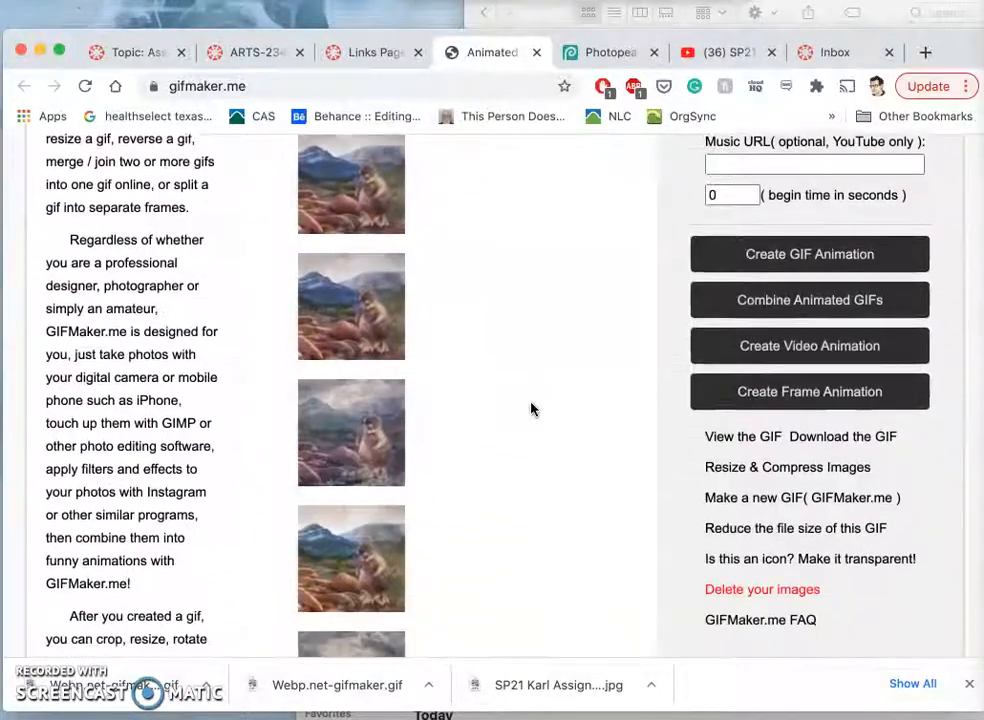
scroll(down, 3)
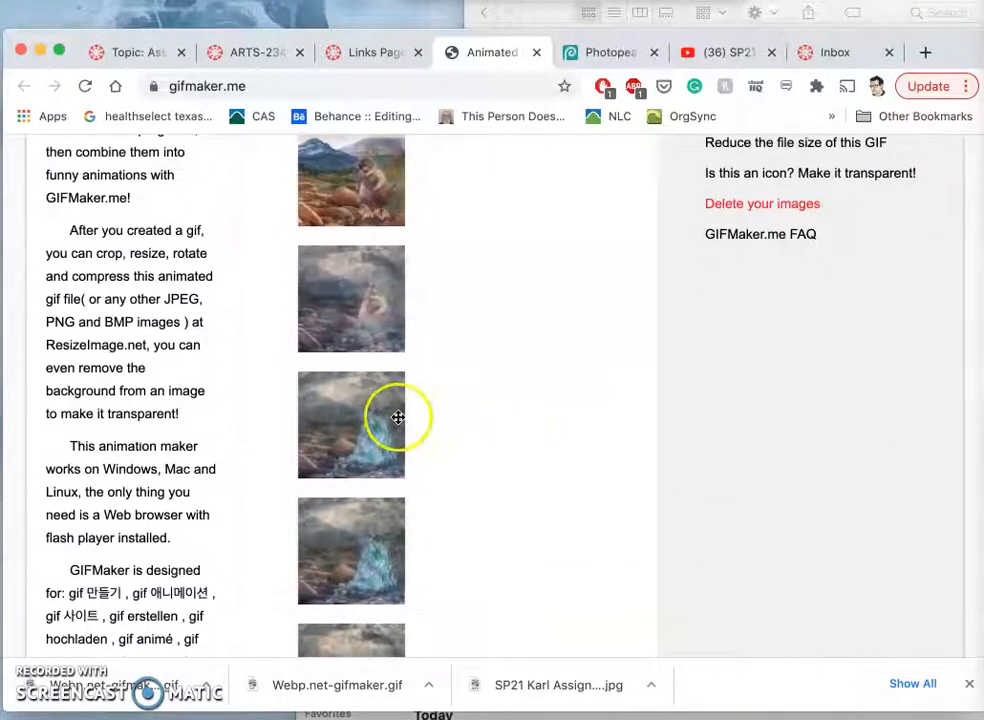
scroll(down, 3)
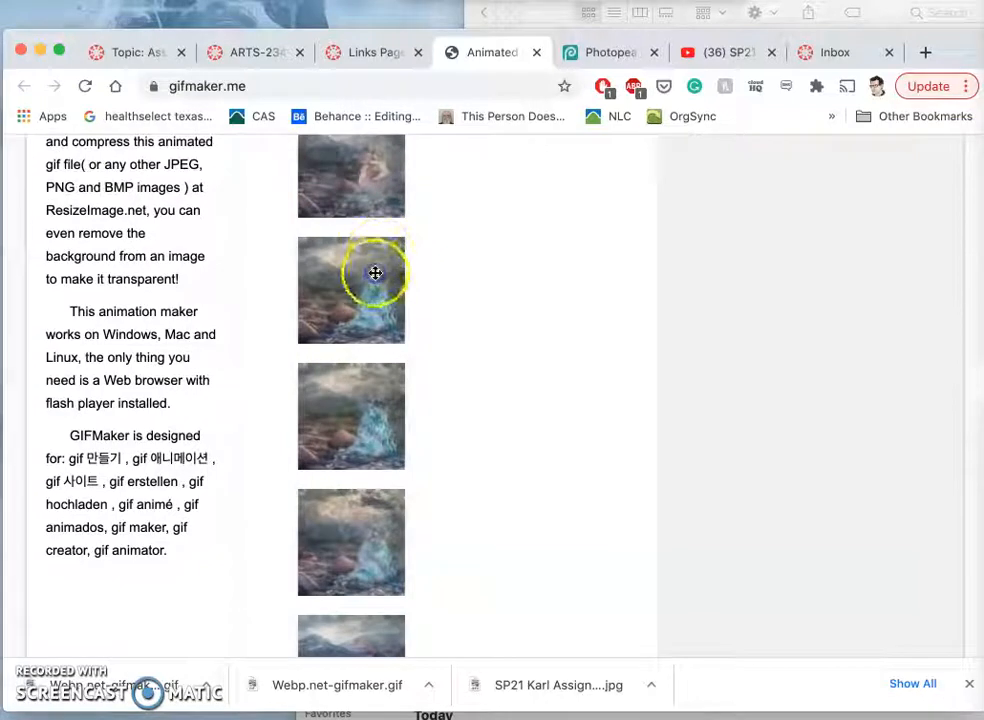
scroll(down, 3)
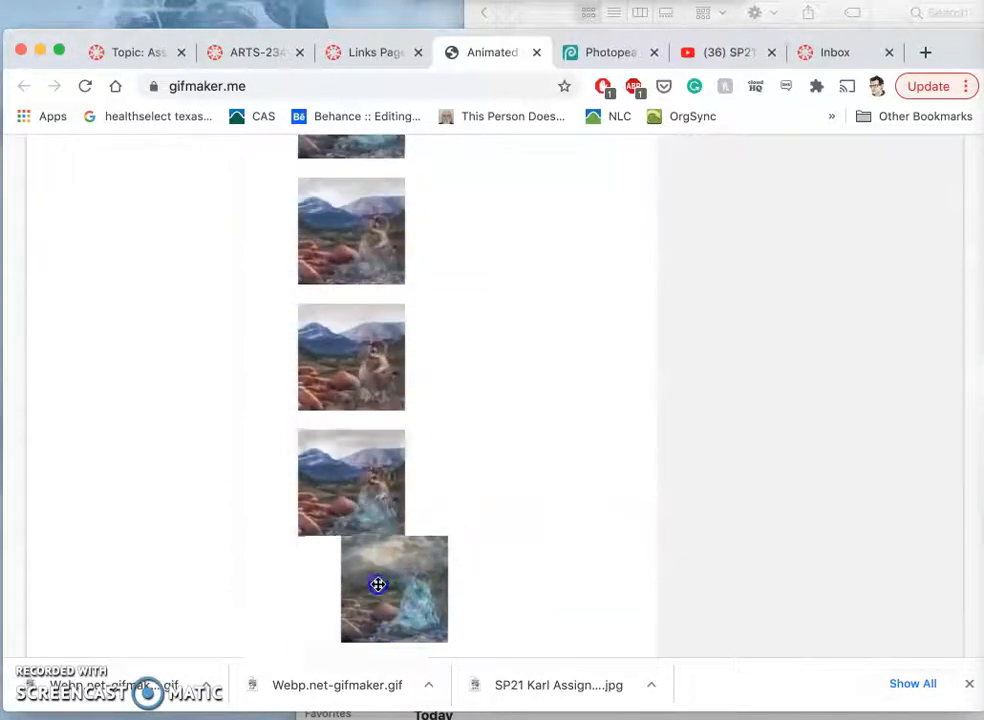
scroll(down, 3)
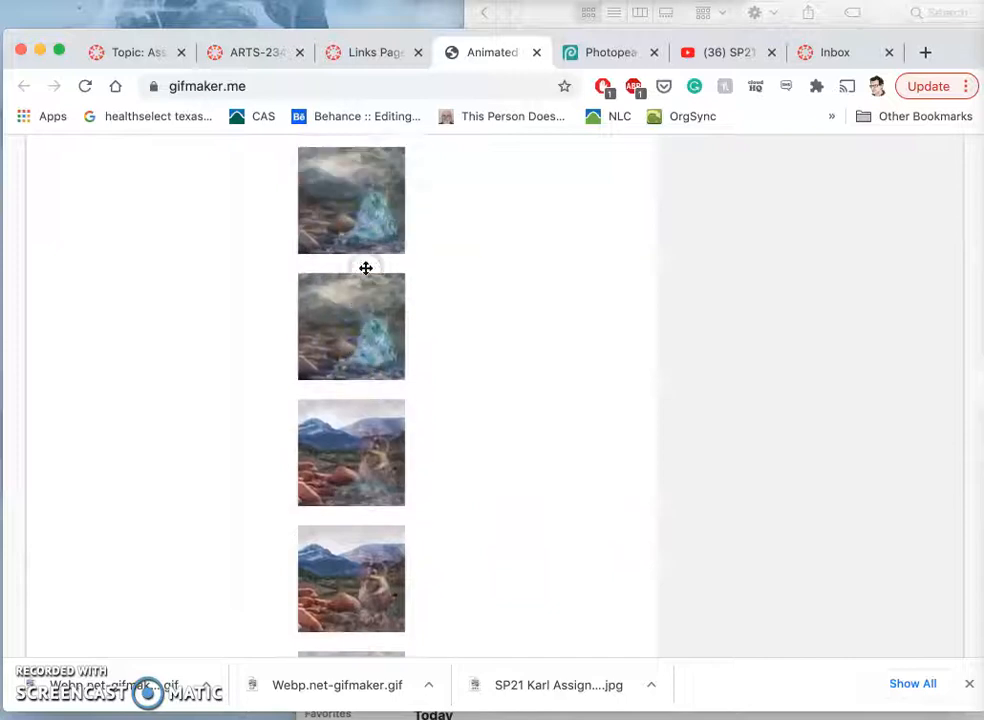
scroll(down, 3)
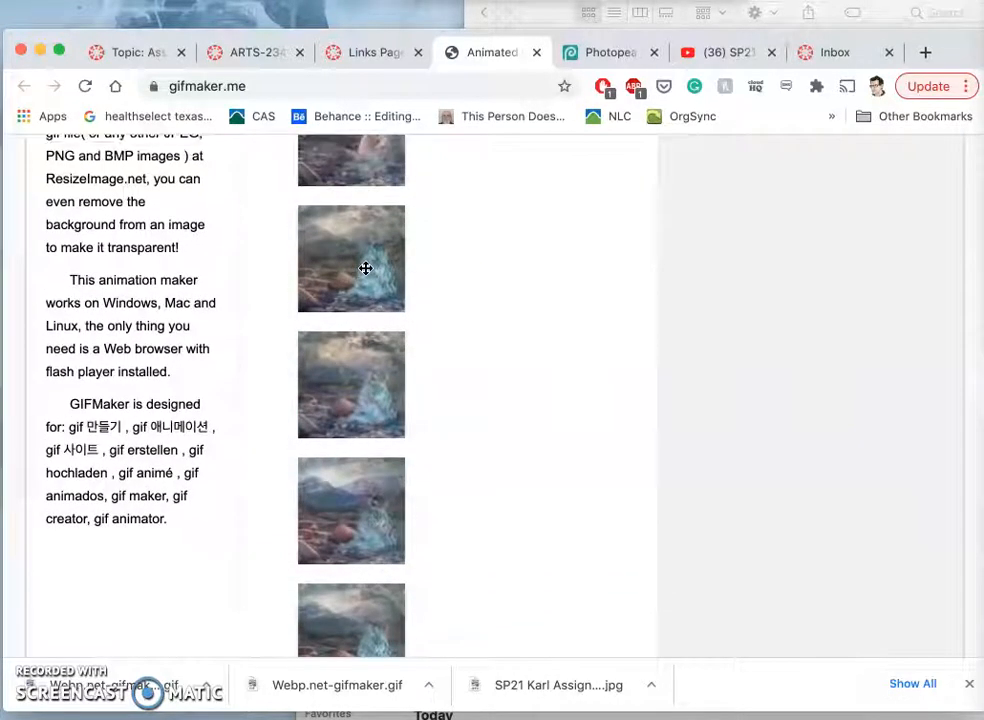
scroll(down, 3)
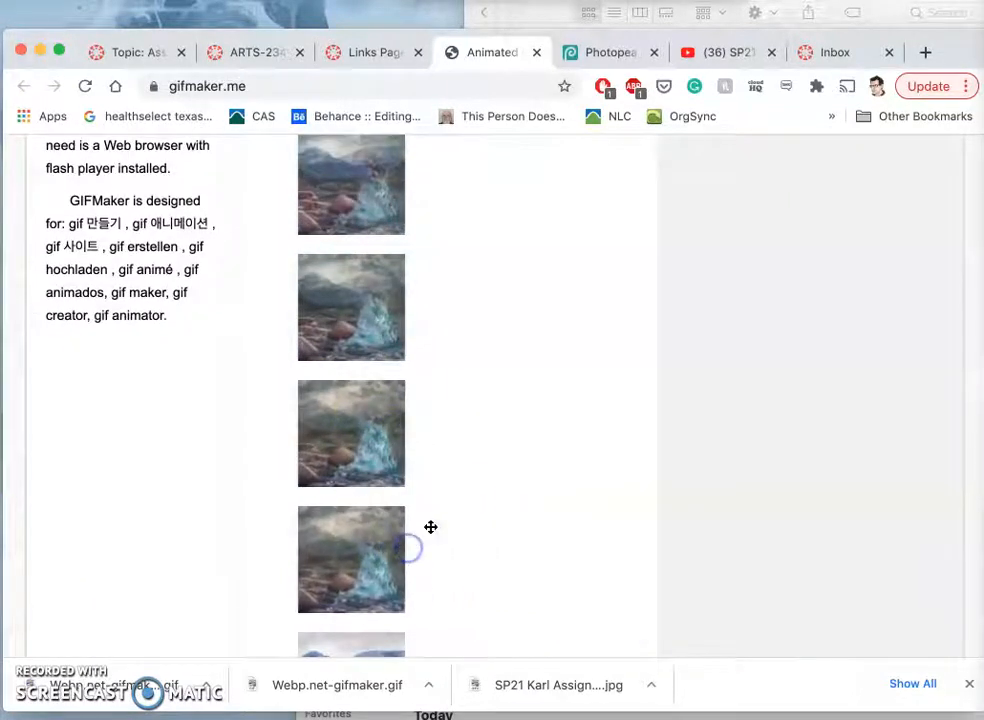
scroll(down, 3)
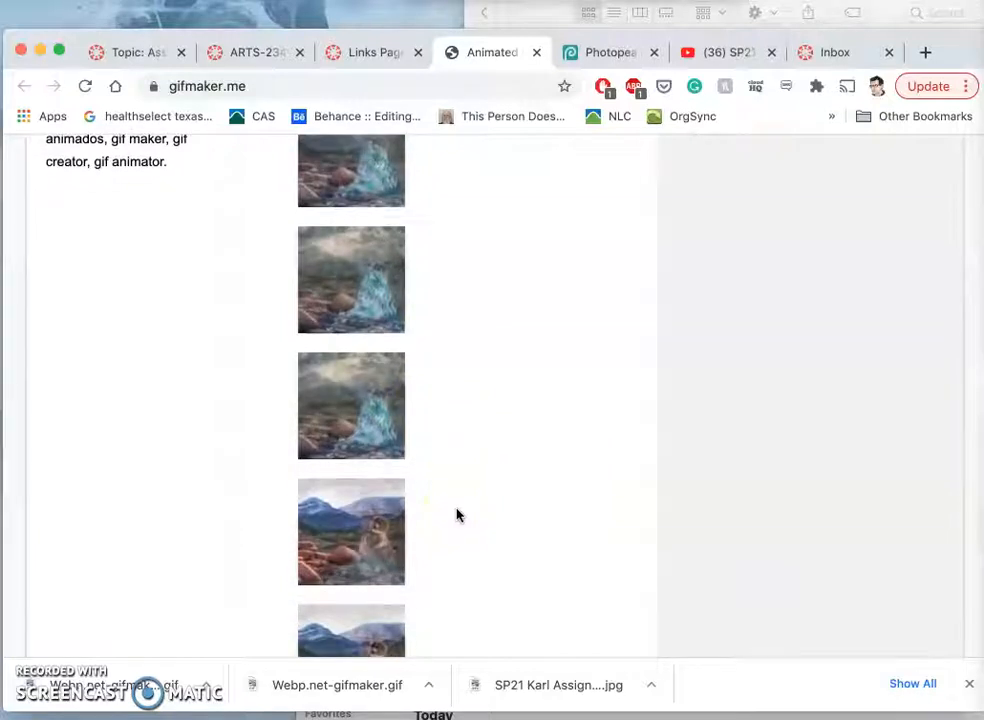
scroll(down, 3)
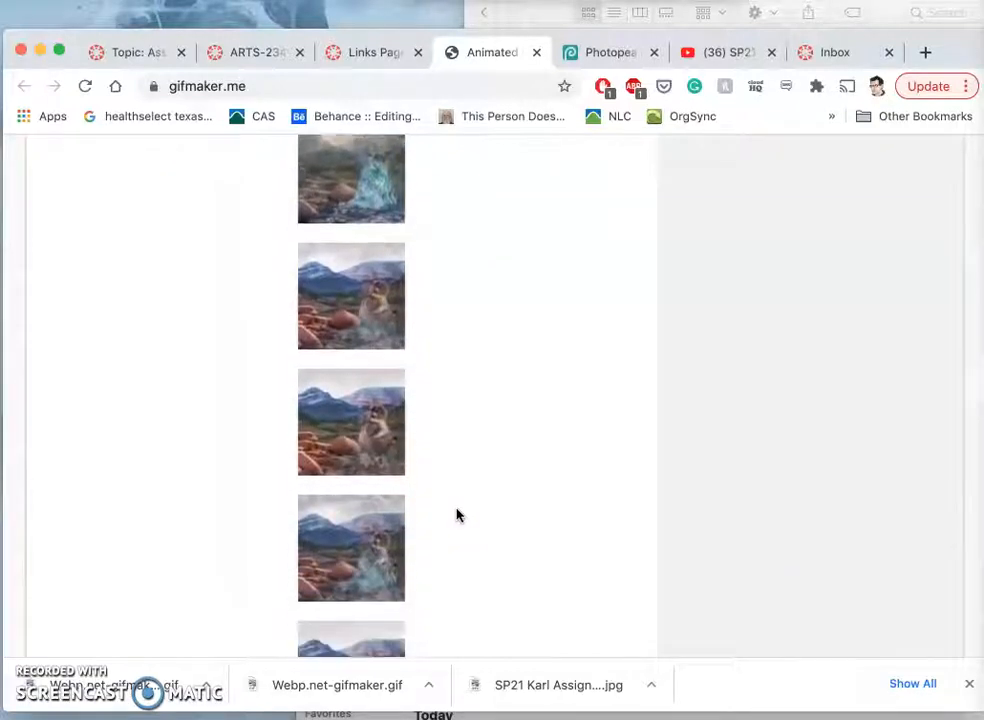
scroll(down, 3)
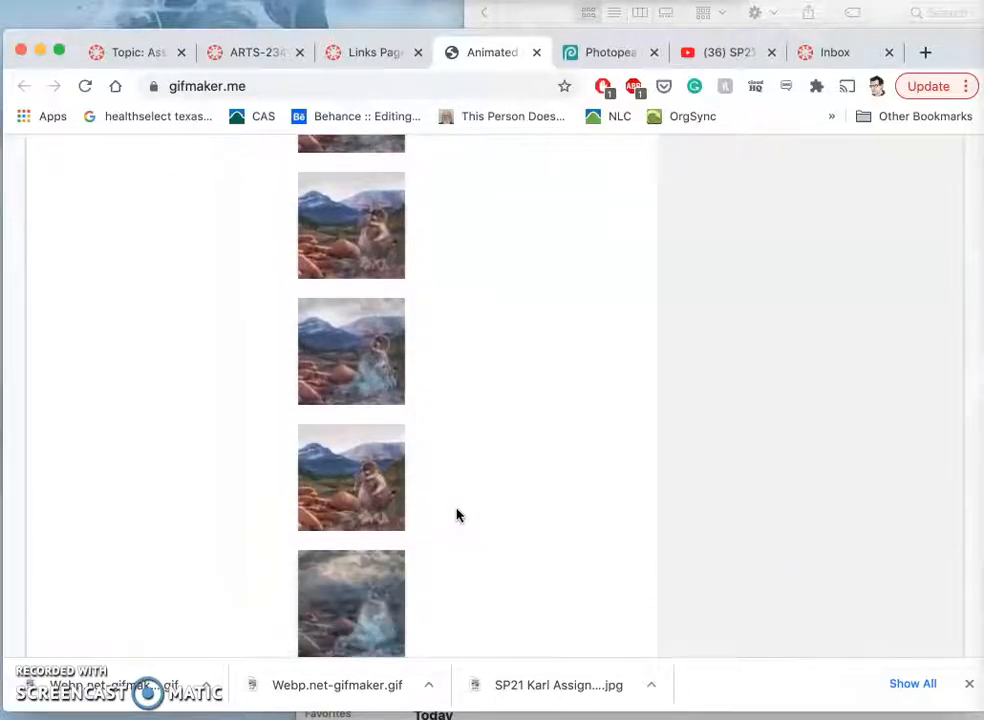
scroll(down, 3)
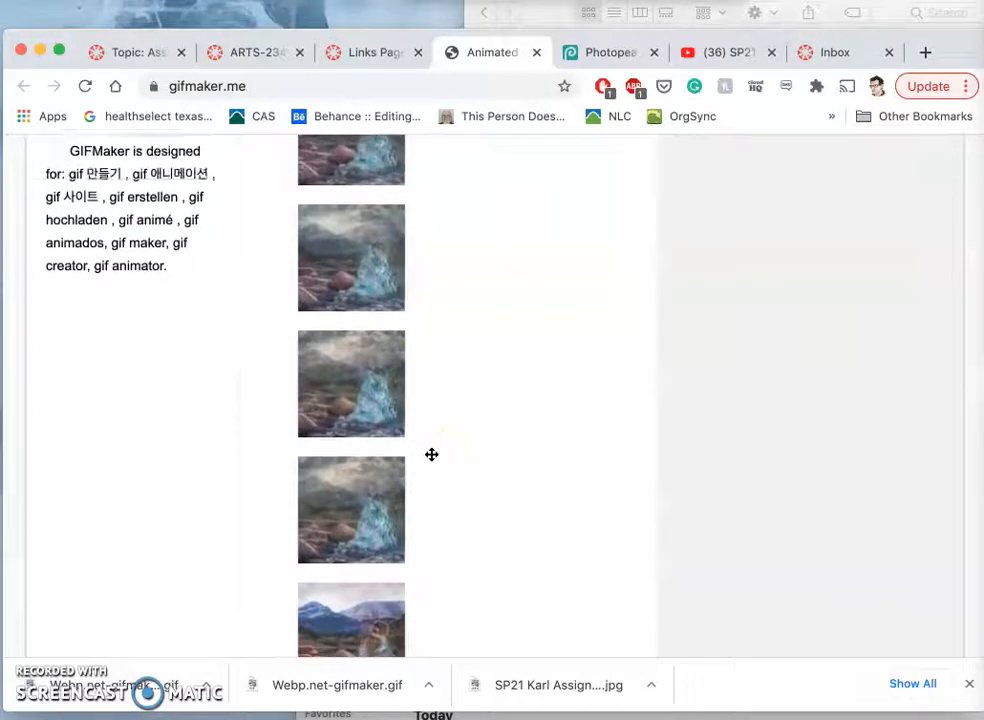
scroll(down, 3)
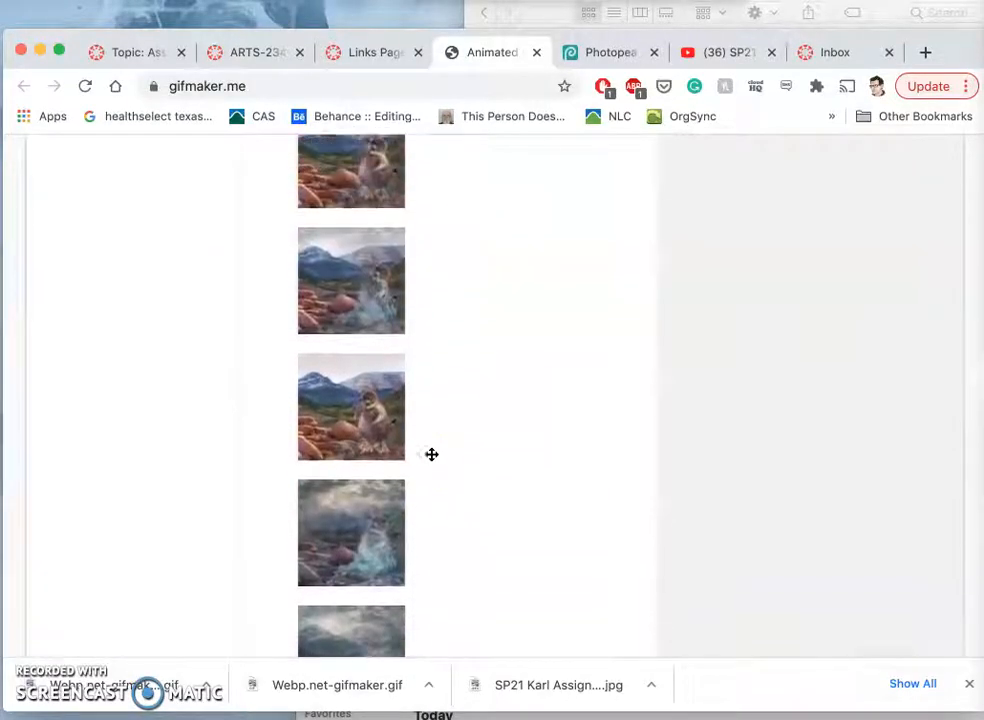
scroll(down, 3)
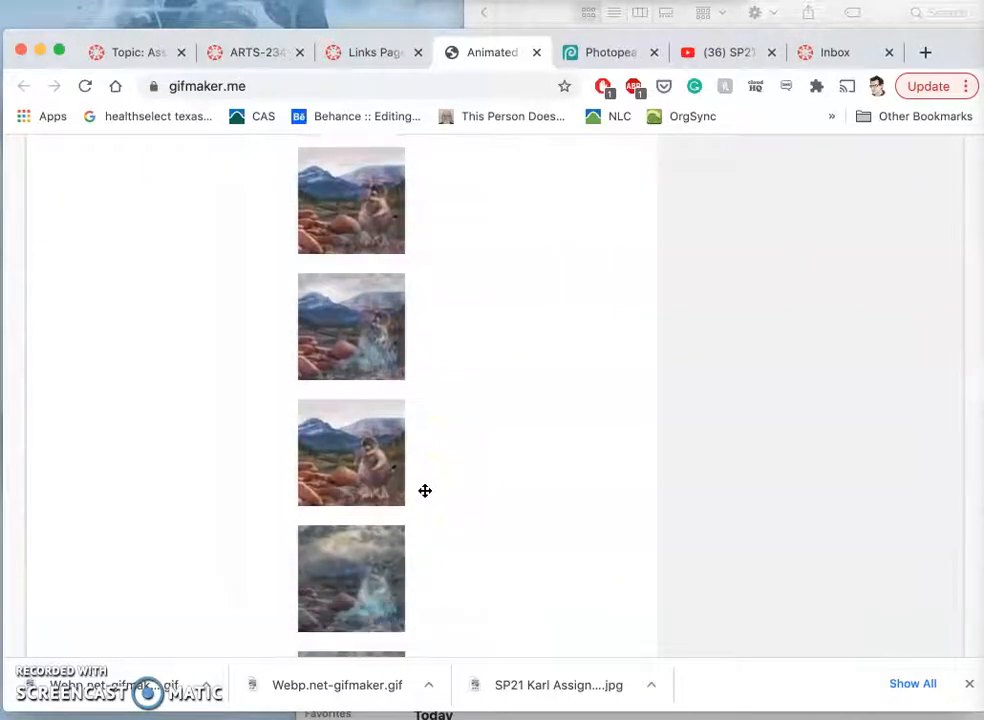
scroll(down, 3)
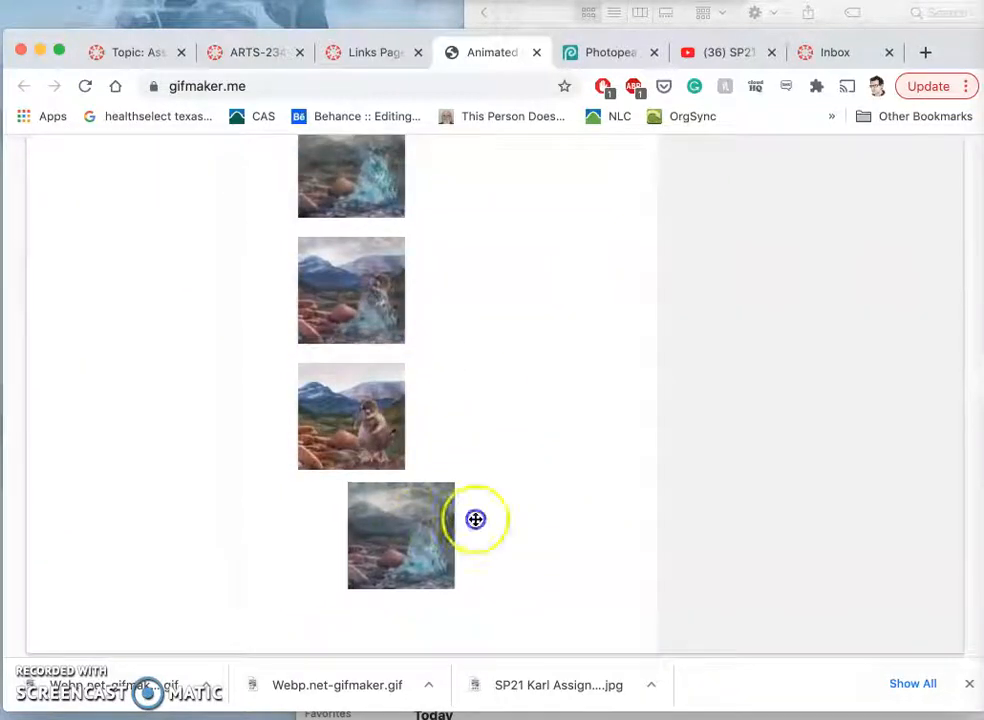
scroll(down, 3)
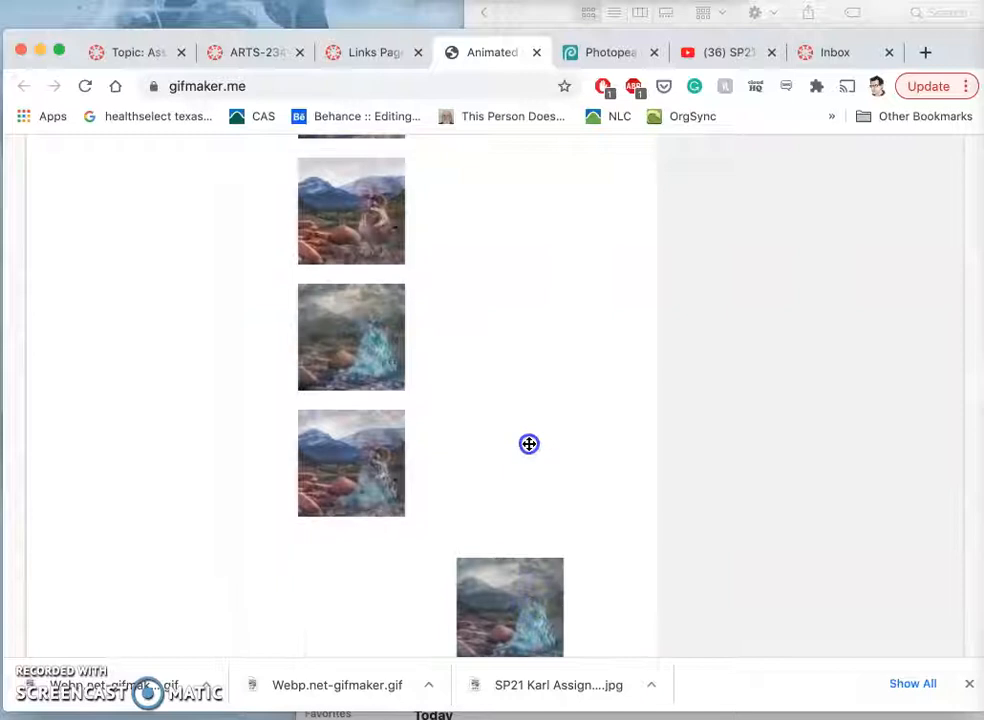
scroll(down, 3)
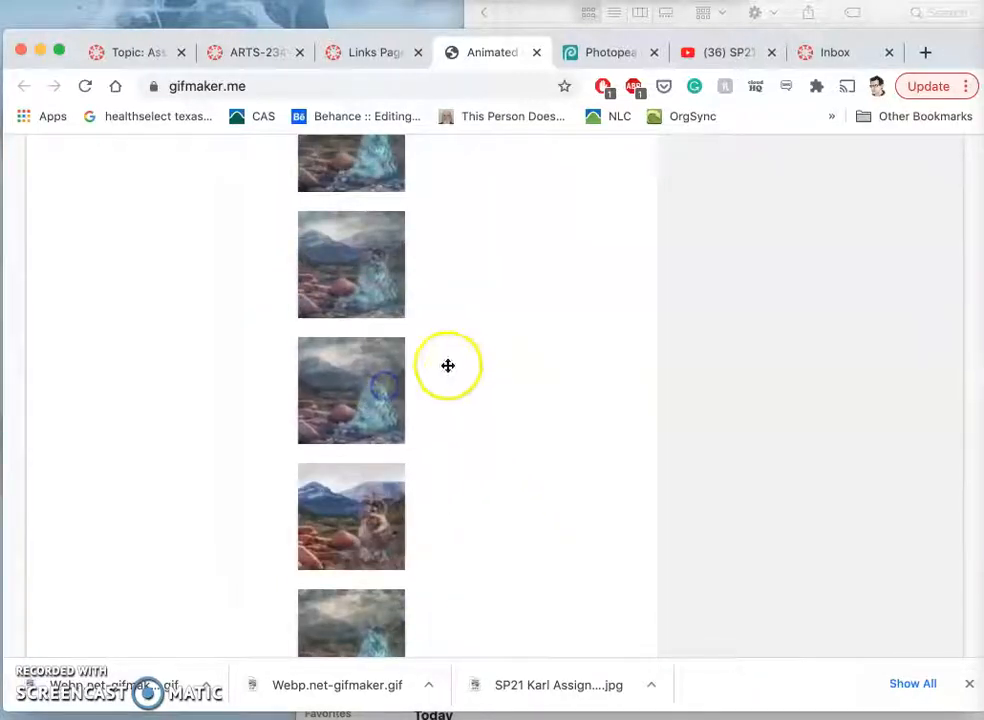
scroll(down, 3)
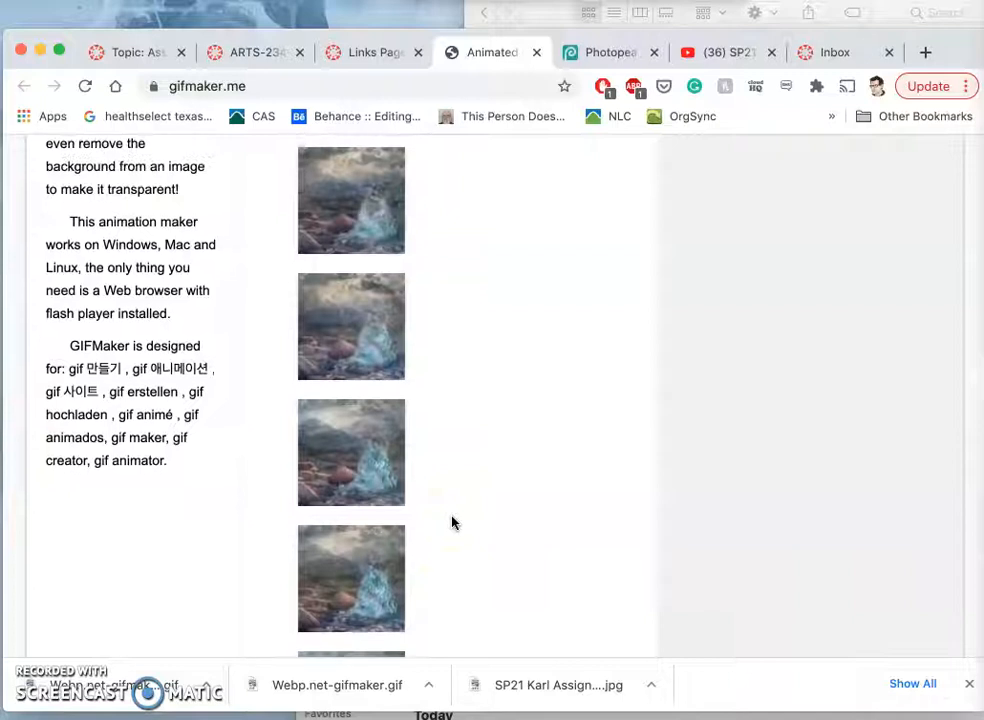
scroll(down, 3)
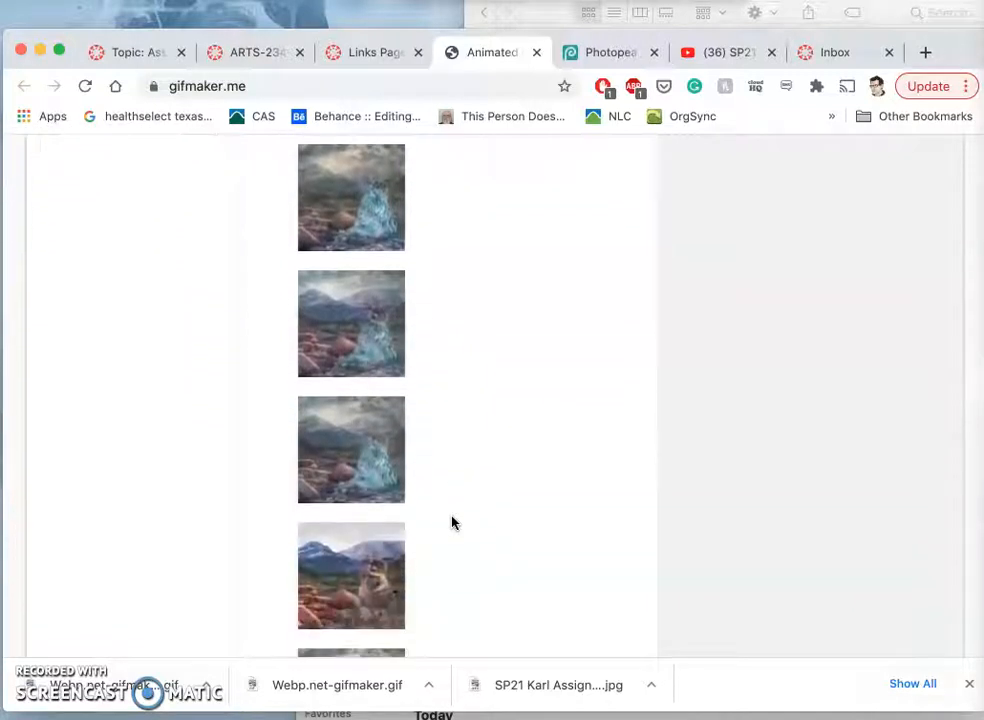
scroll(down, 3)
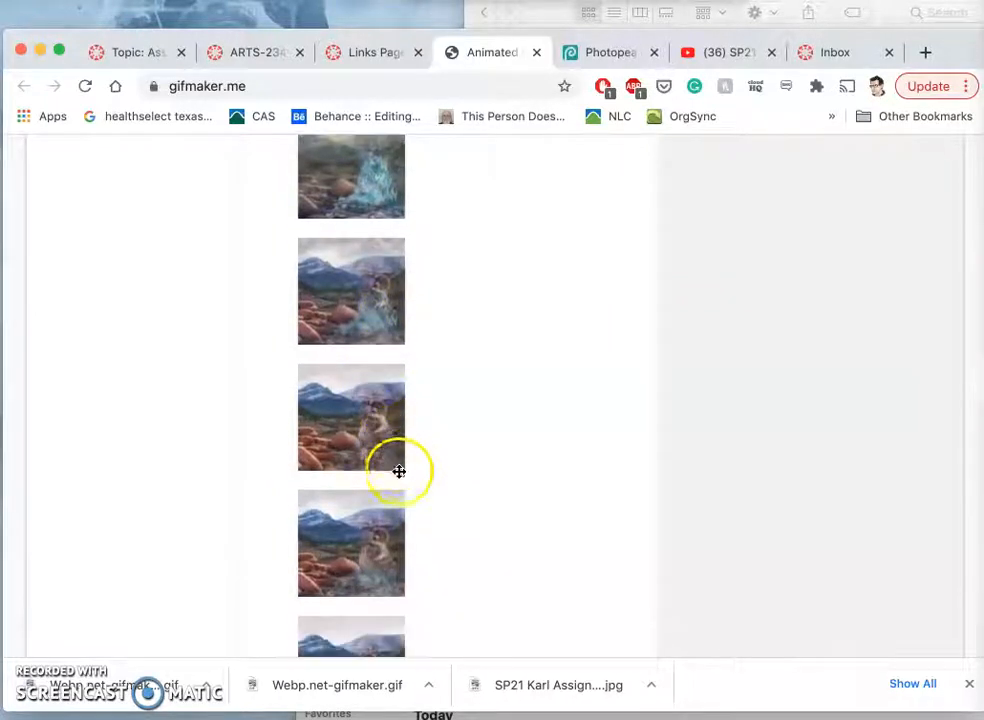
scroll(down, 3)
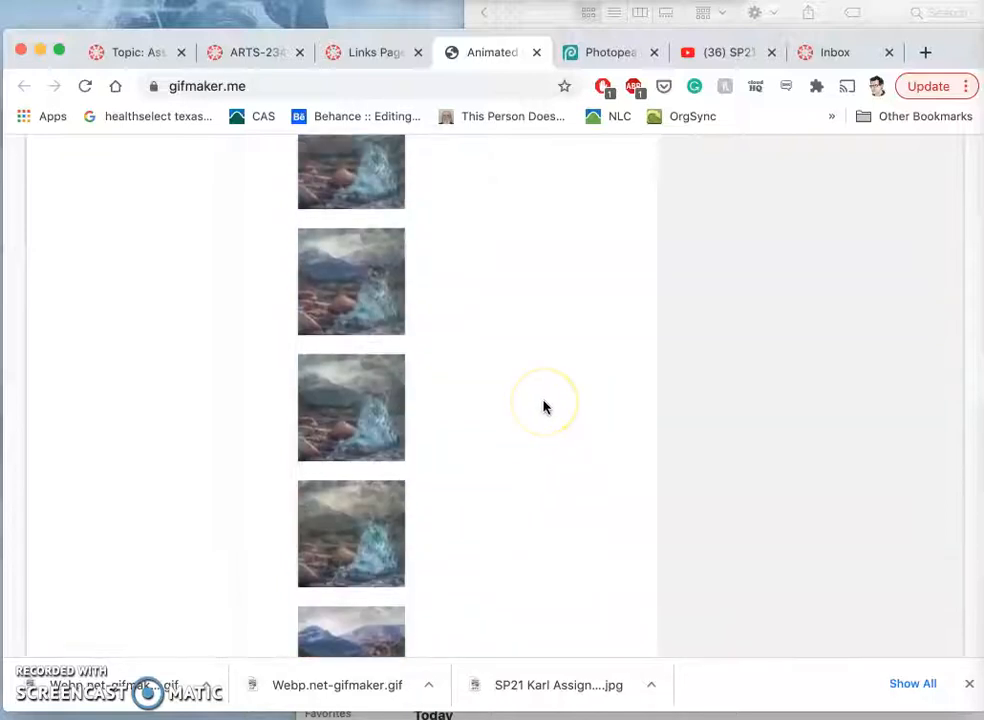
scroll(down, 3)
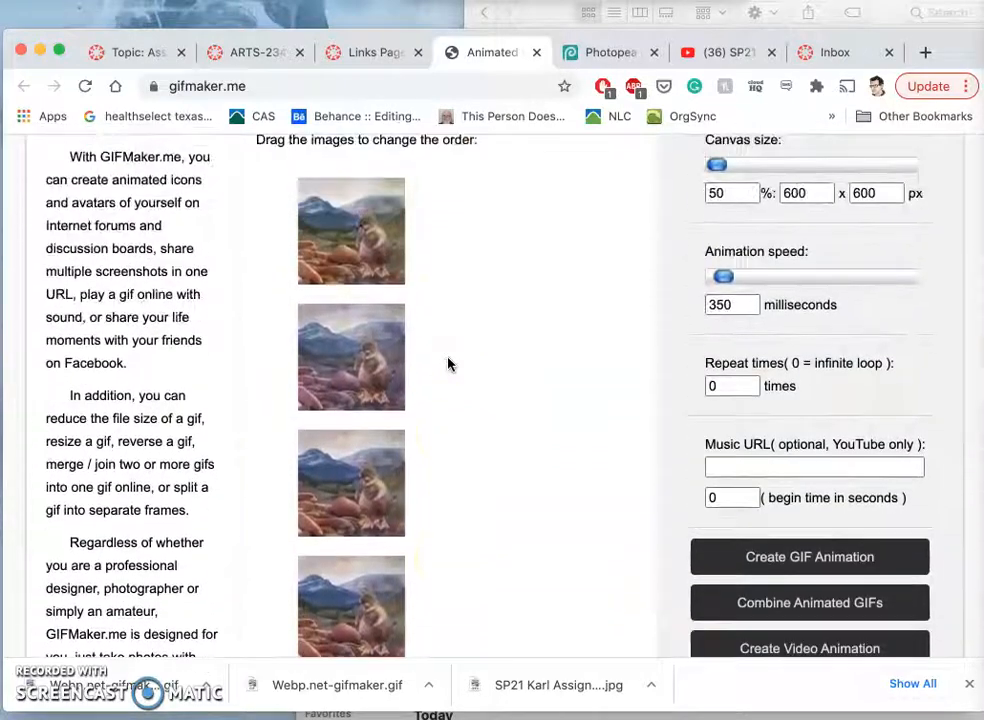
scroll(down, 3)
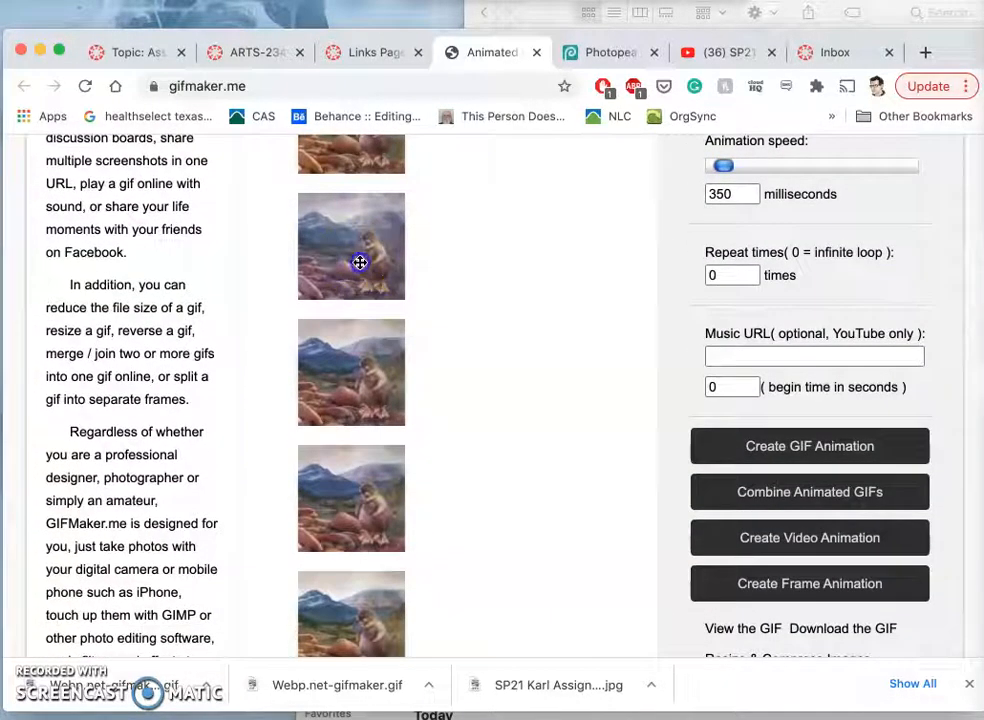
scroll(down, 3)
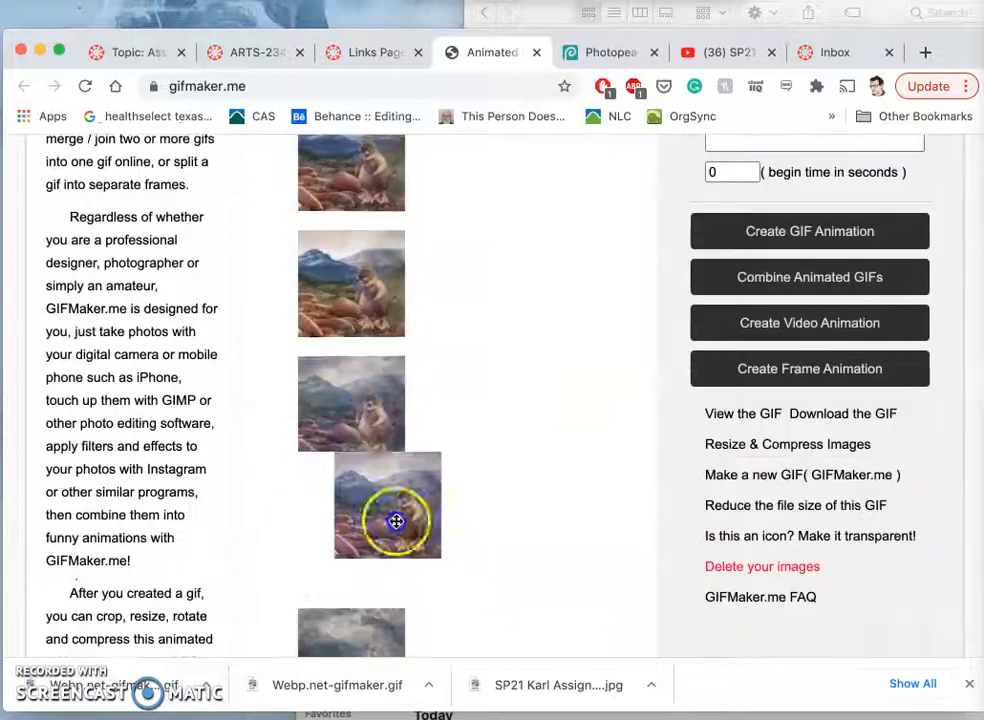
scroll(down, 3)
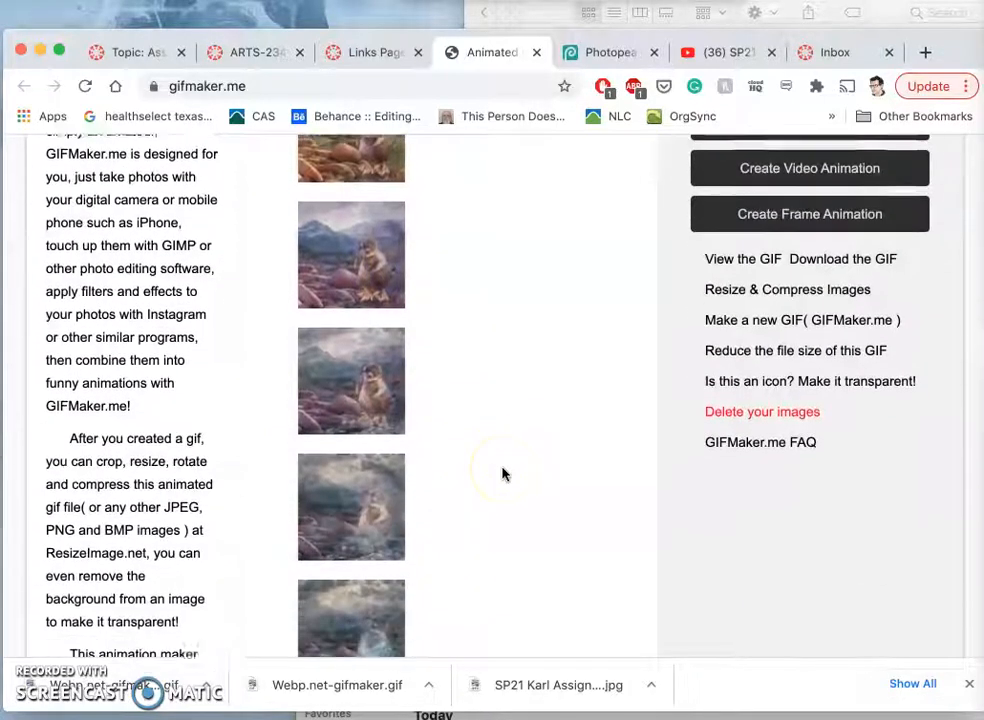
scroll(down, 3)
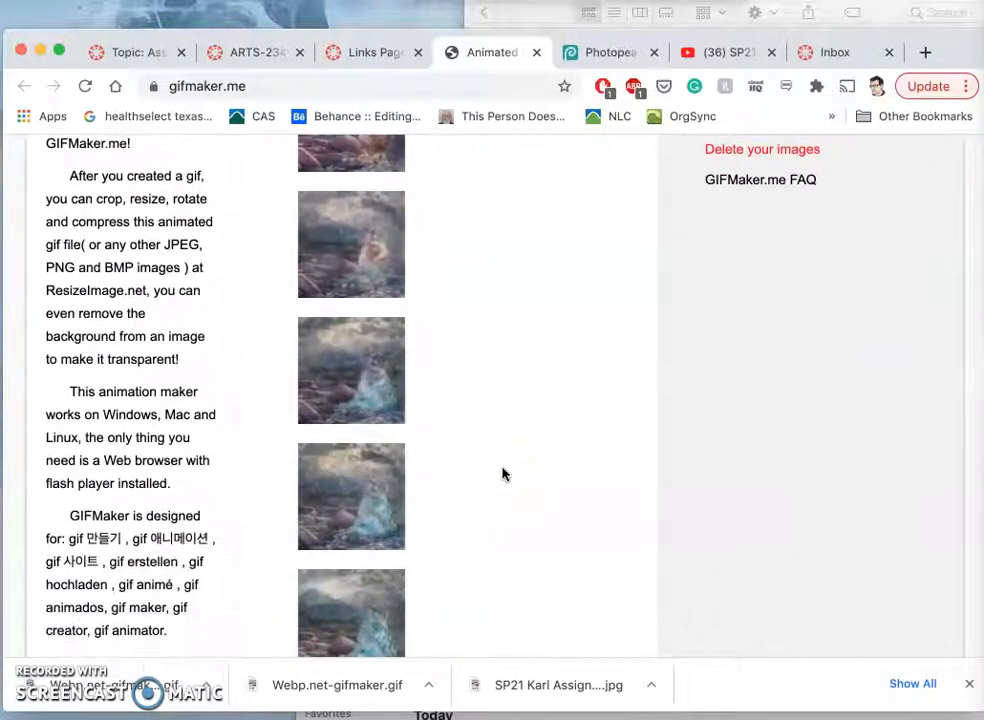
scroll(down, 3)
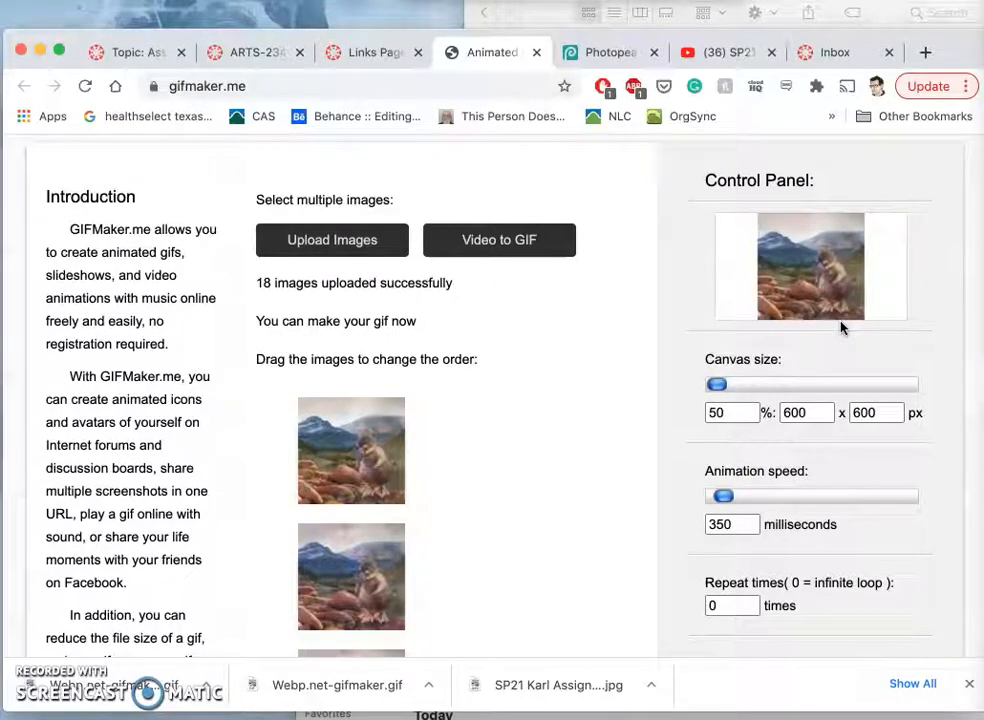
Step: Create the 18-frame GIF animation, acknowledge the wait notice, and download the result
scroll(down, 3)
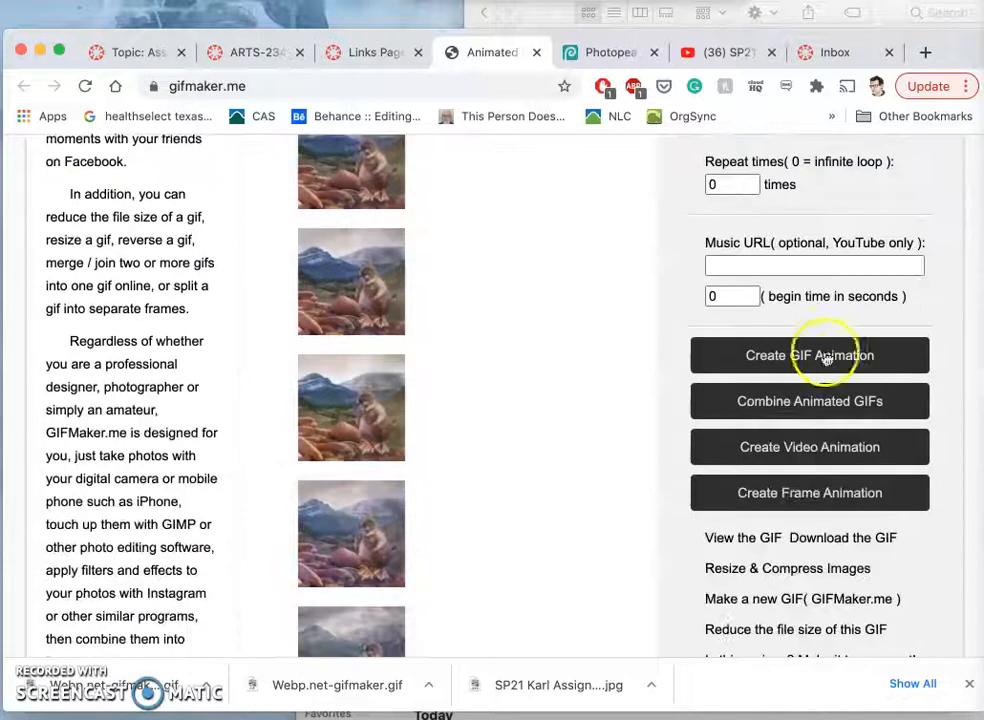
click(809, 355)
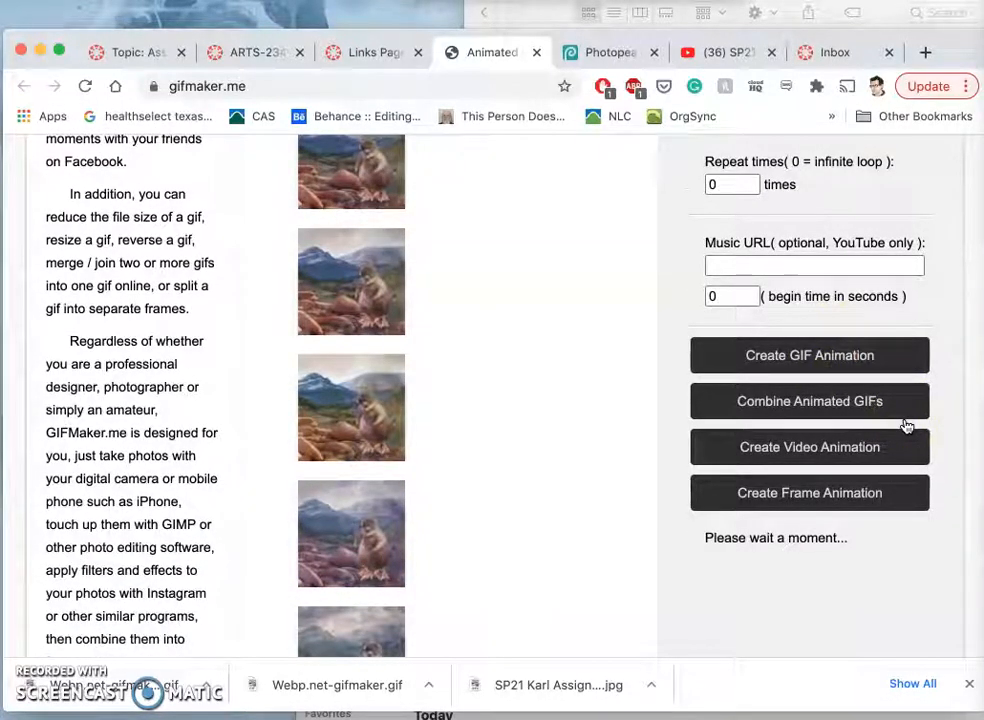
click(809, 355)
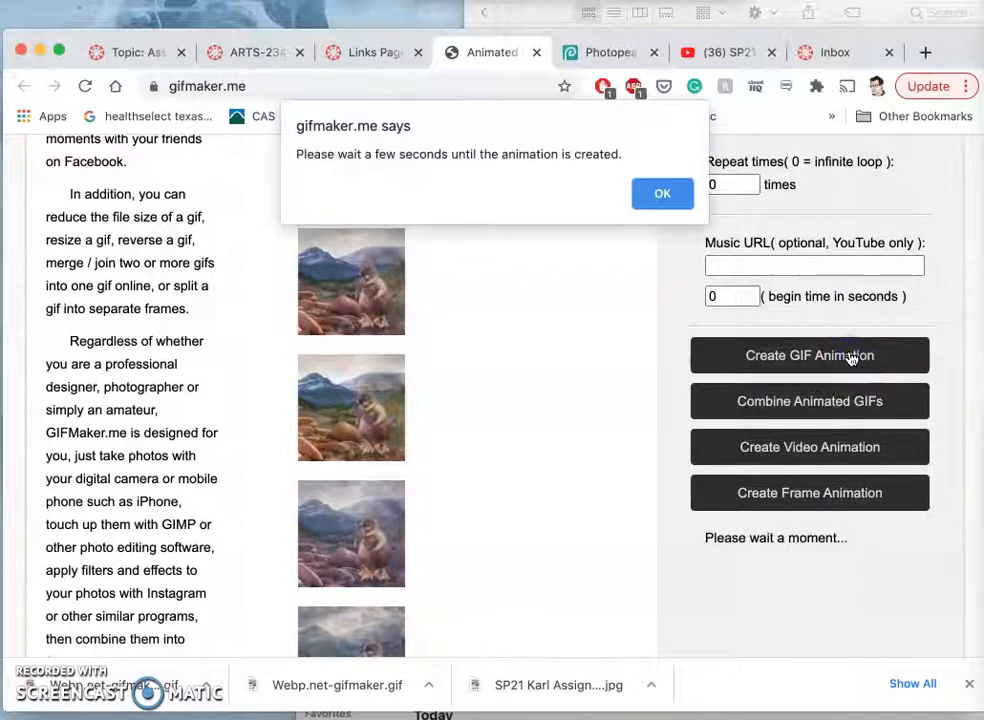
click(662, 193)
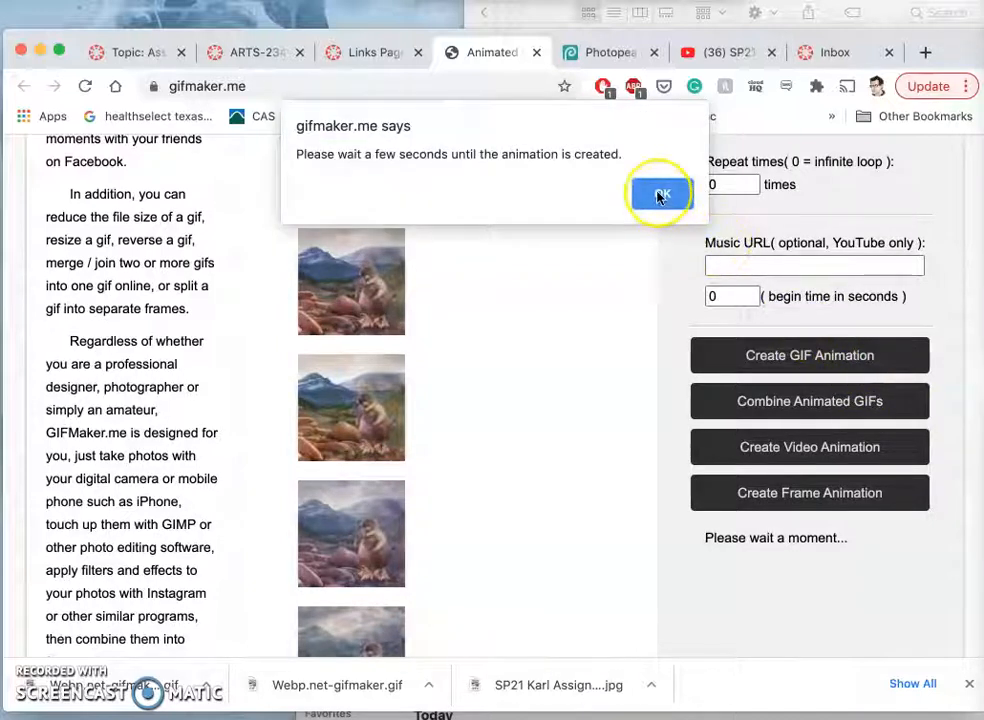
click(661, 193)
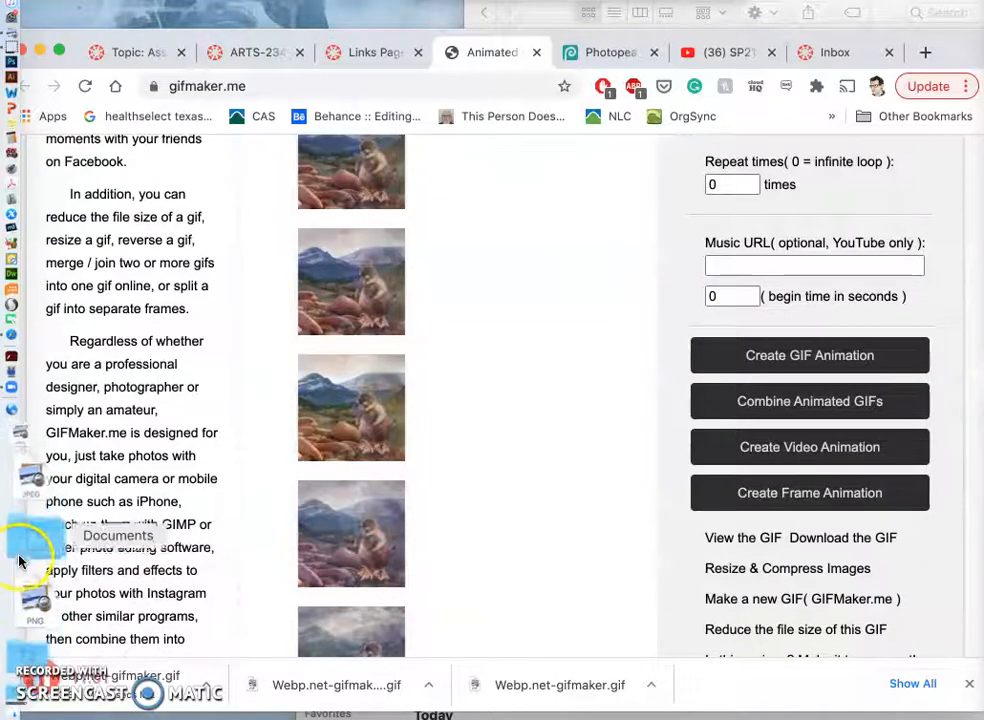
Step: Open the newest platypus GIF from Finder's Downloads folder in Safari
click(17, 560)
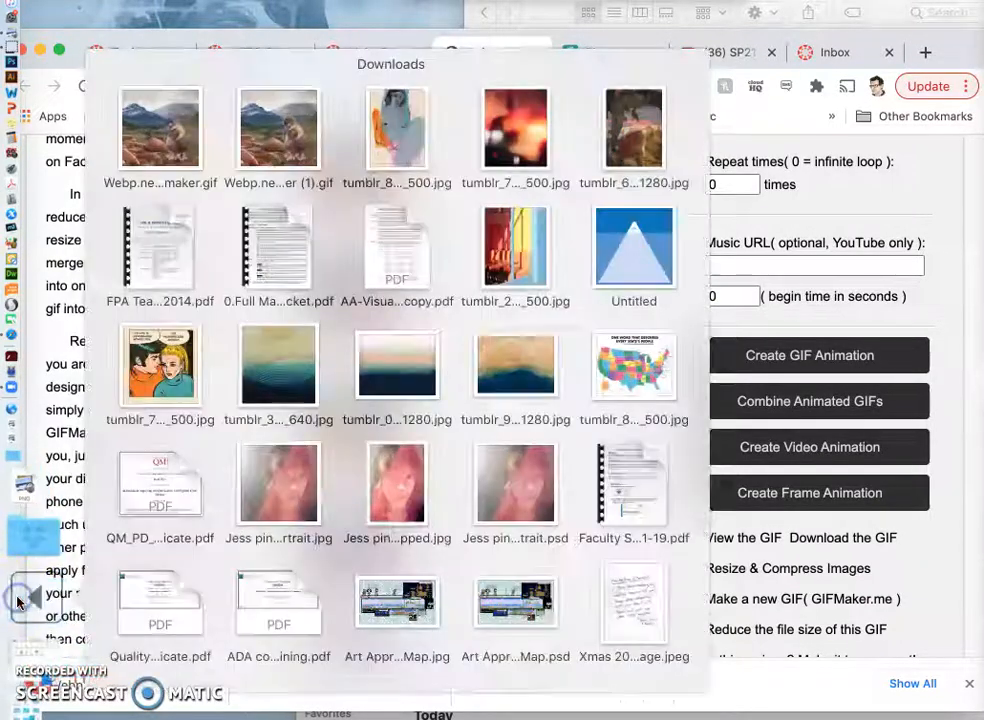
scroll(down, 3)
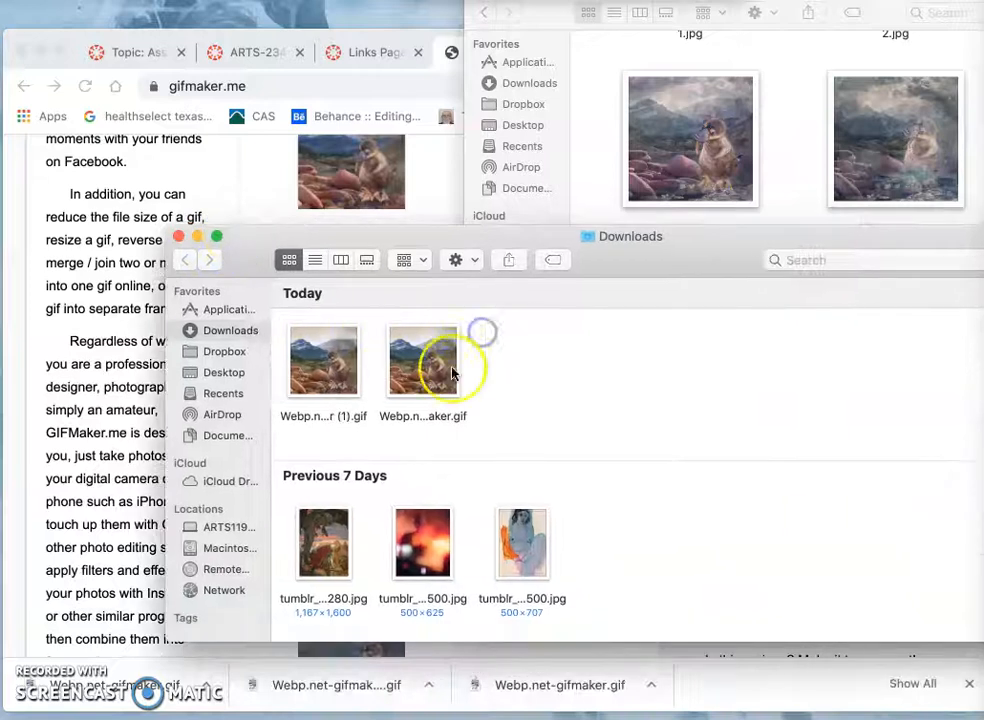
right_click(422, 360)
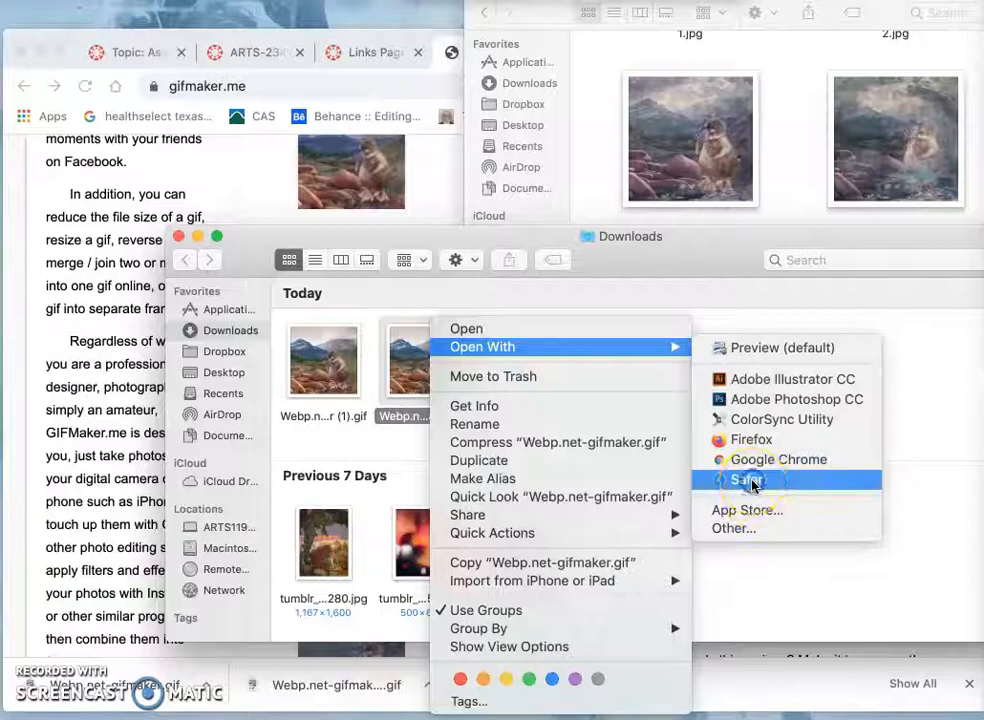
click(752, 480)
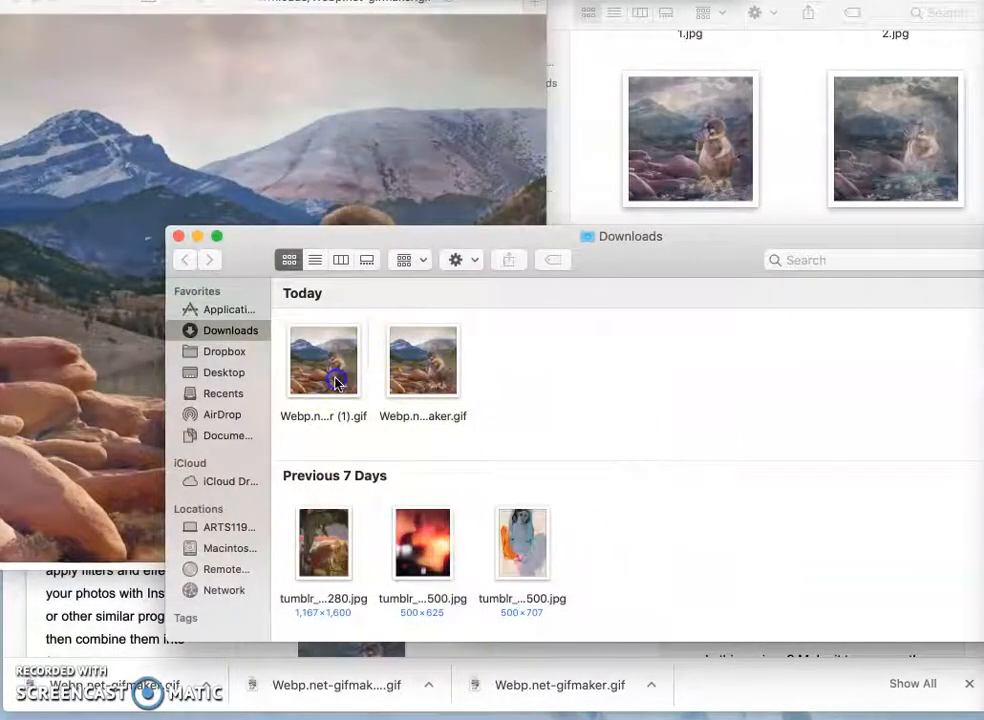
Step: Open the second downloaded GIF copy in Safari, watch it loop, and close it
double_click(323, 360)
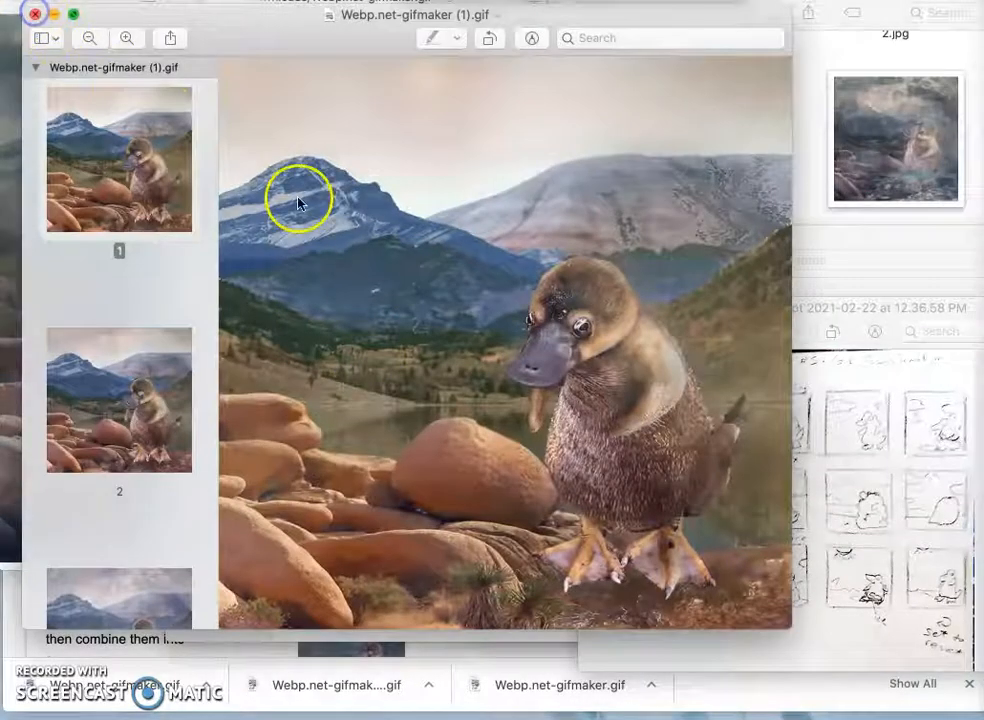
right_click(318, 360)
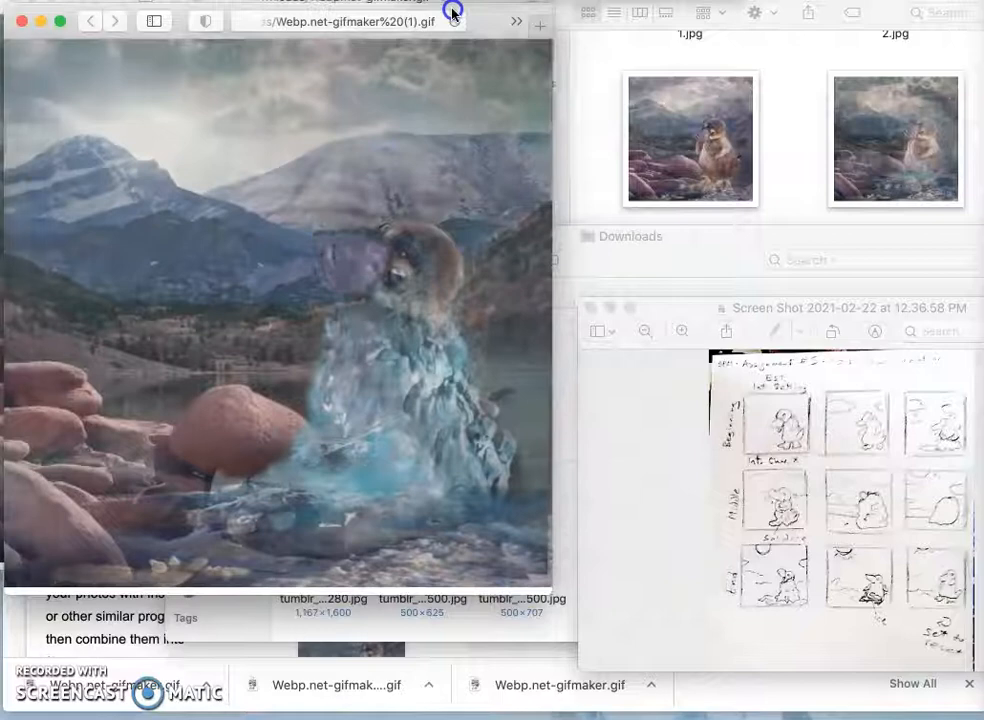
click(453, 13)
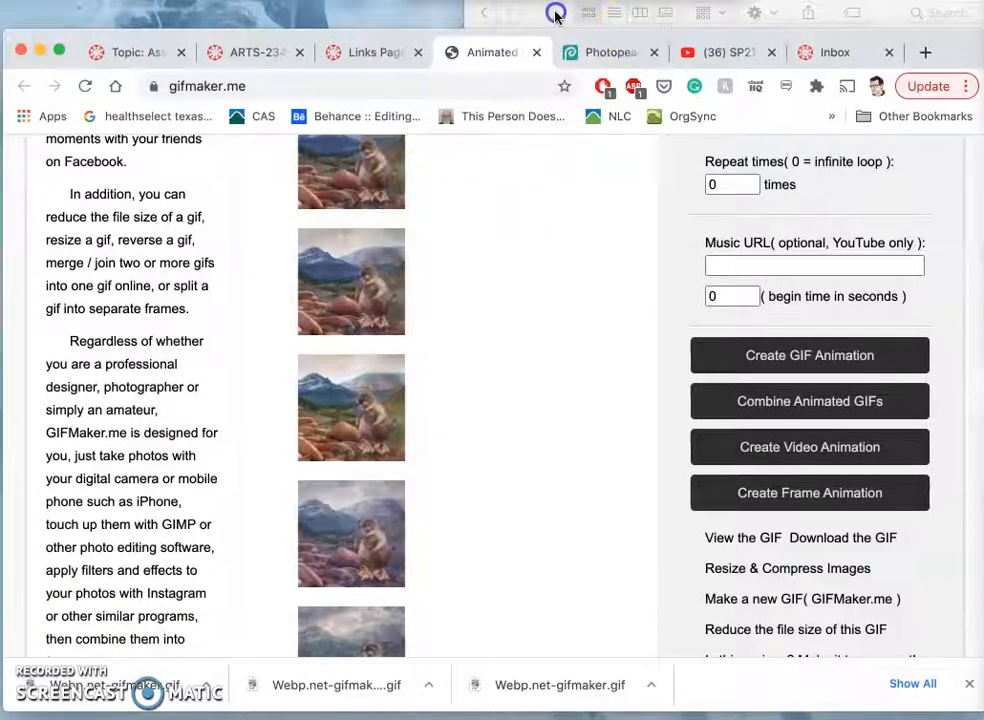
Step: In the Photopea project, toggle Background copy, Char Shadow and character layer visibility
click(553, 12)
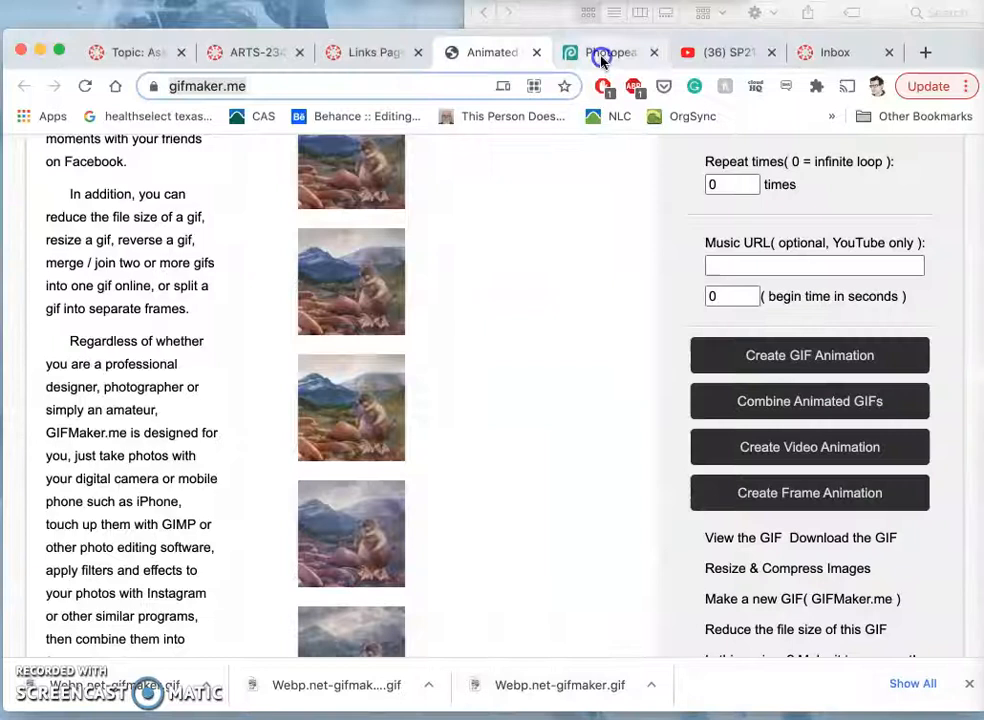
click(605, 52)
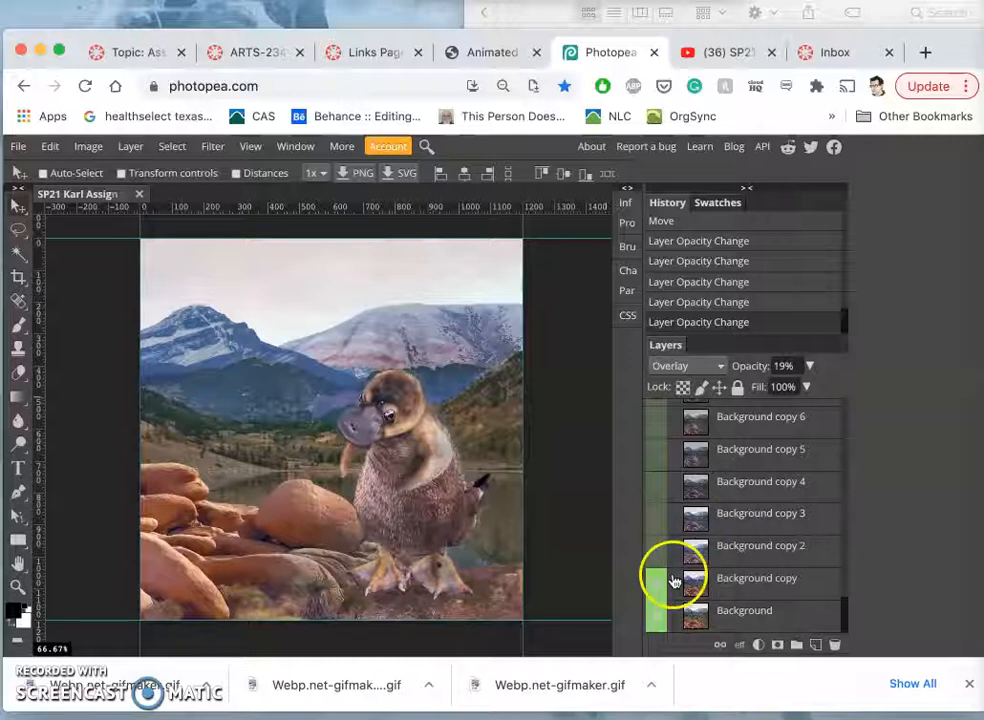
click(743, 610)
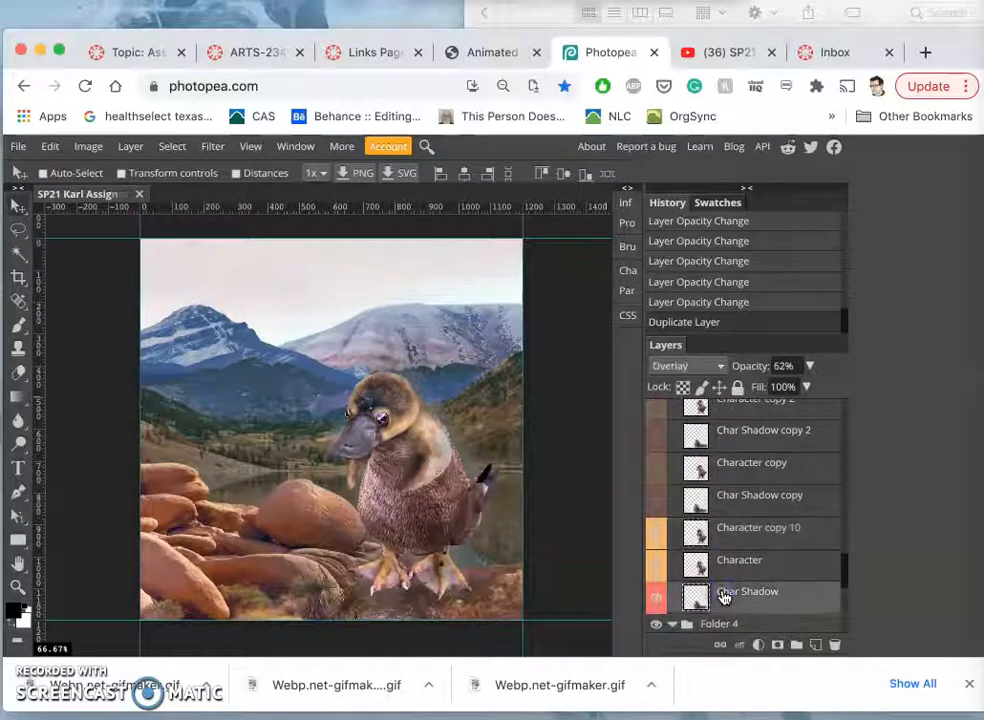
click(723, 577)
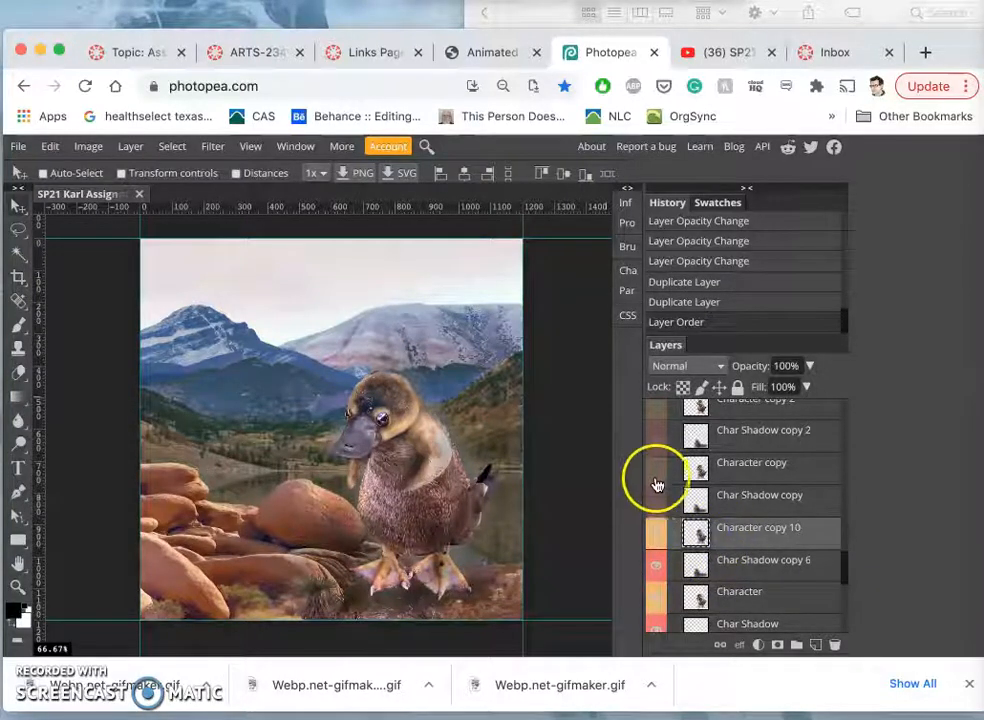
click(758, 527)
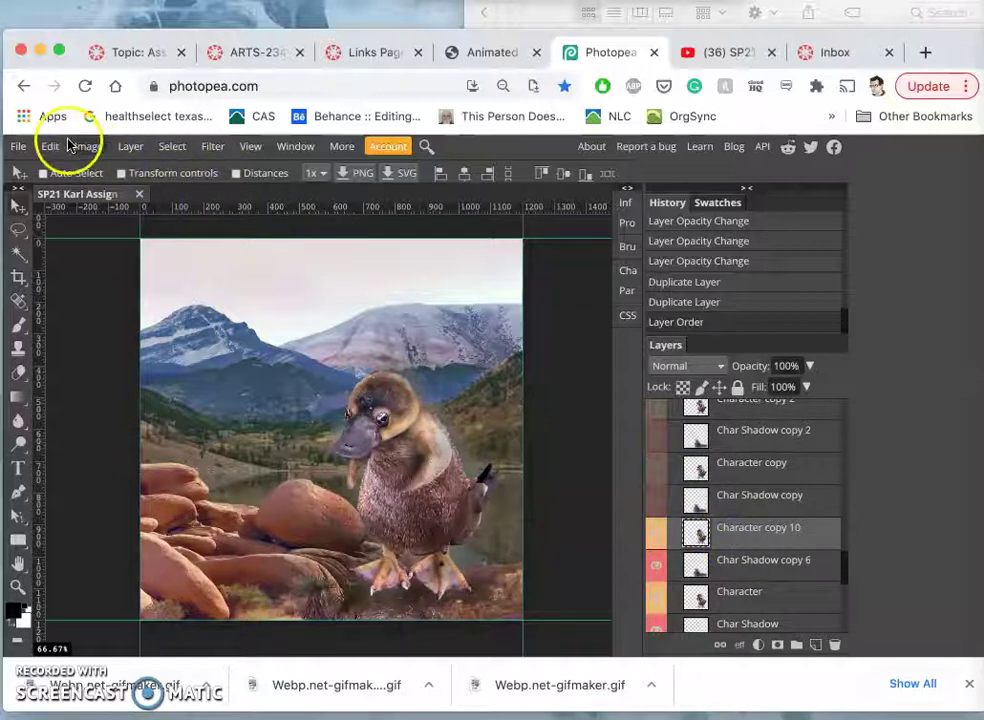
Step: Puppet Warp the copied platypus, bending its head into a new pose
click(90, 146)
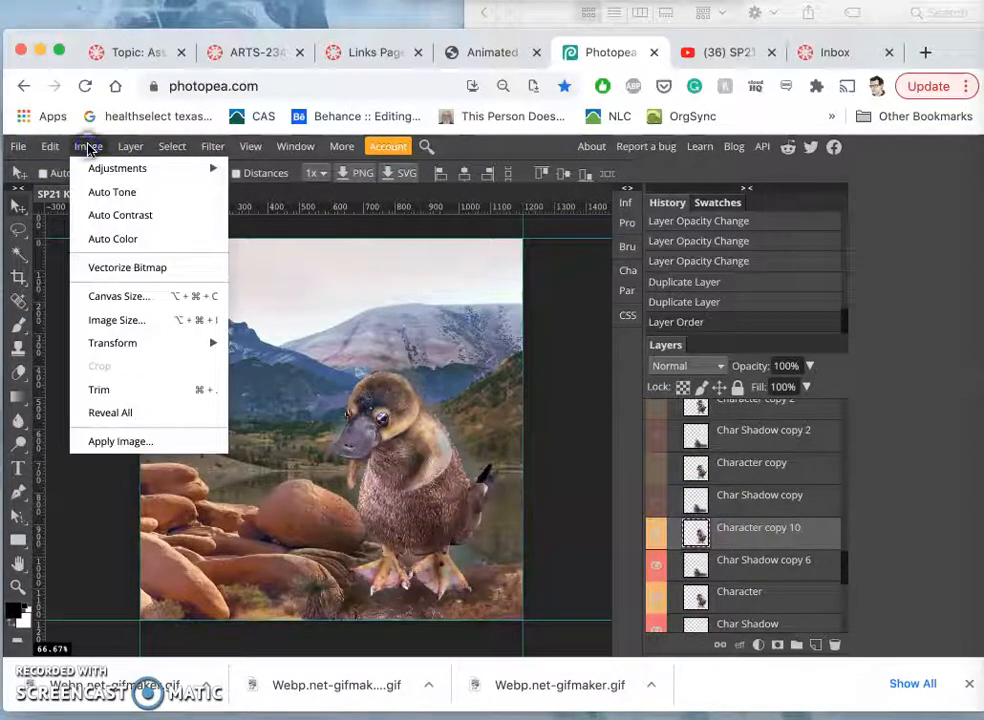
click(49, 146)
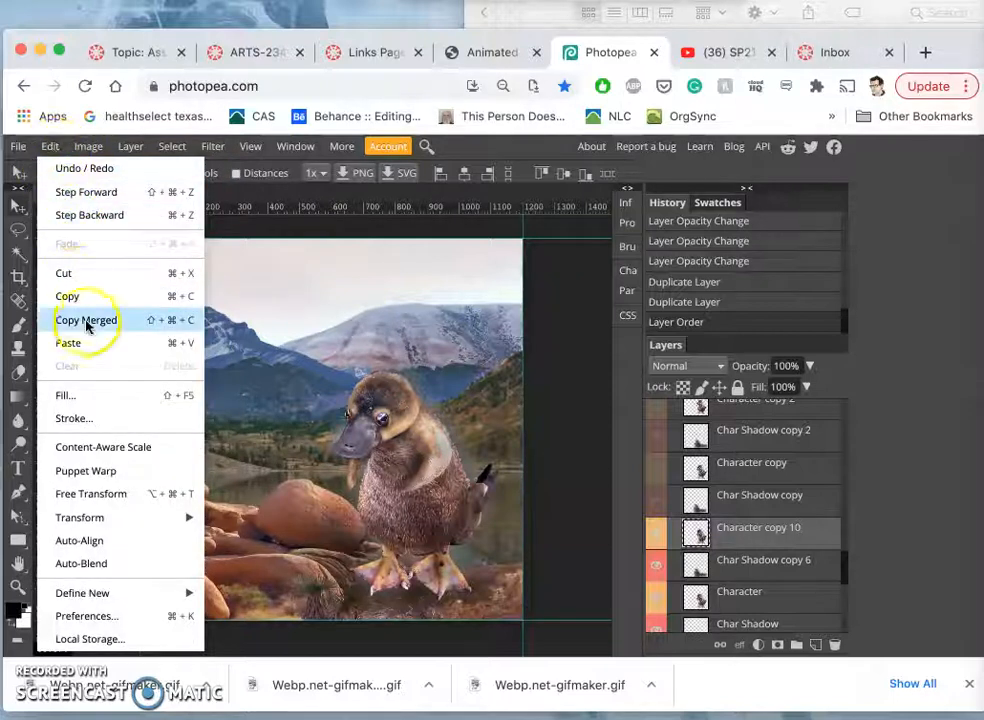
click(85, 471)
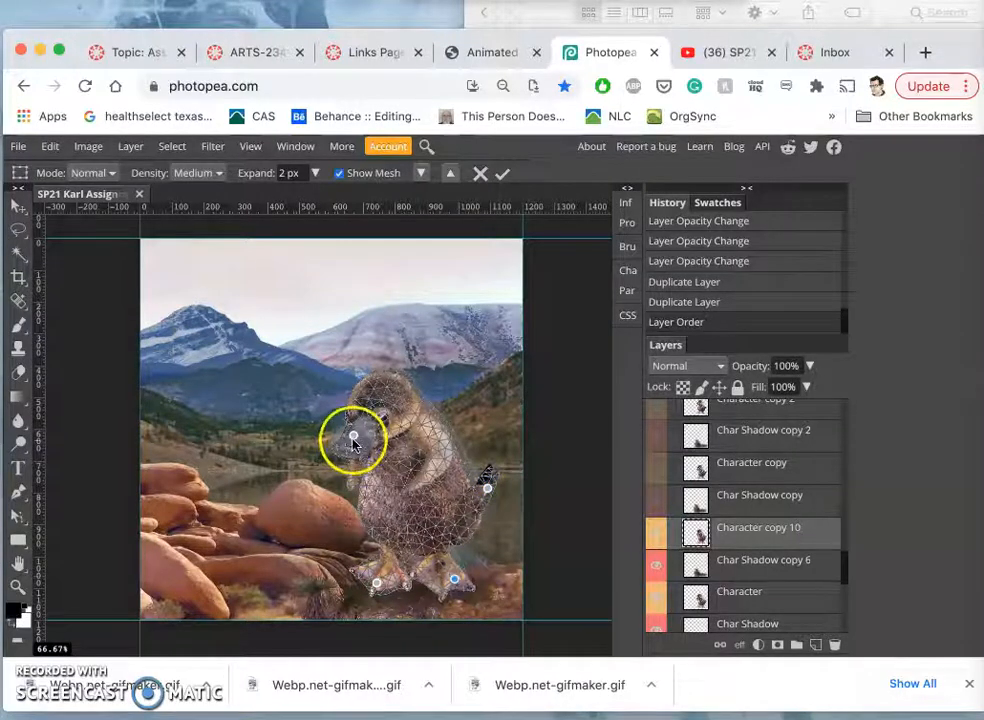
drag(352, 440, 352, 435)
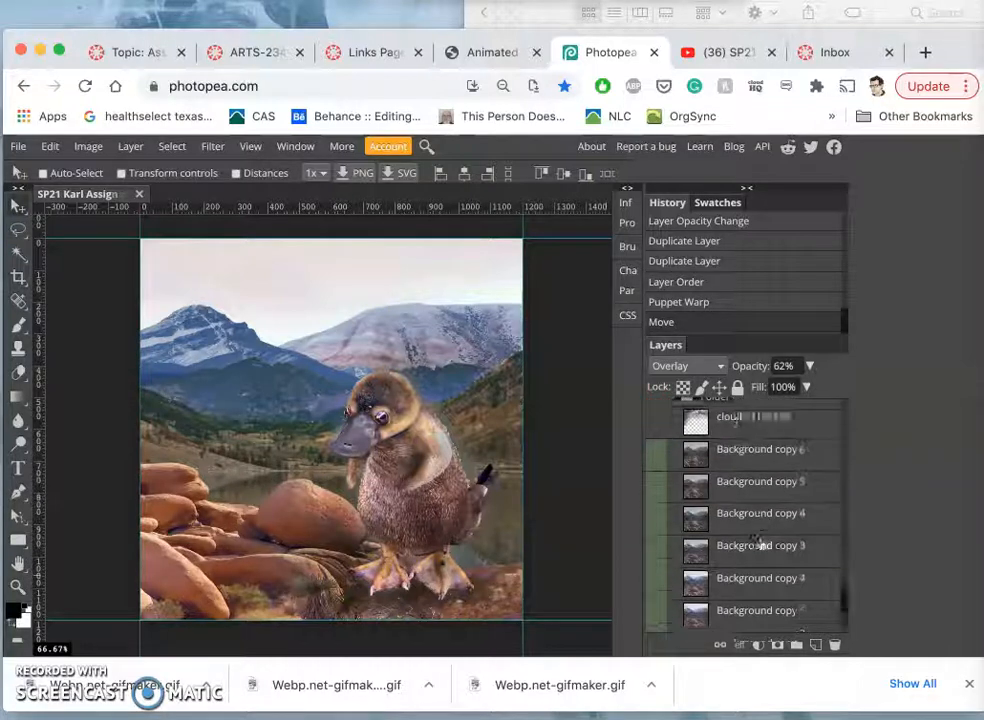
scroll(down, 3)
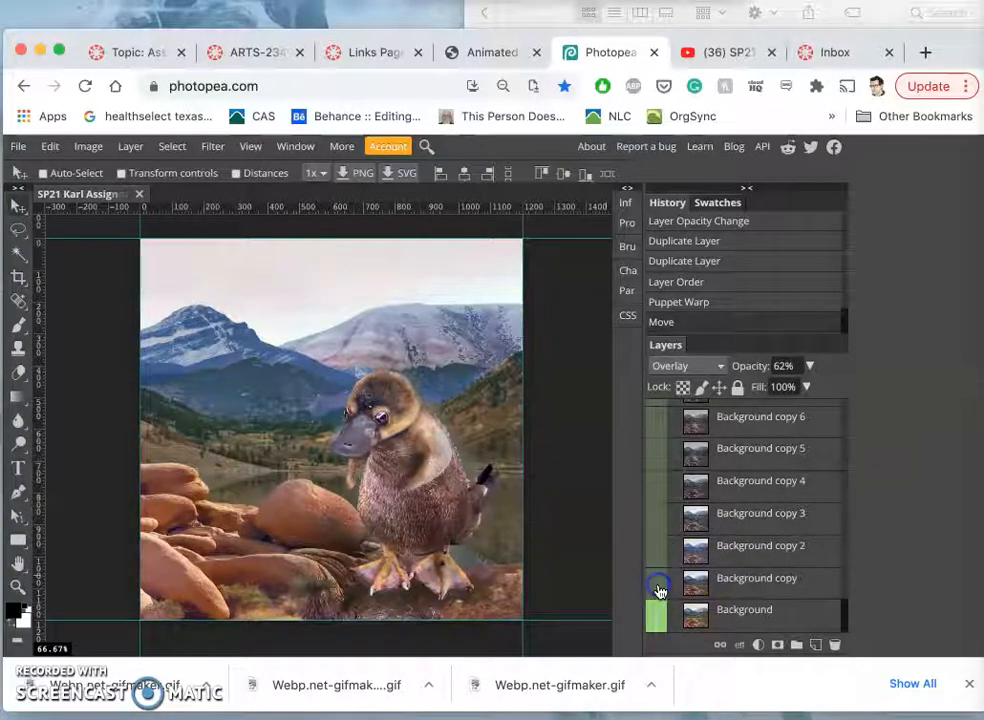
scroll(down, 3)
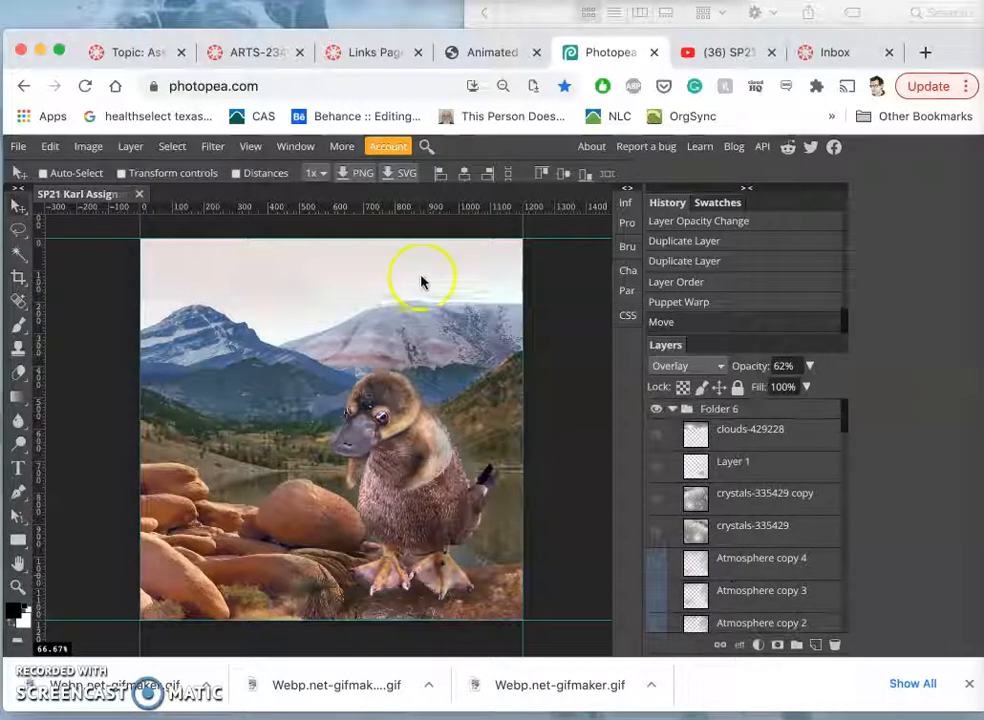
Step: Open Downloads from the Dock in a Finder window showing the JPG and two GIFs
click(16, 146)
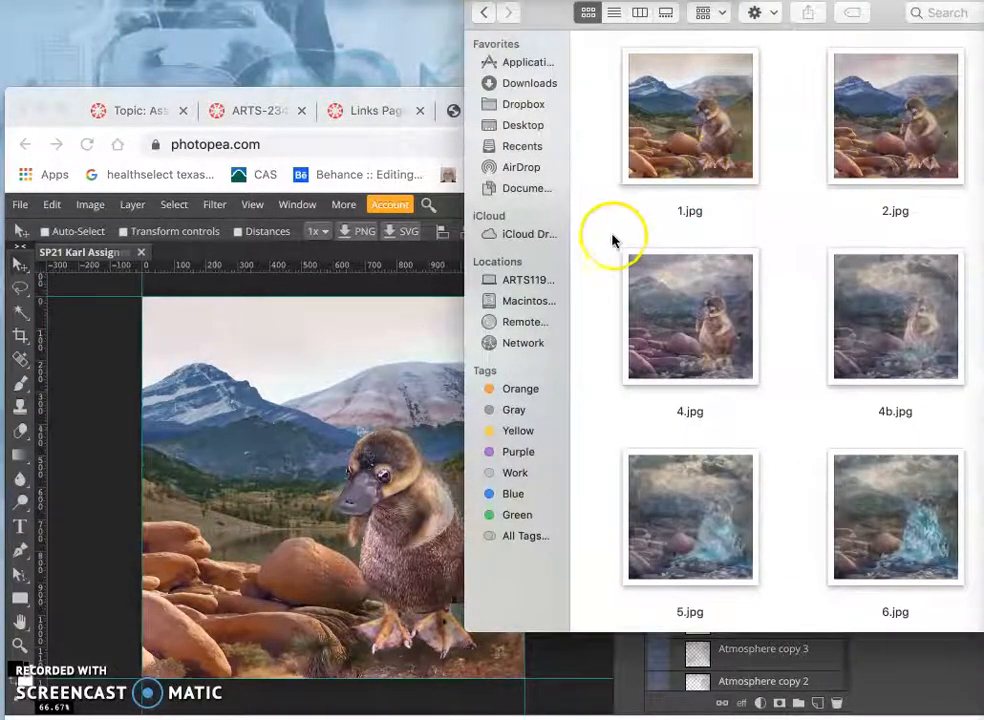
click(19, 204)
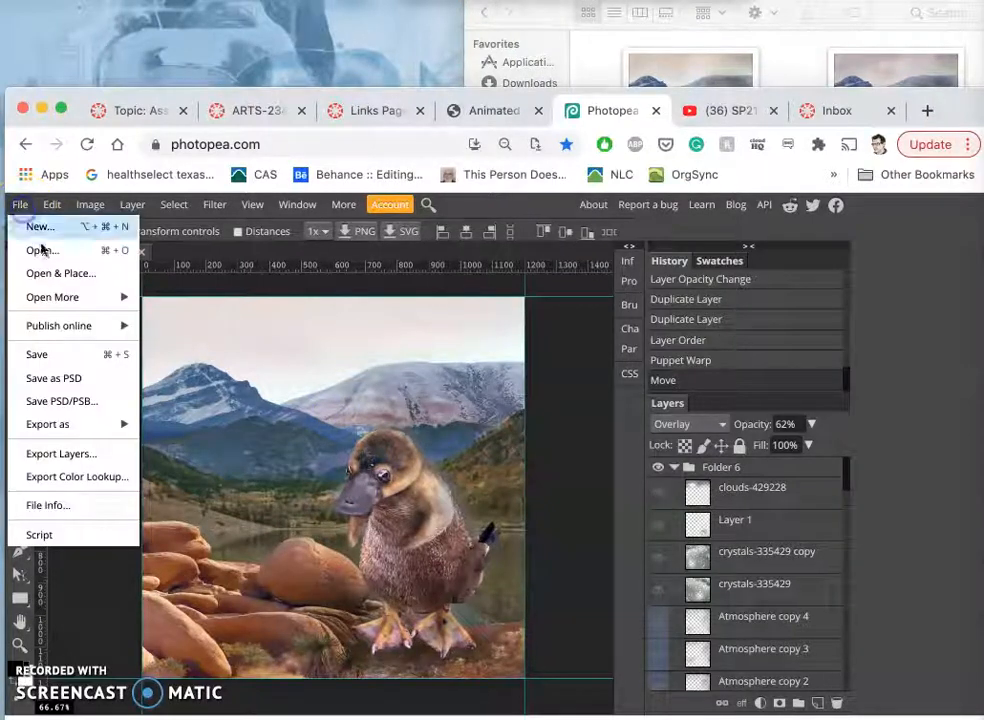
click(47, 424)
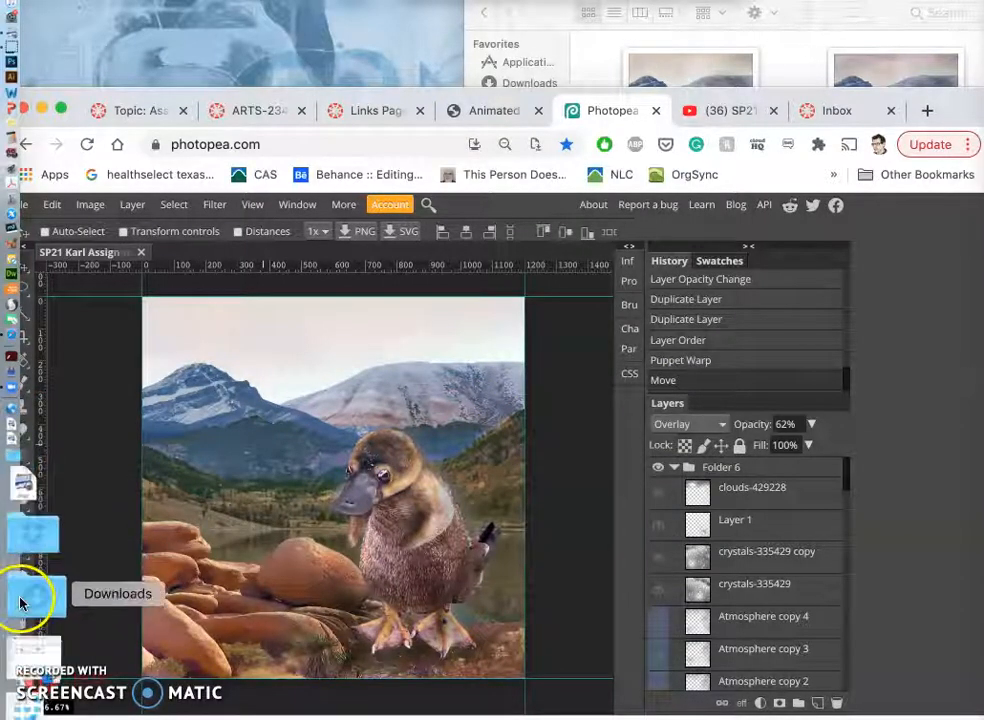
click(20, 601)
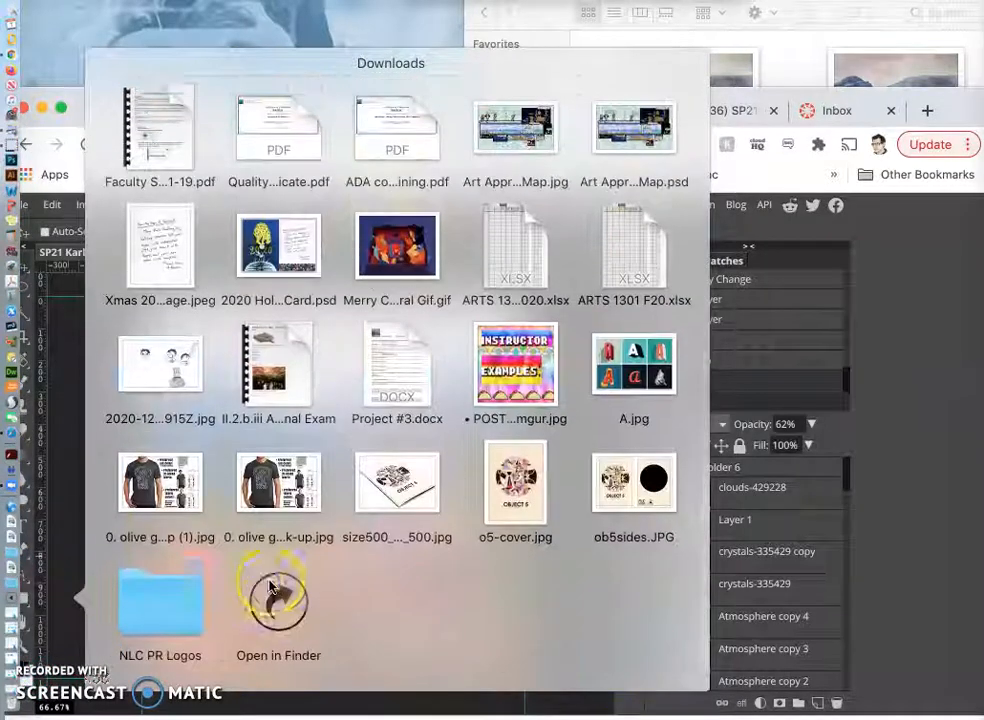
click(278, 600)
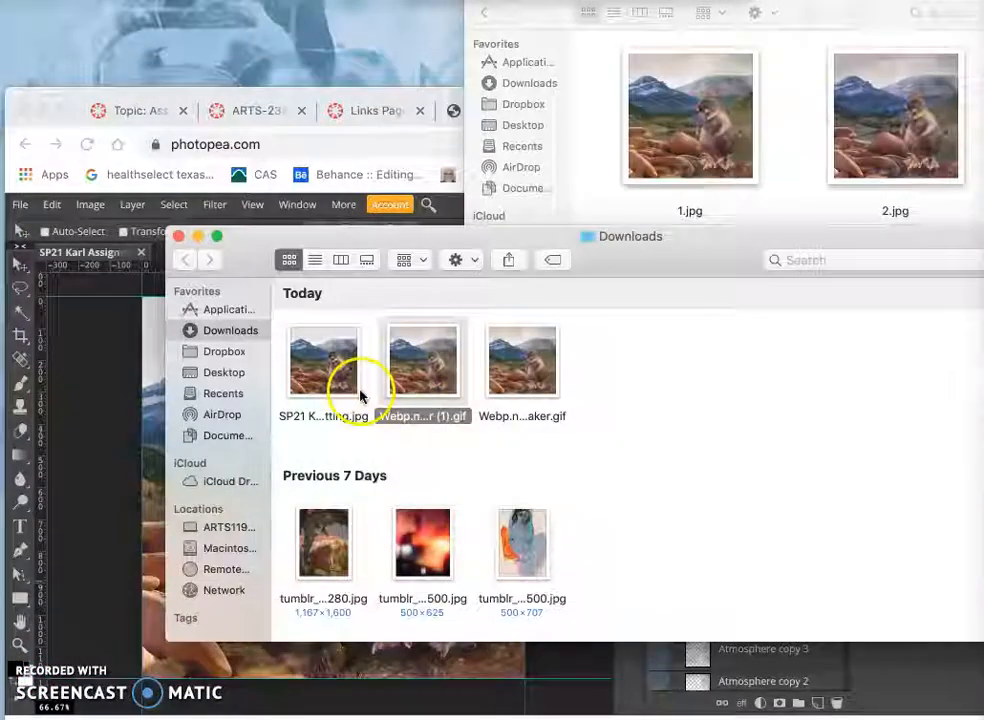